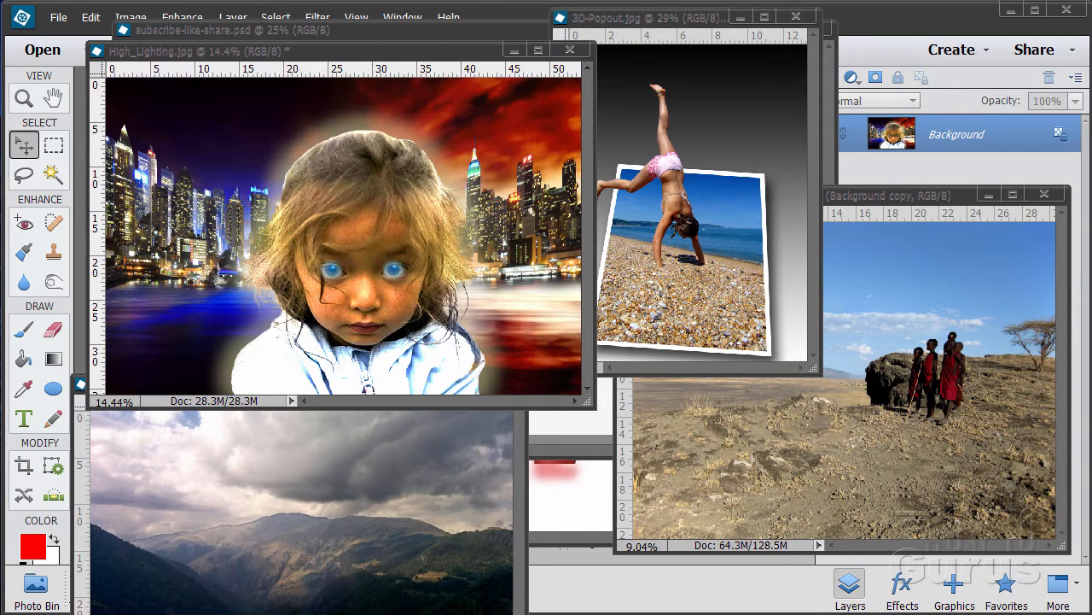
mouse_move(583, 225)
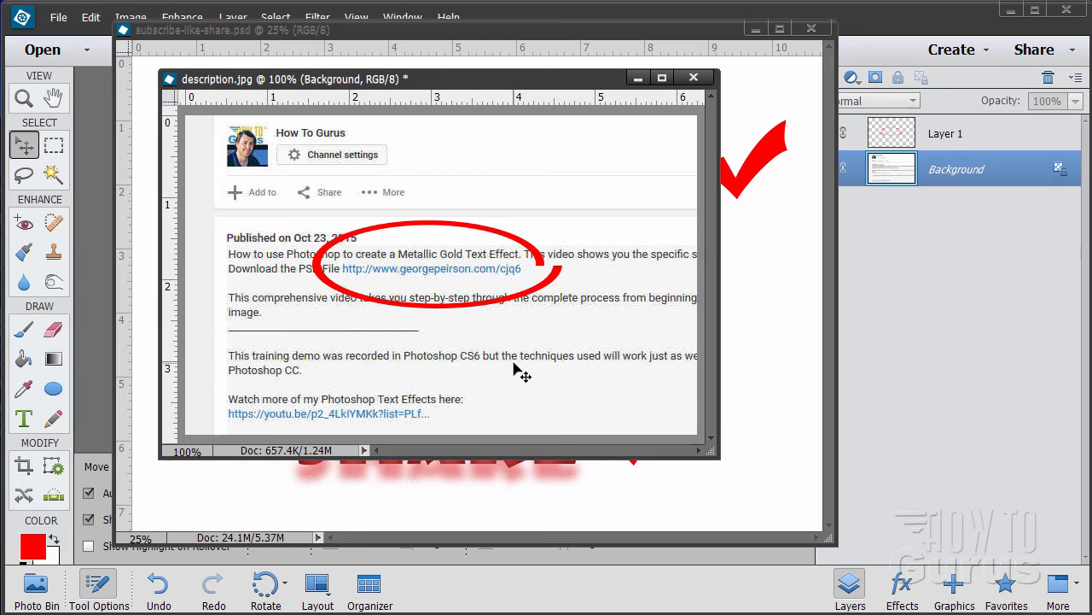
mouse_move(512, 289)
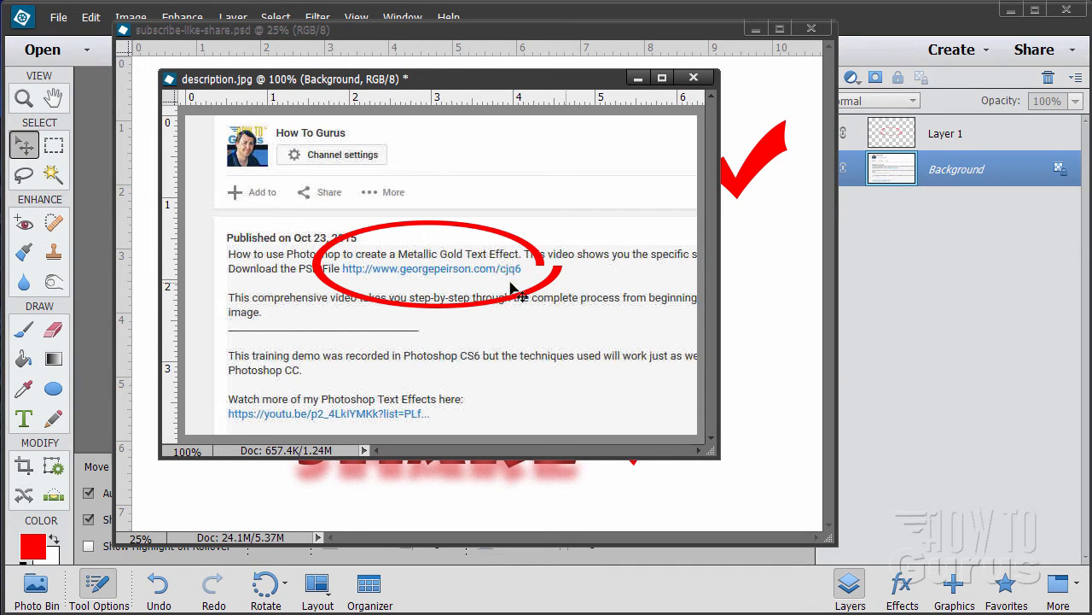
mouse_move(358, 288)
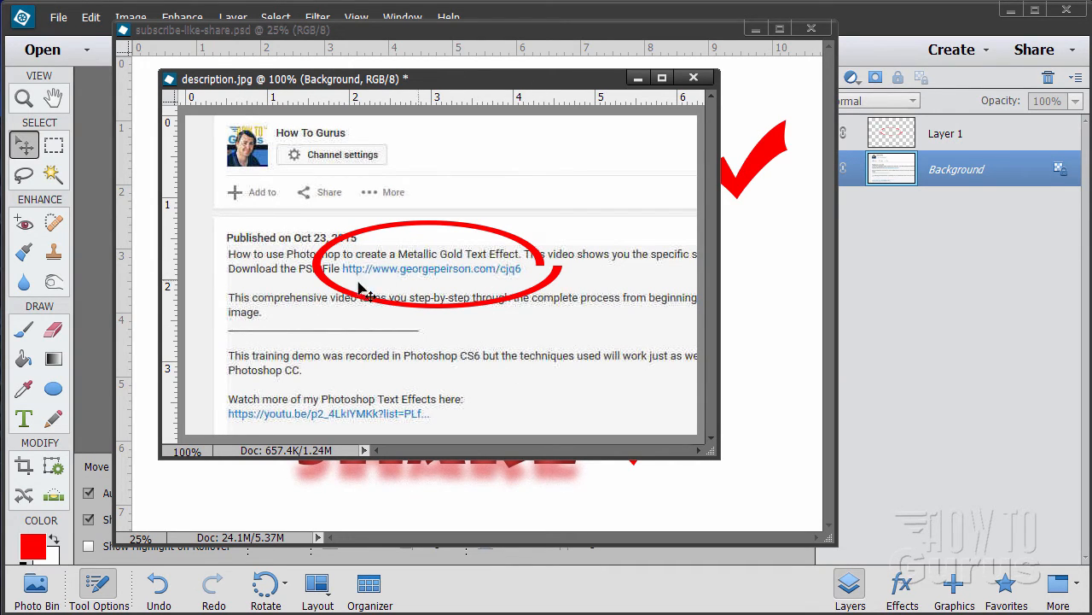
mouse_move(461, 288)
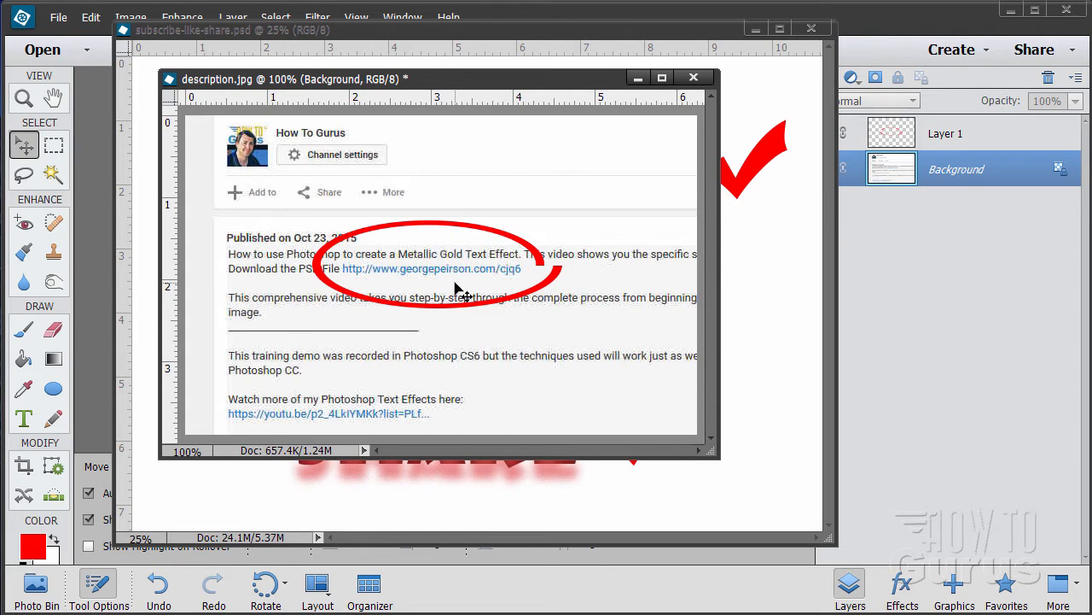
Close the description image so the workspace is cleared of example documents
click(693, 77)
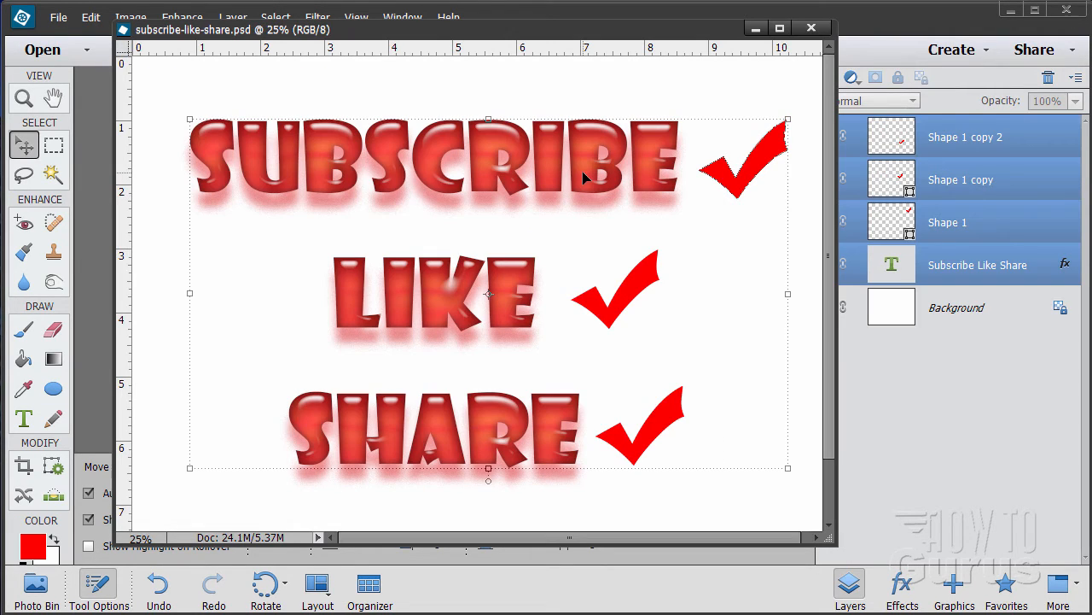
mouse_move(321, 362)
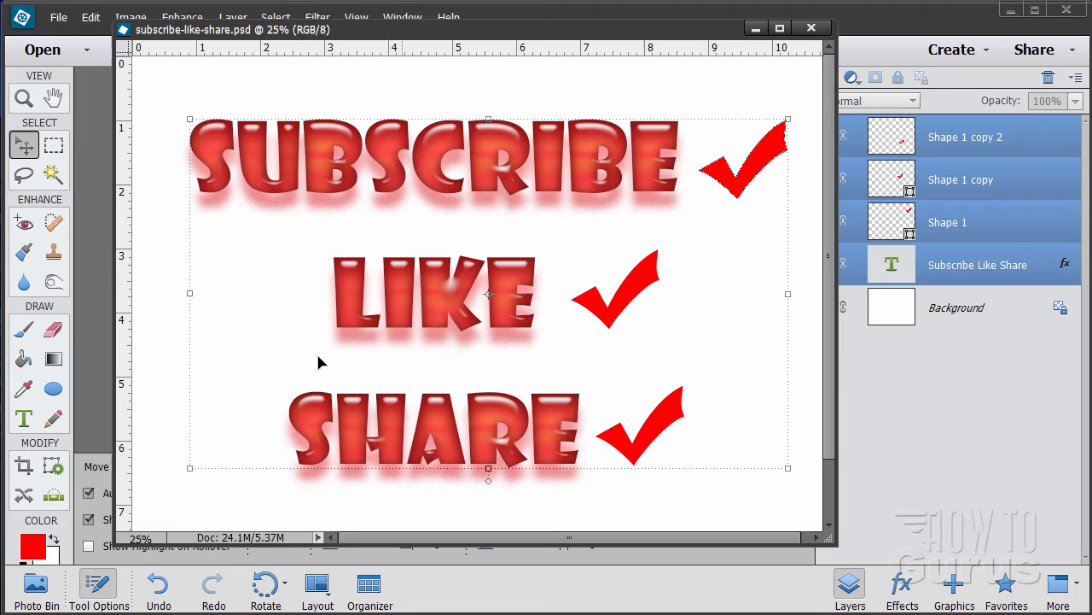
mouse_move(452, 504)
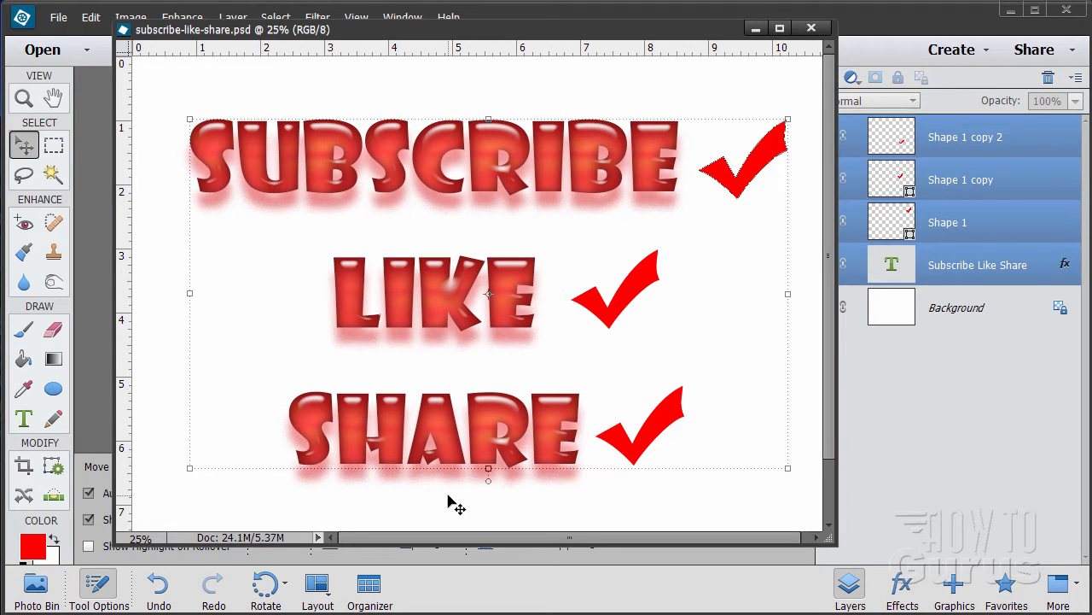
mouse_move(482, 403)
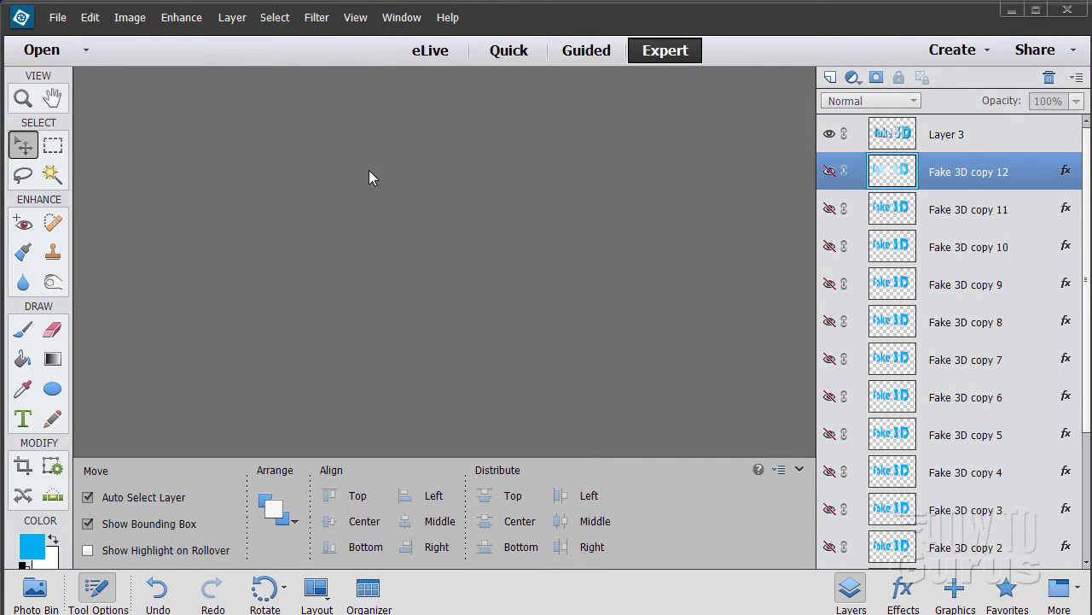
Create a new blank file at the default 6 by 4 inch, 300 ppi white size
click(58, 17)
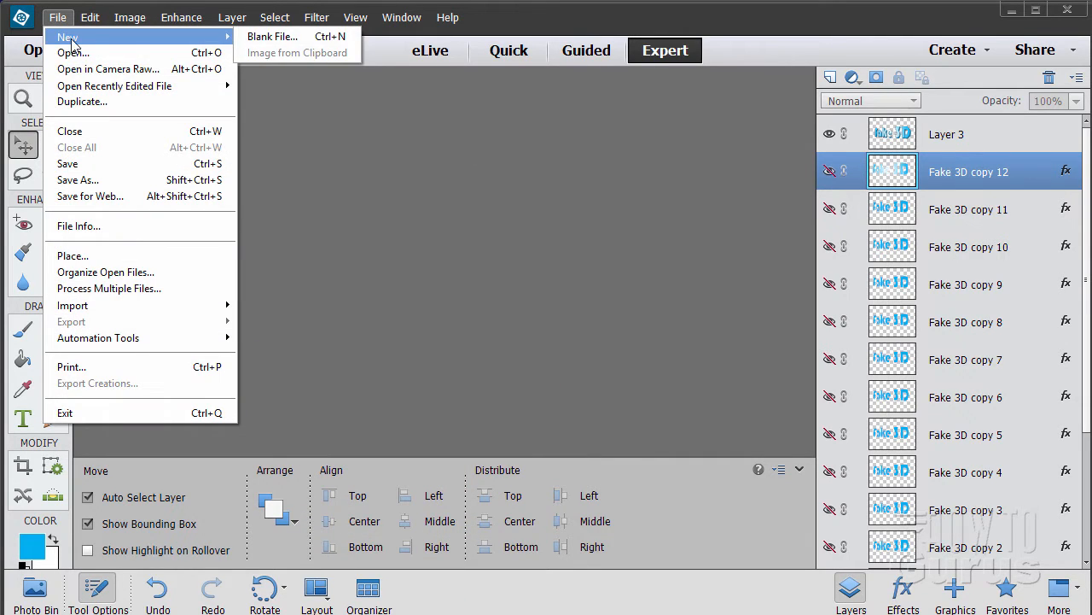
click(273, 36)
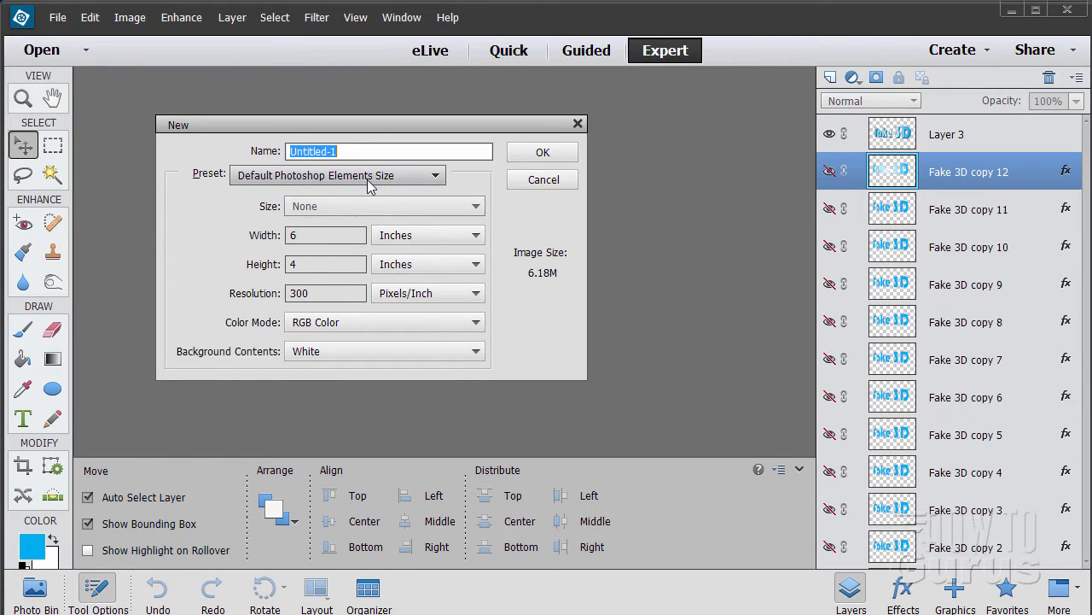
mouse_move(321, 276)
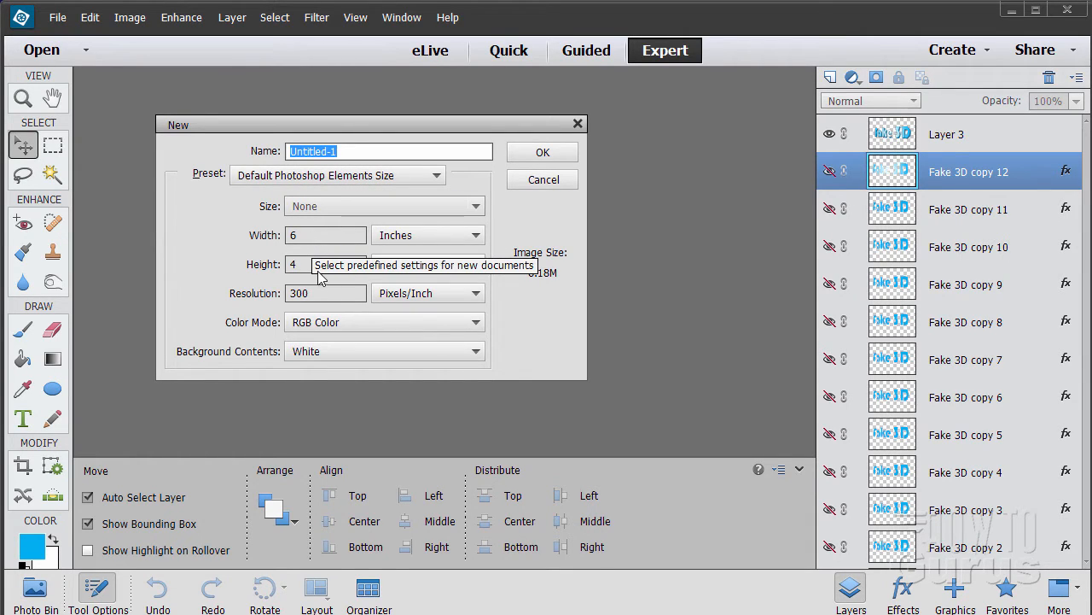
mouse_move(418, 292)
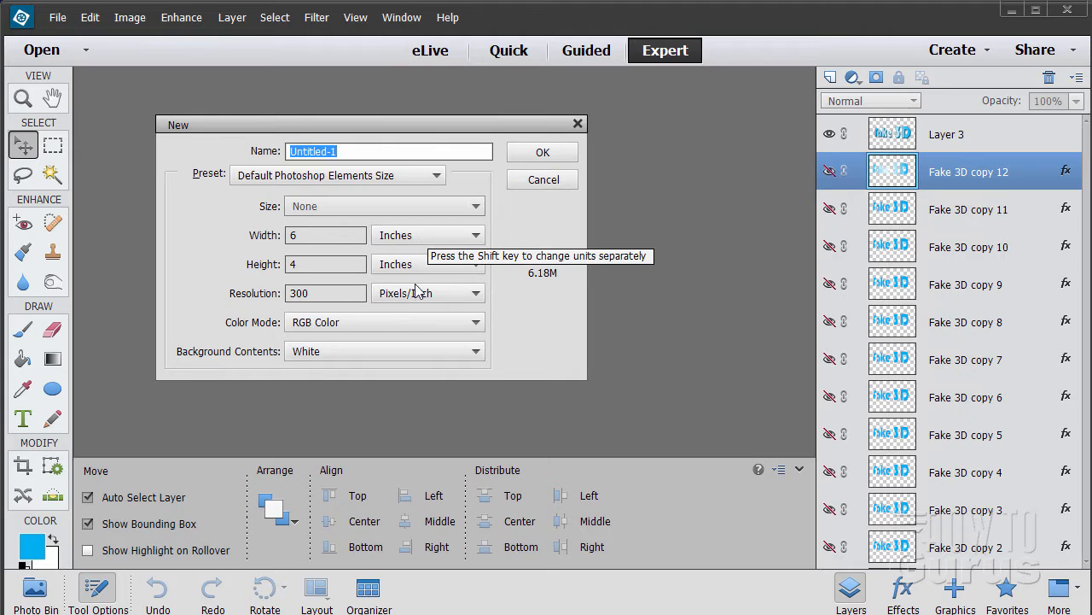
mouse_move(522, 277)
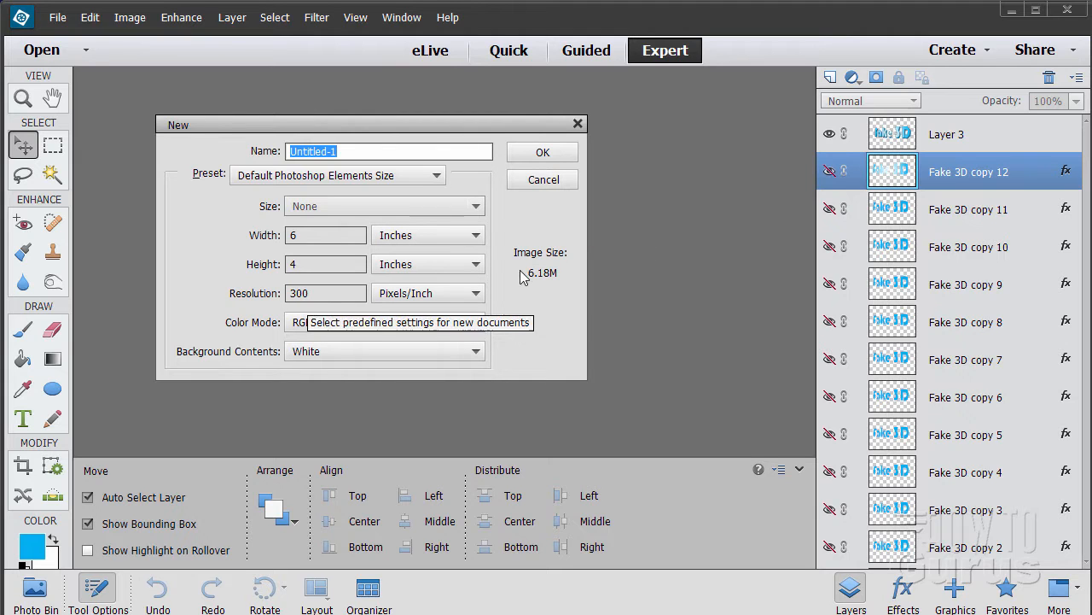
click(543, 152)
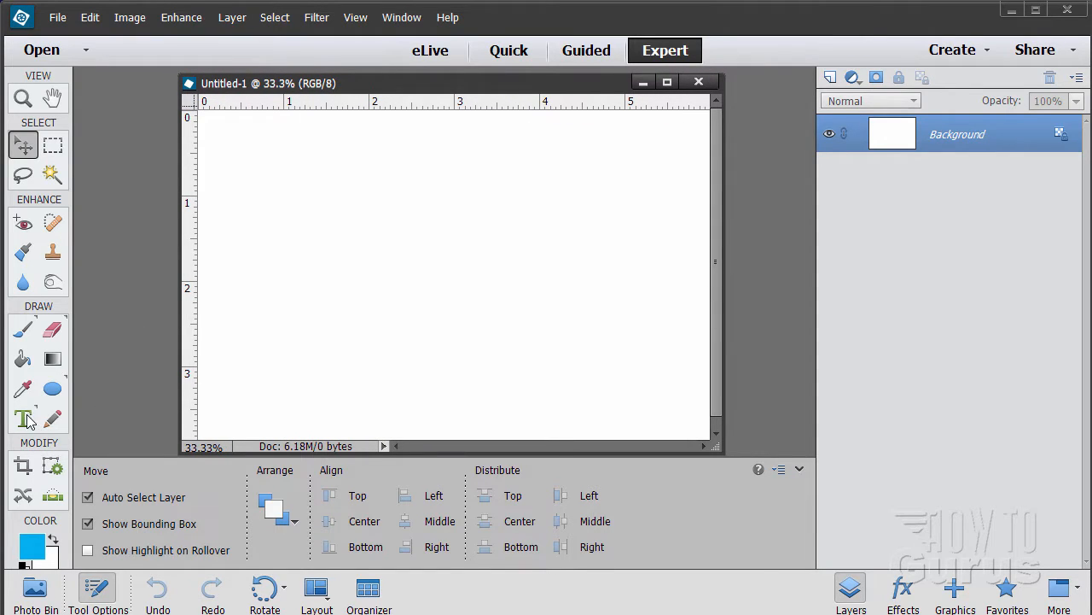
Add cyan horizontal type reading 'Fake 3D' in Bauhaus 93 across the canvas
click(24, 418)
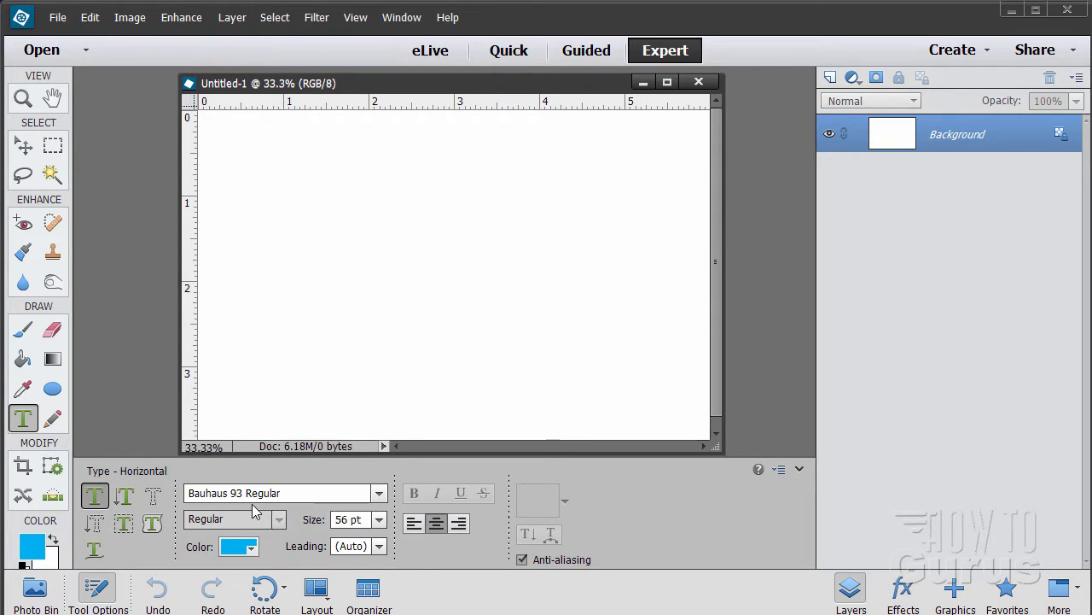
mouse_move(213, 529)
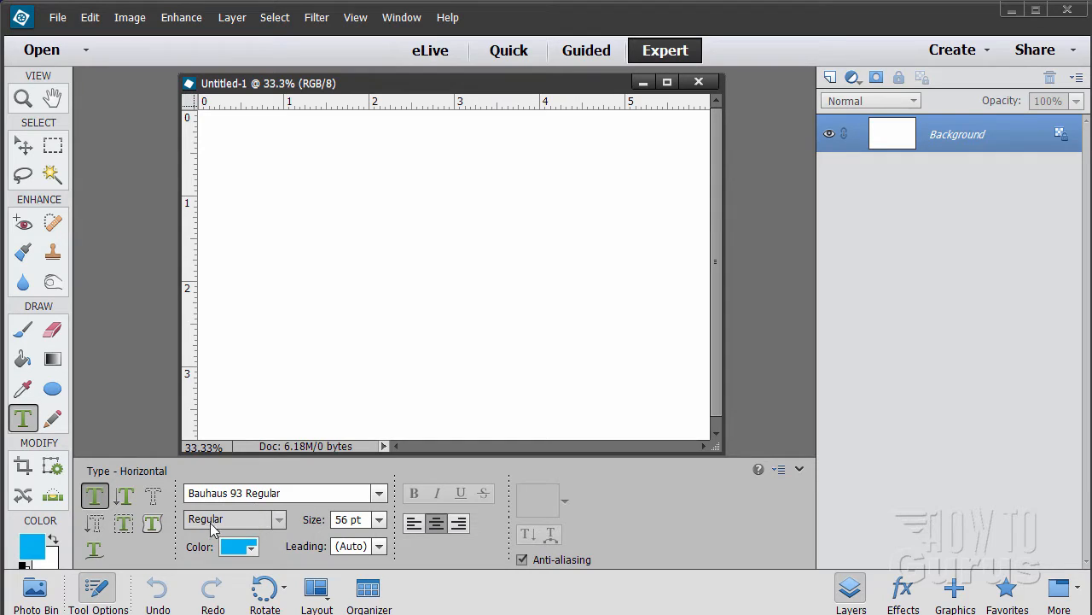
mouse_move(331, 509)
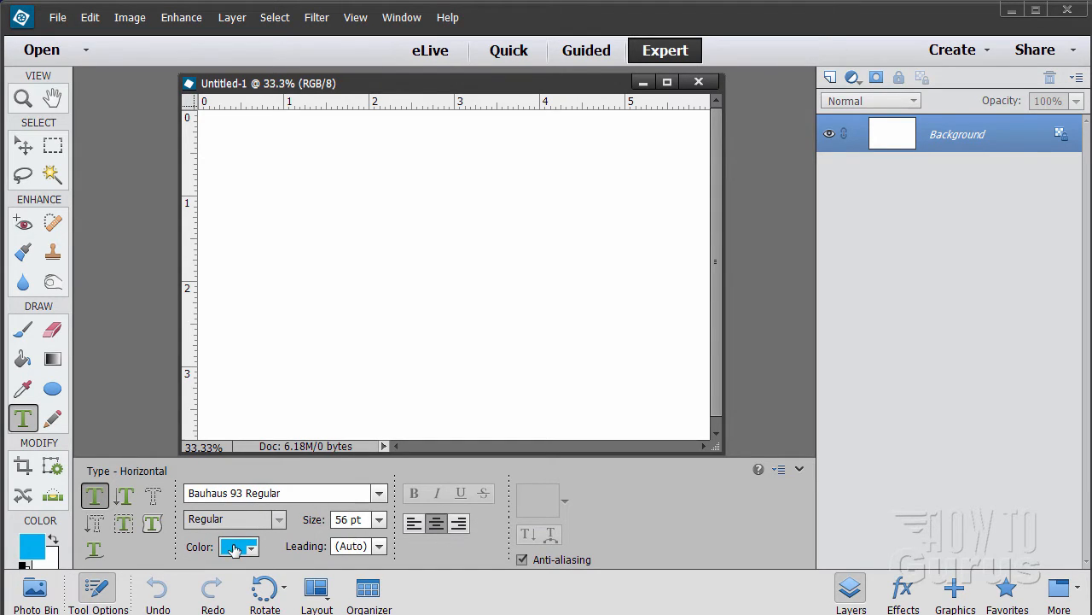
click(253, 546)
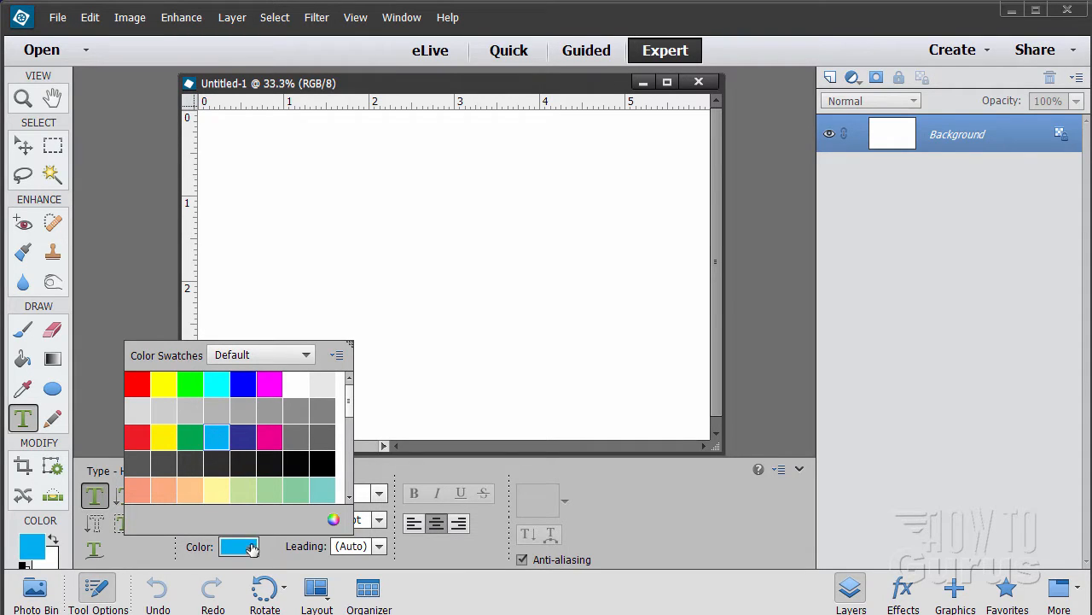
click(373, 278)
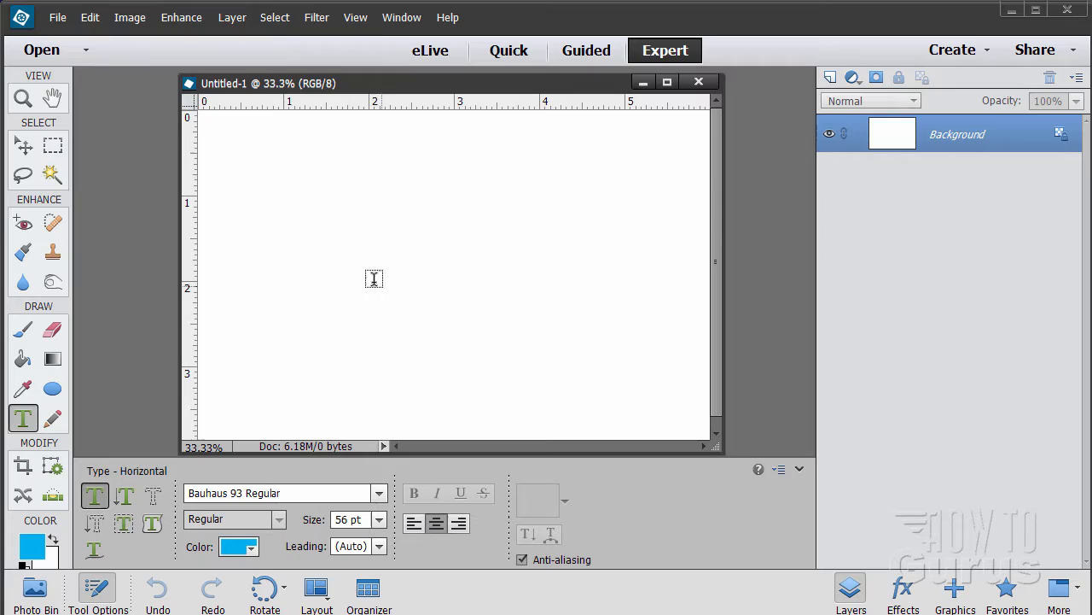
mouse_move(502, 263)
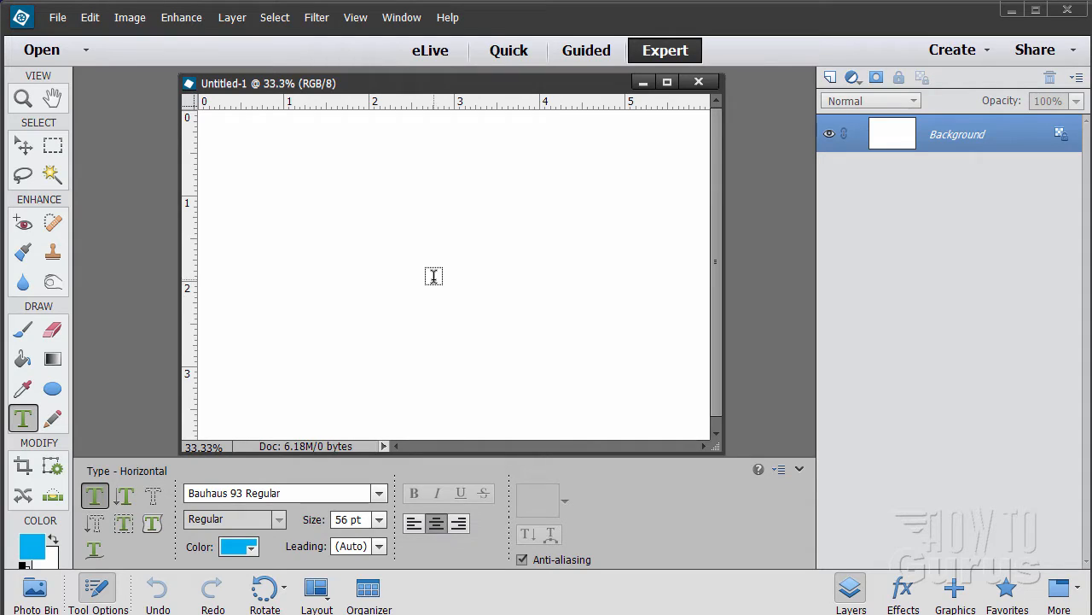
text(f)
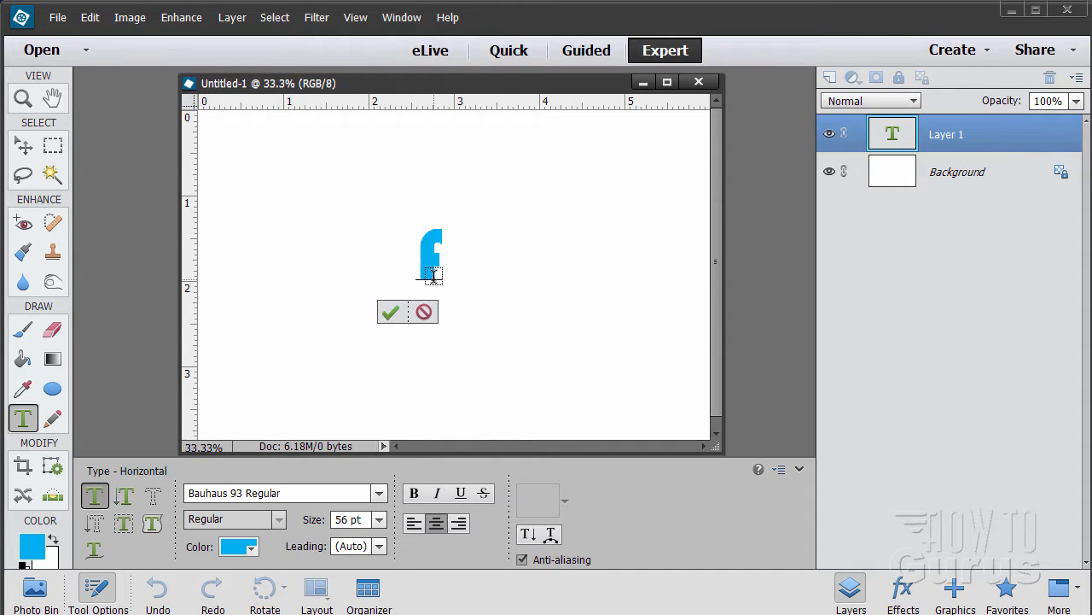
text(ale 3D)
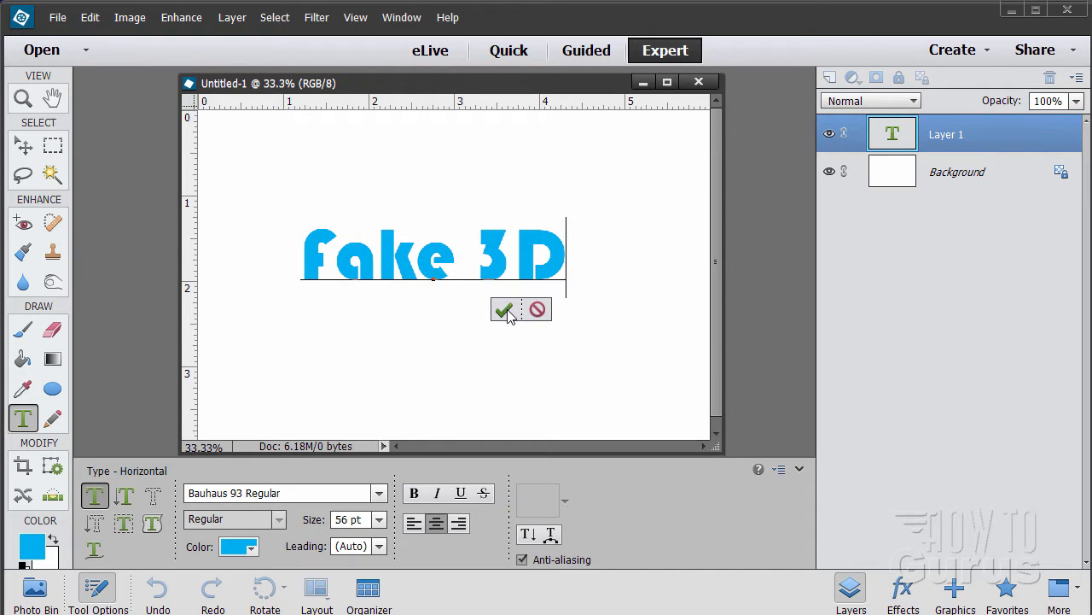
Commit the Fake 3D text and stretch it to roughly 160% width and 207% height
click(504, 310)
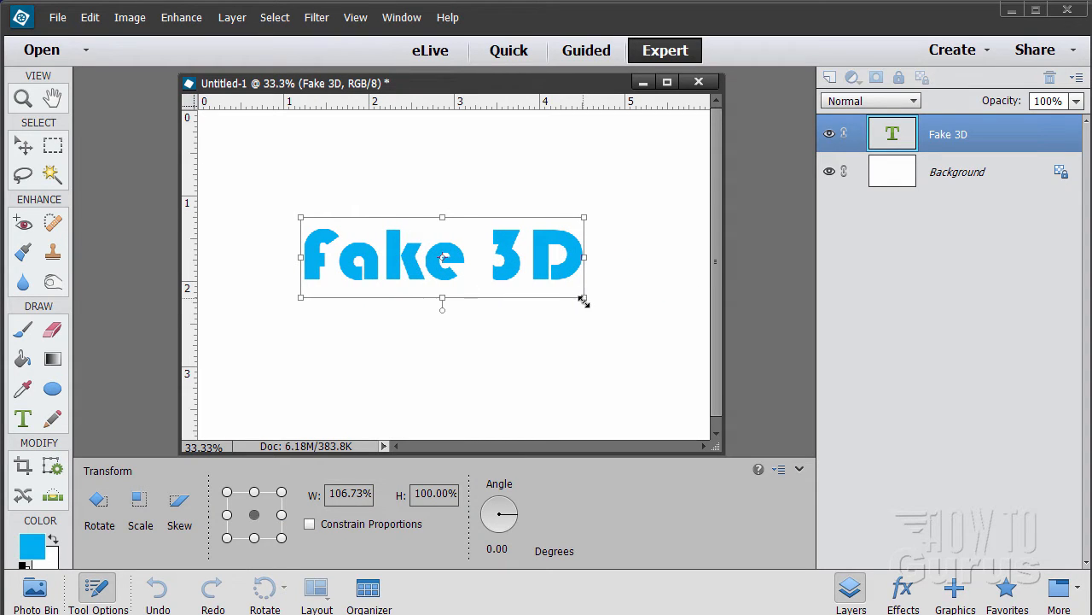
drag(584, 300, 686, 372)
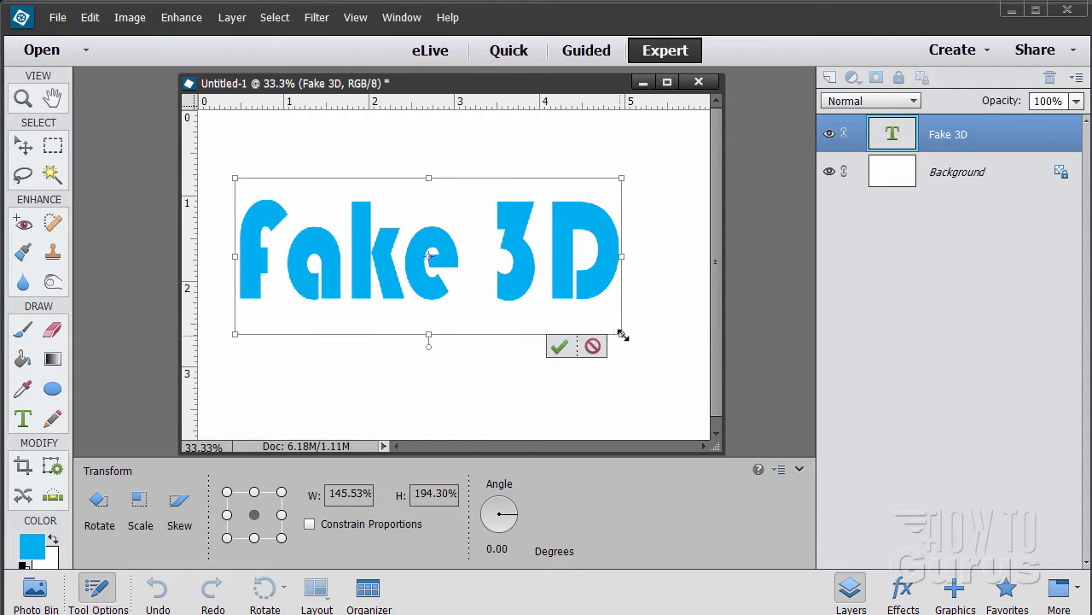
drag(623, 338, 666, 352)
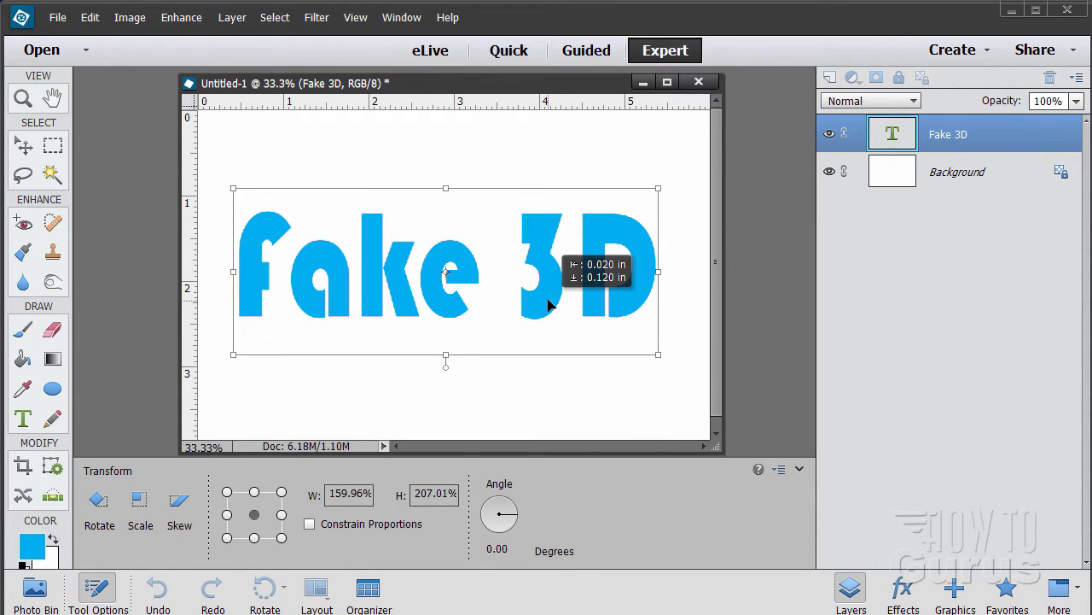
click(24, 145)
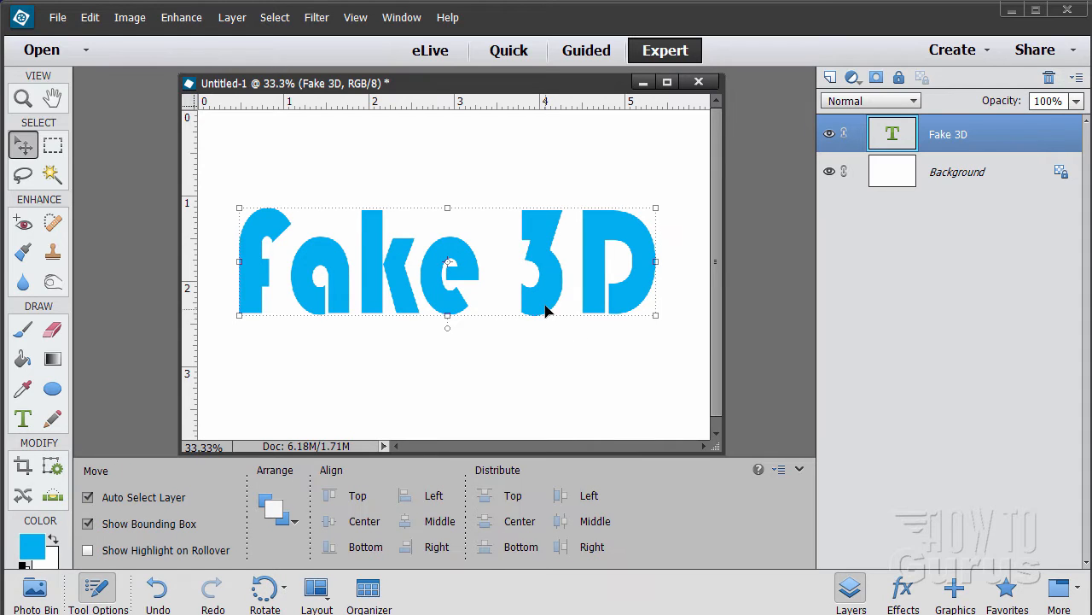
mouse_move(553, 283)
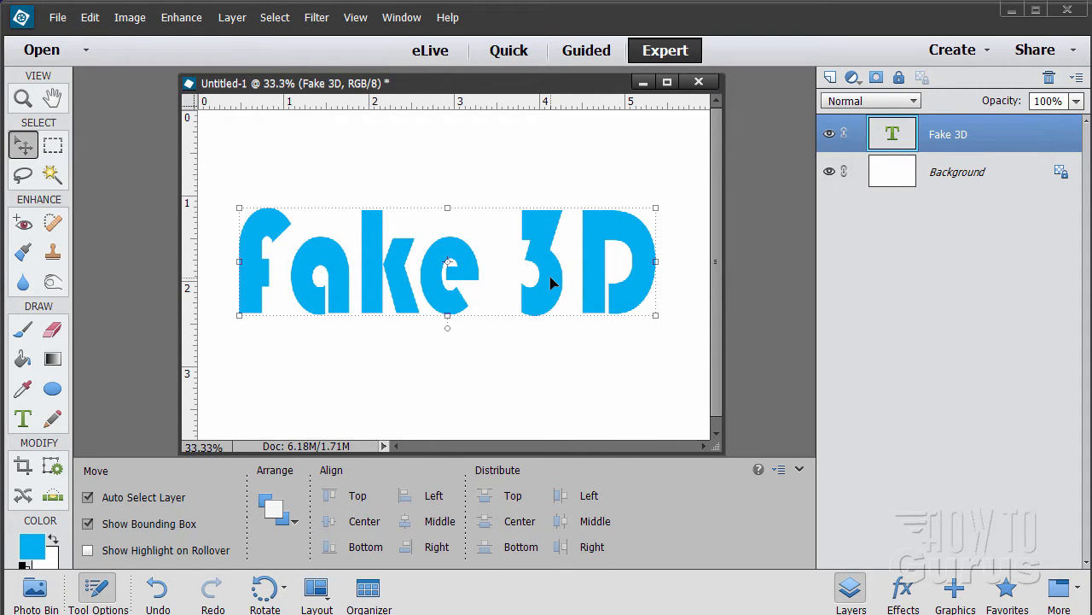
mouse_move(574, 270)
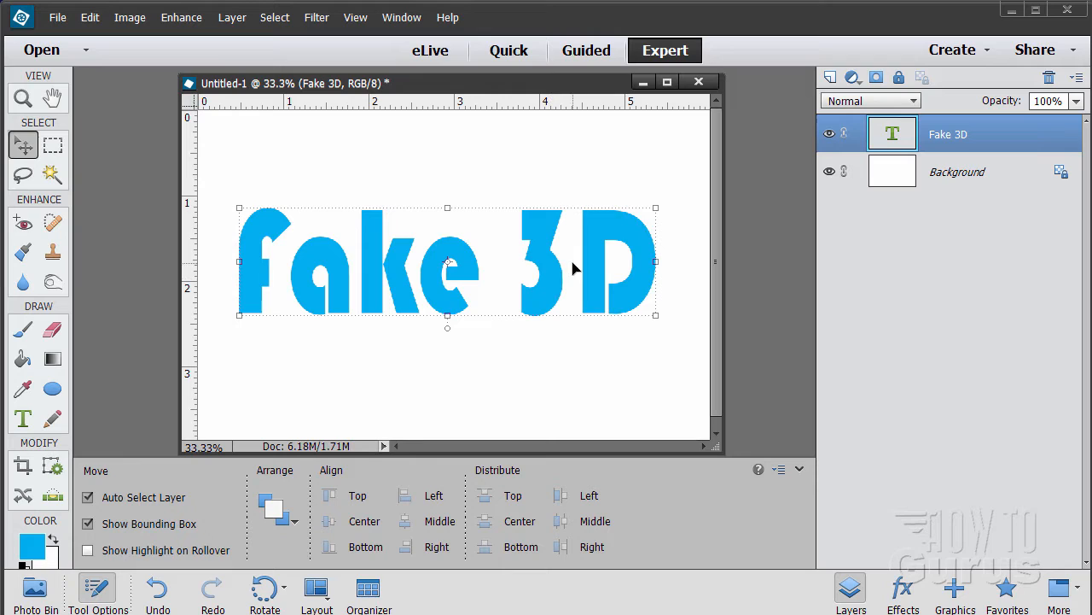
mouse_move(399, 215)
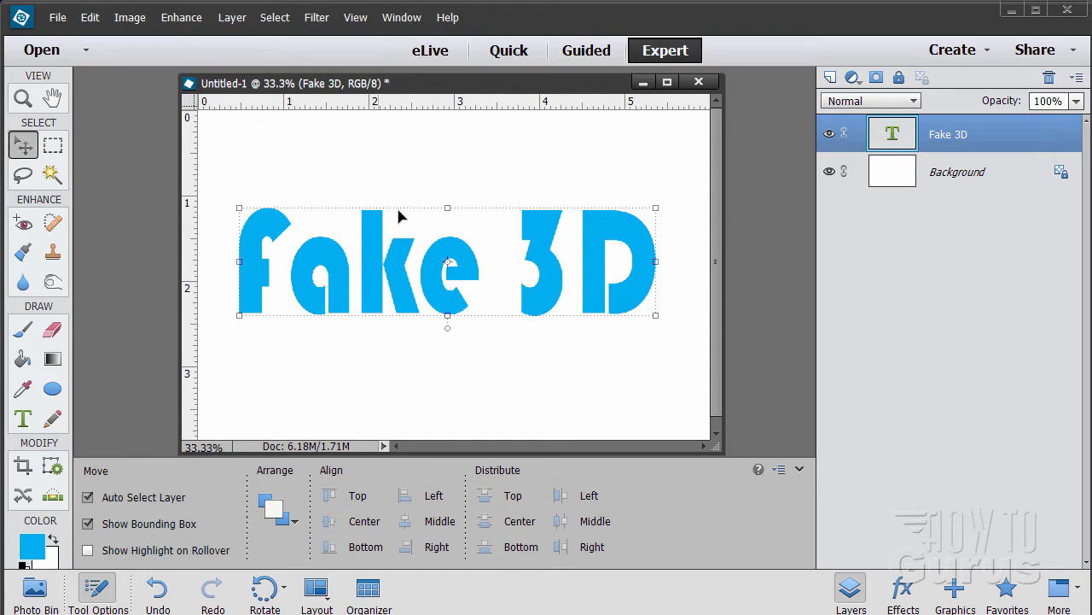
mouse_move(604, 231)
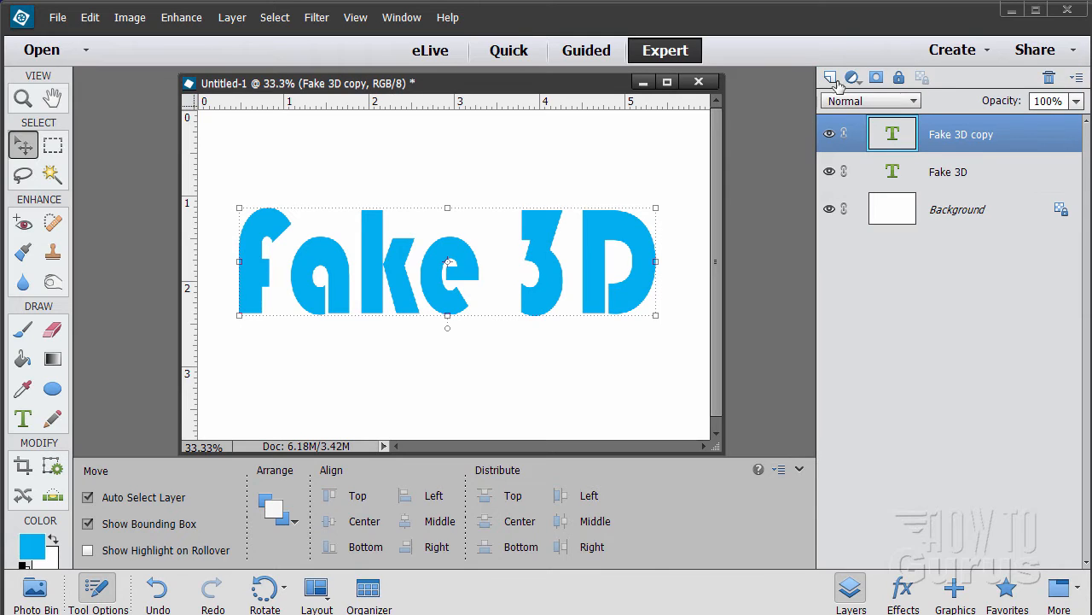
Hide the original Fake 3D layer and simplify the copy into plain pixels
click(829, 170)
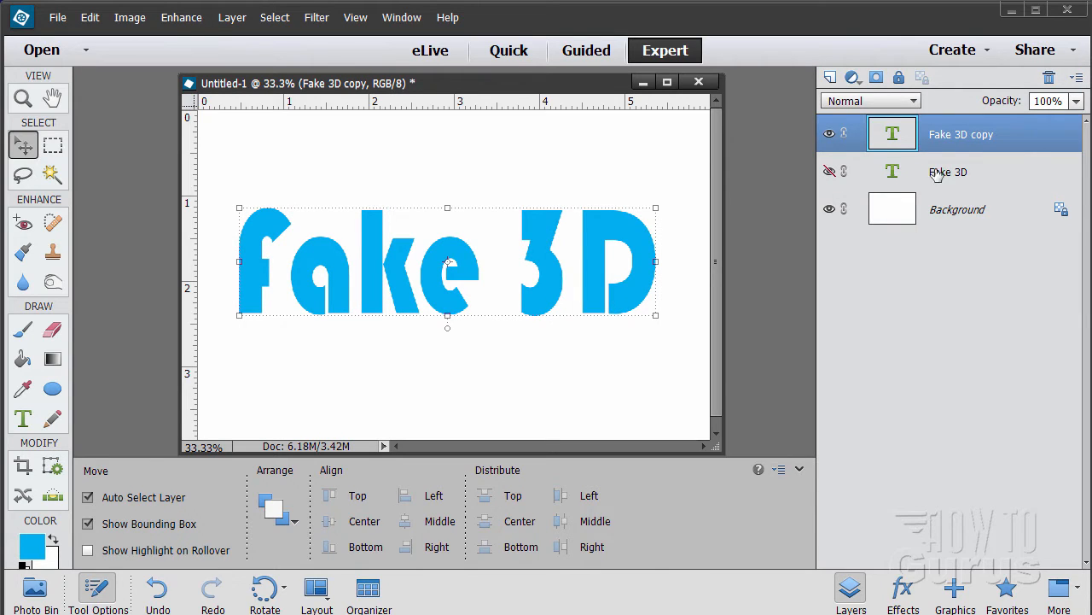
mouse_move(594, 259)
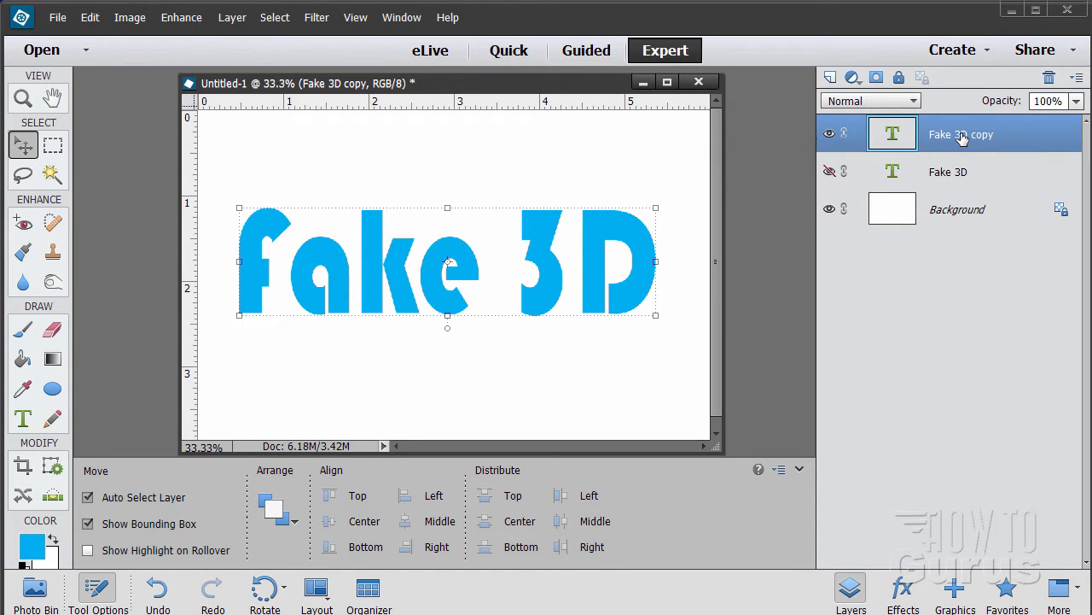
mouse_move(963, 136)
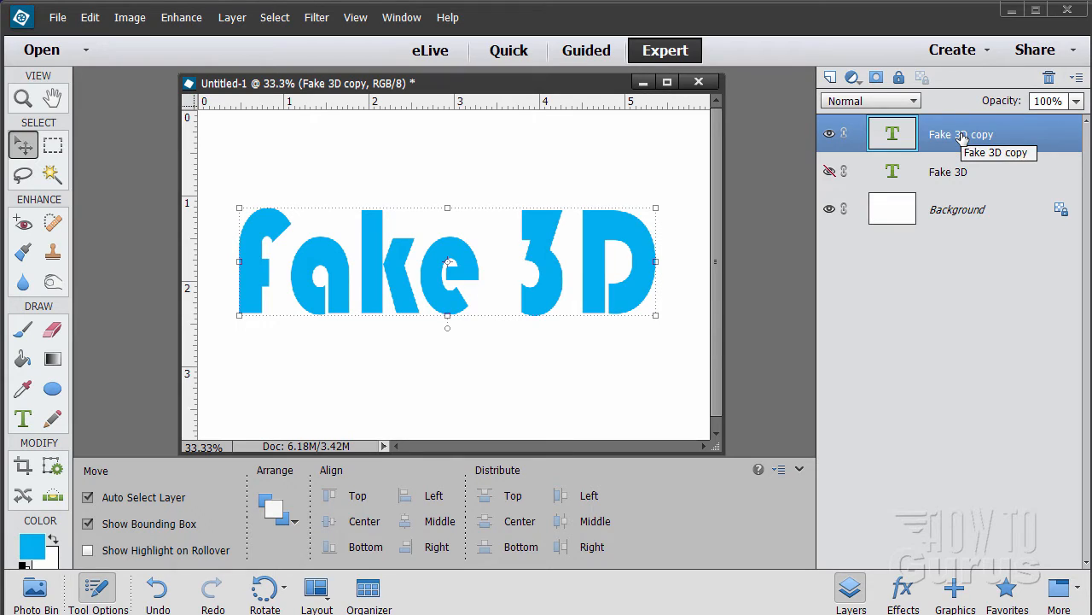
mouse_move(921, 133)
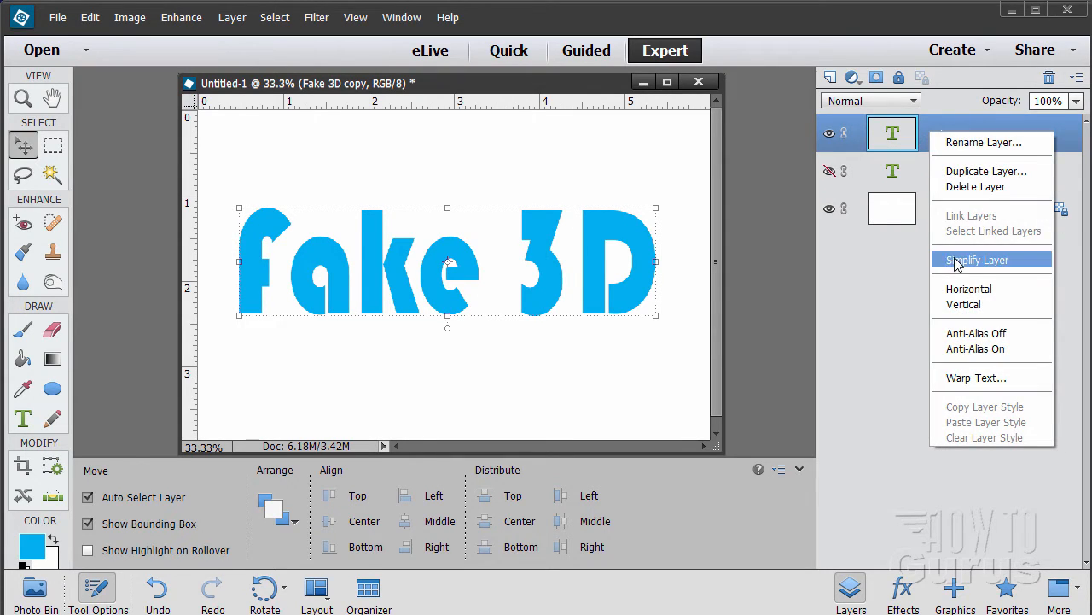
click(977, 260)
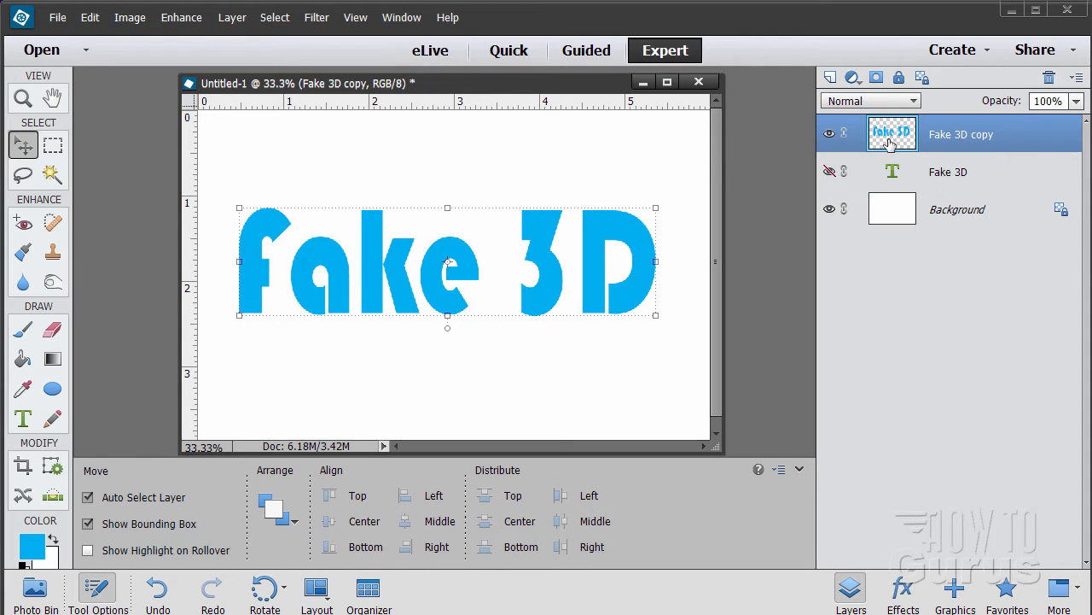
click(130, 17)
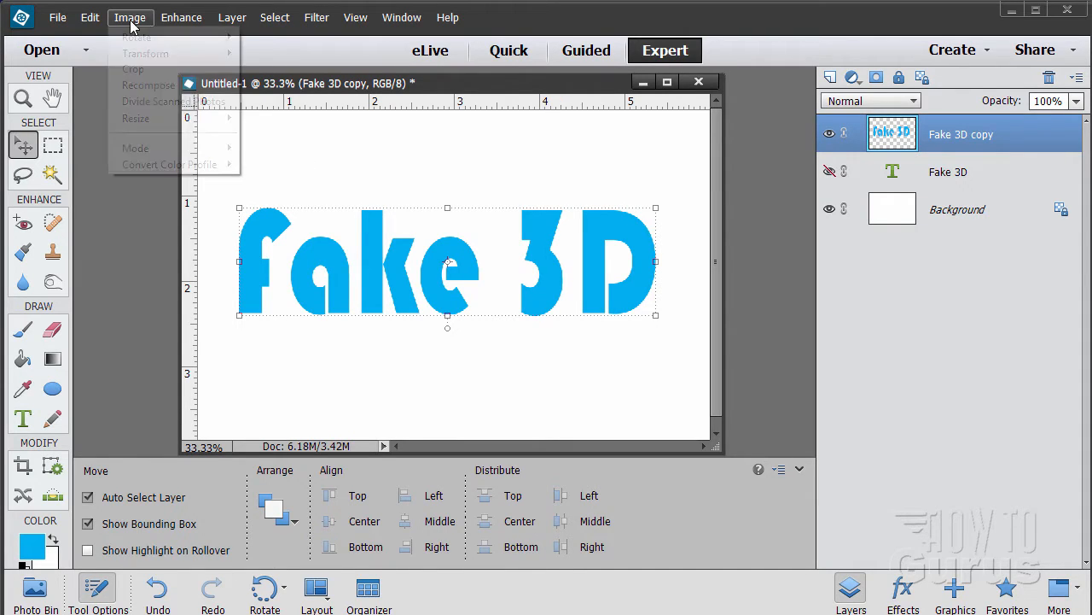
mouse_move(145, 53)
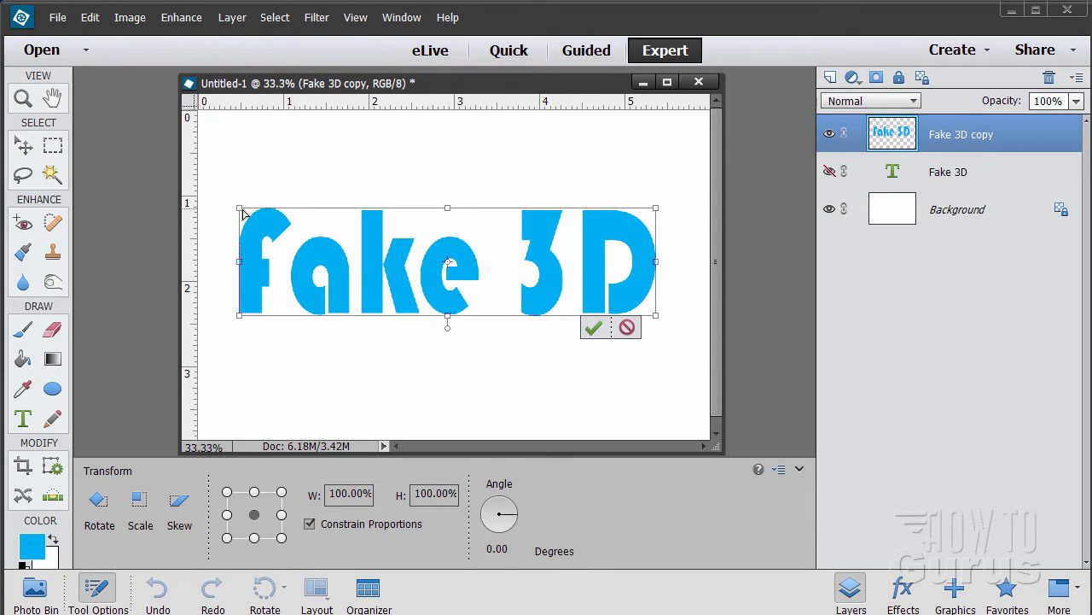
Apply a perspective distortion so the letters grow taller toward the right, then select Background
drag(239, 208, 247, 214)
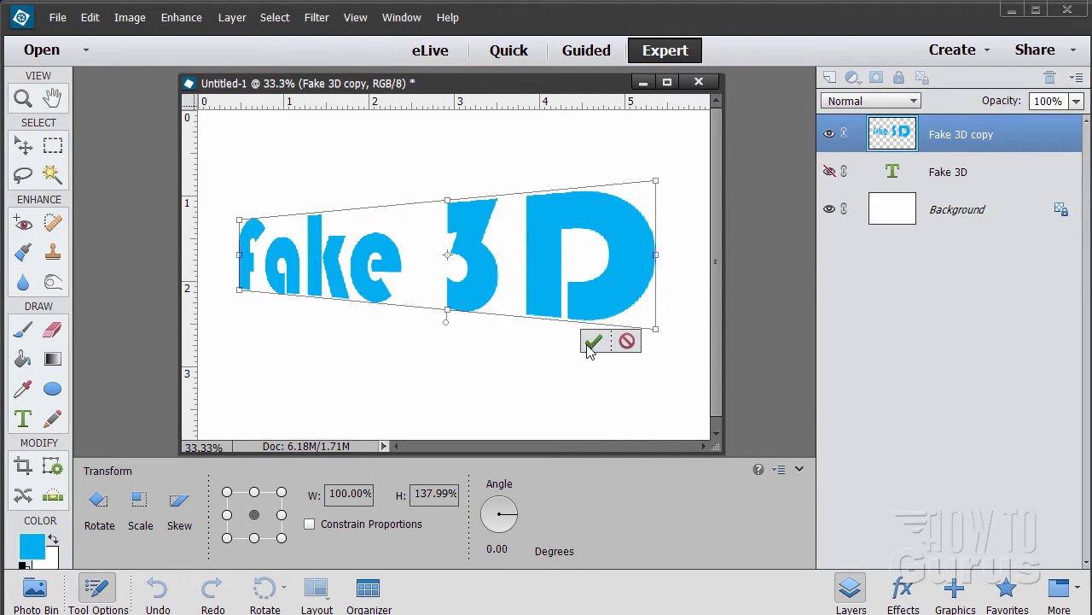
click(592, 341)
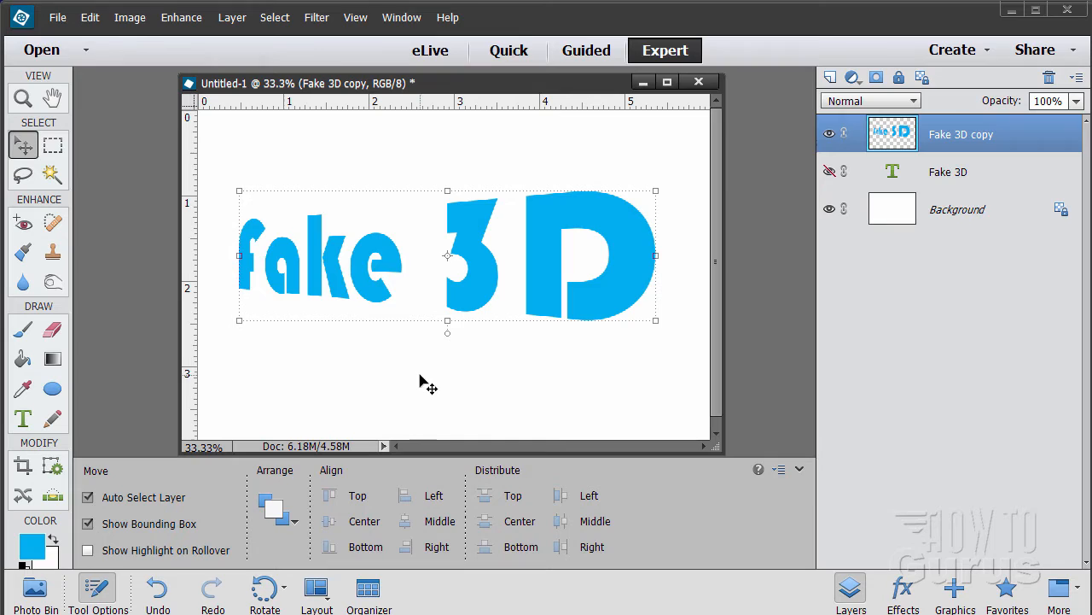
click(955, 208)
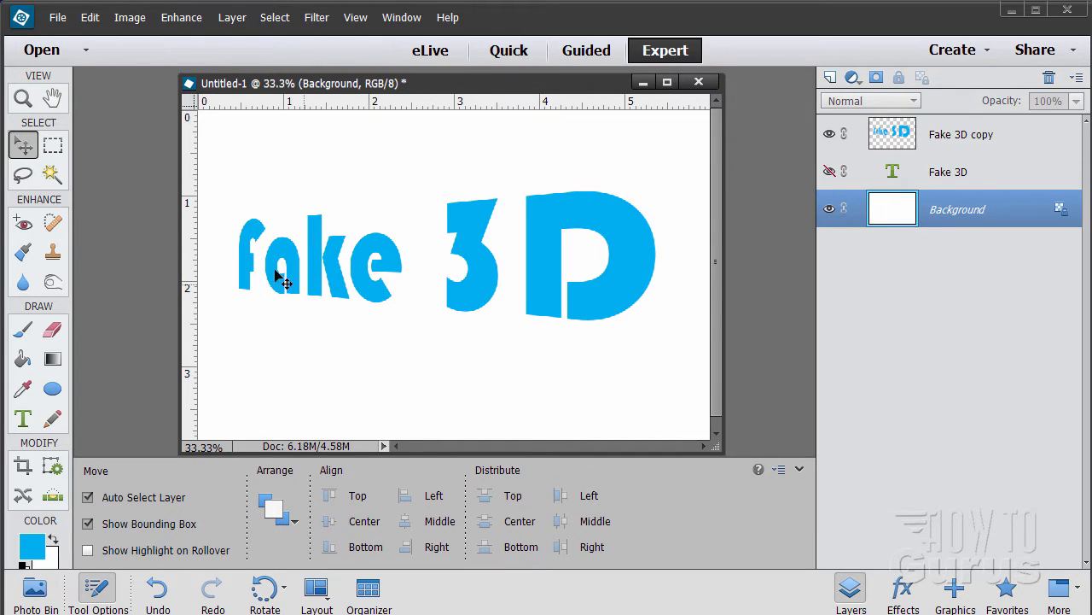
mouse_move(478, 304)
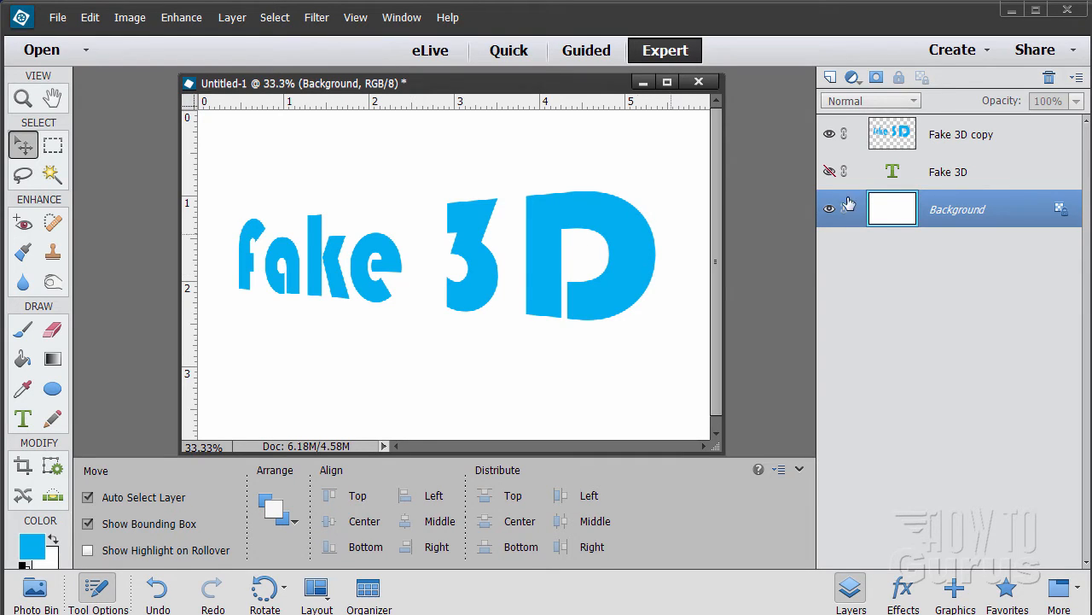
mouse_move(892, 133)
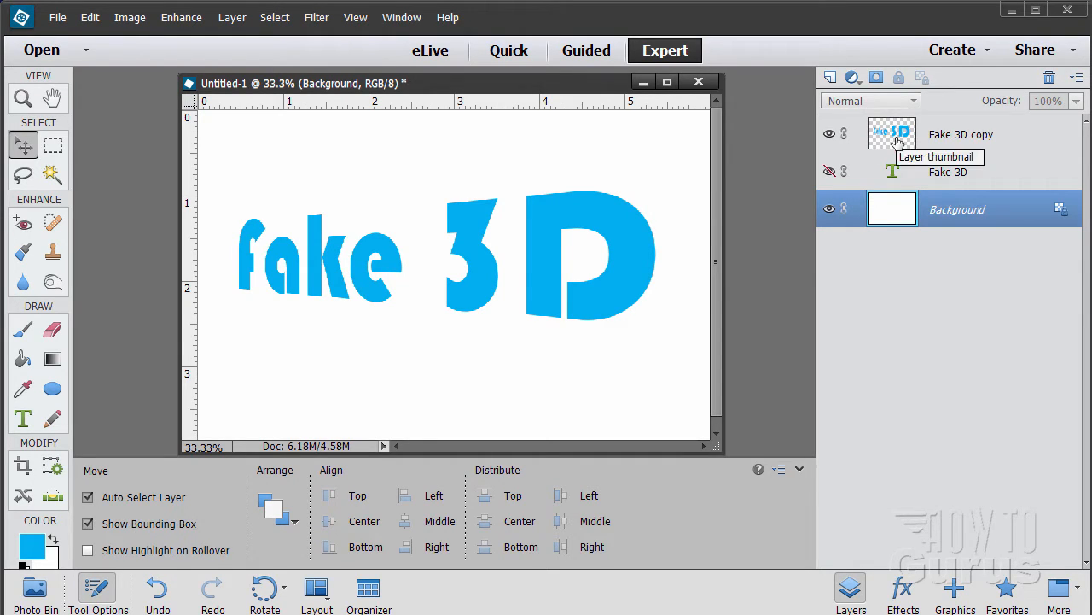
mouse_move(495, 256)
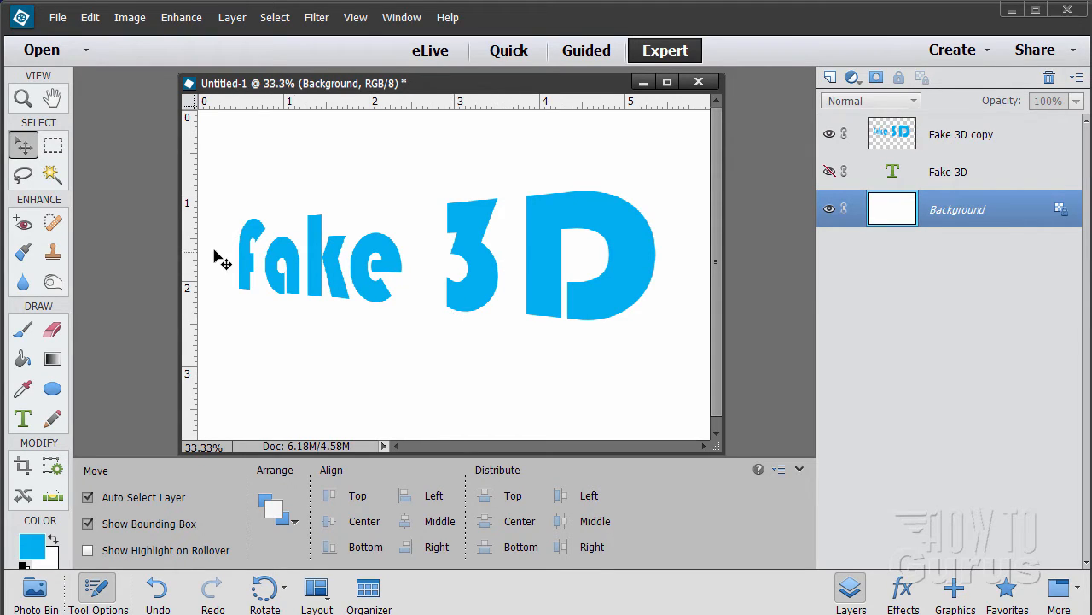
mouse_move(493, 263)
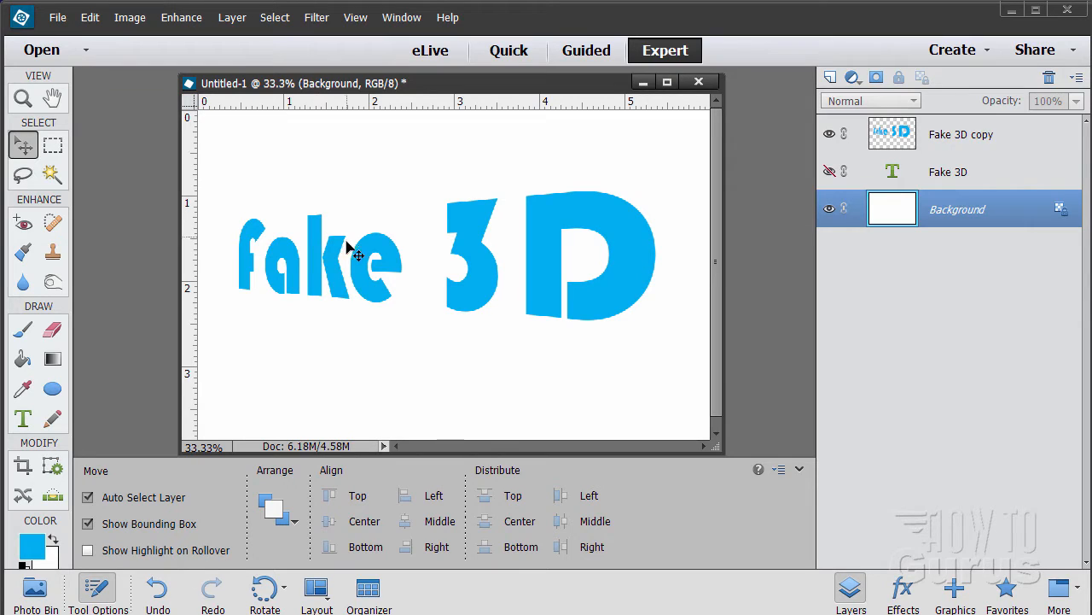
mouse_move(251, 151)
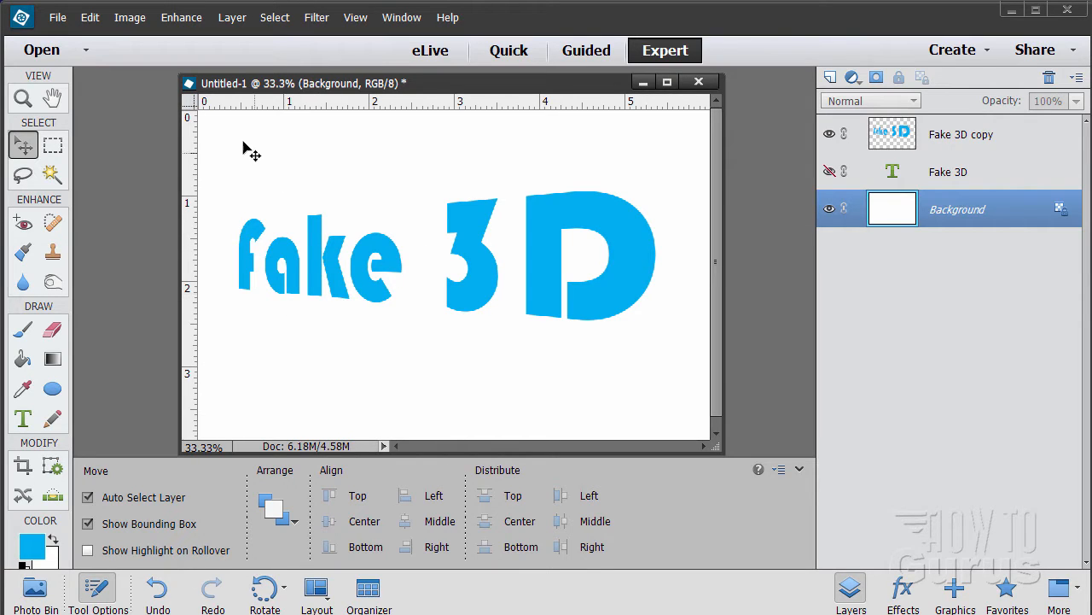
mouse_move(239, 137)
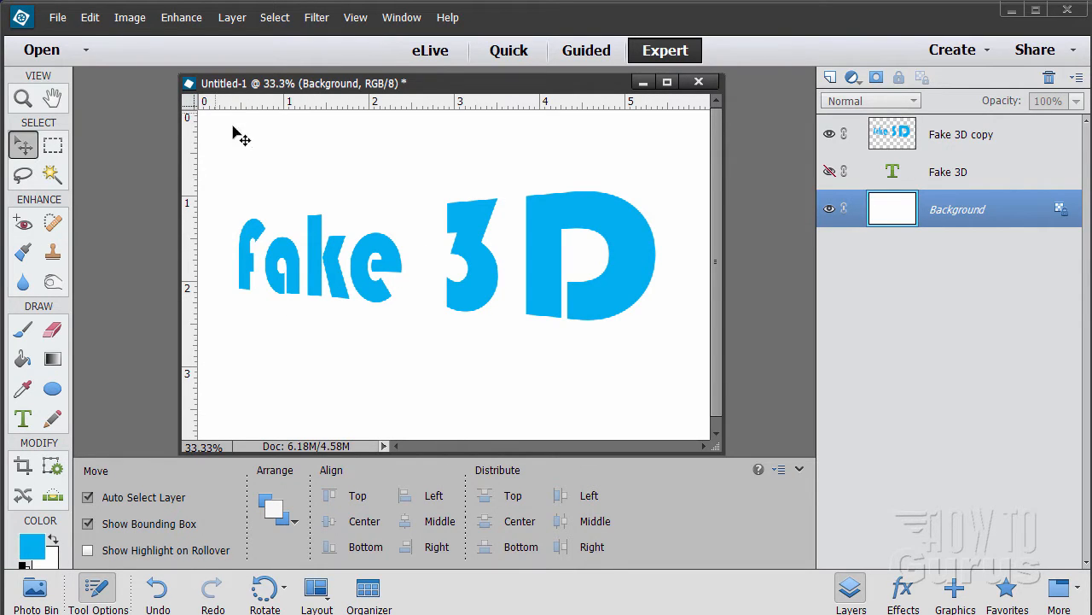
mouse_move(414, 287)
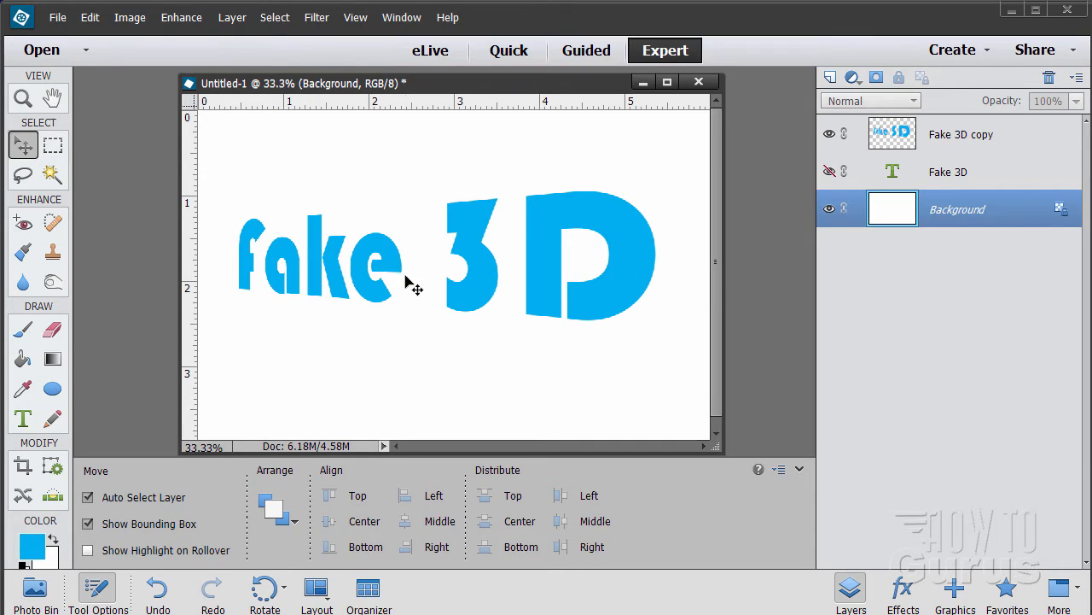
mouse_move(498, 287)
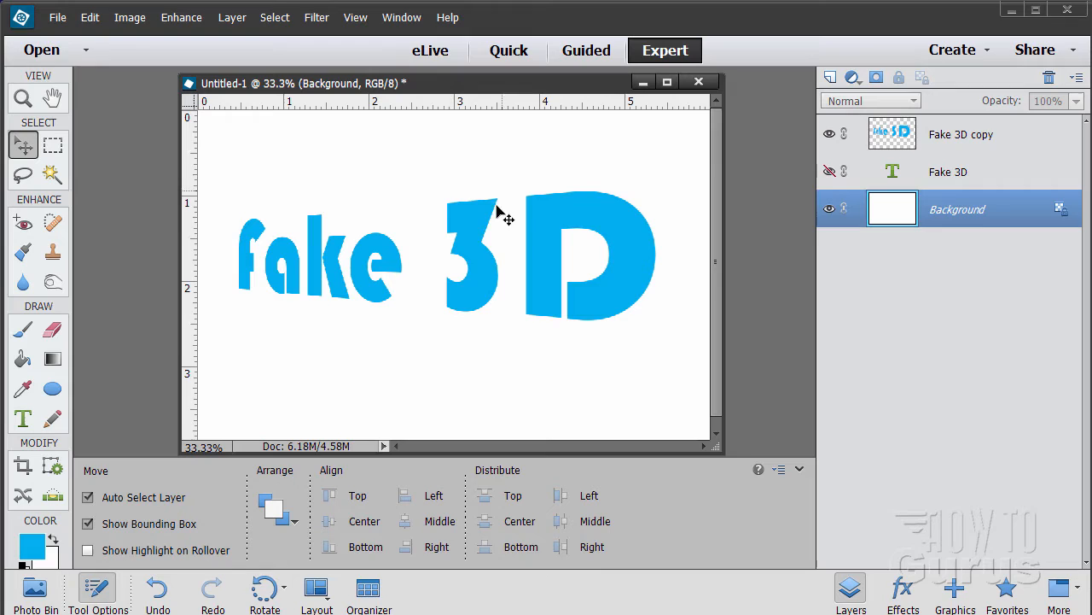
mouse_move(478, 274)
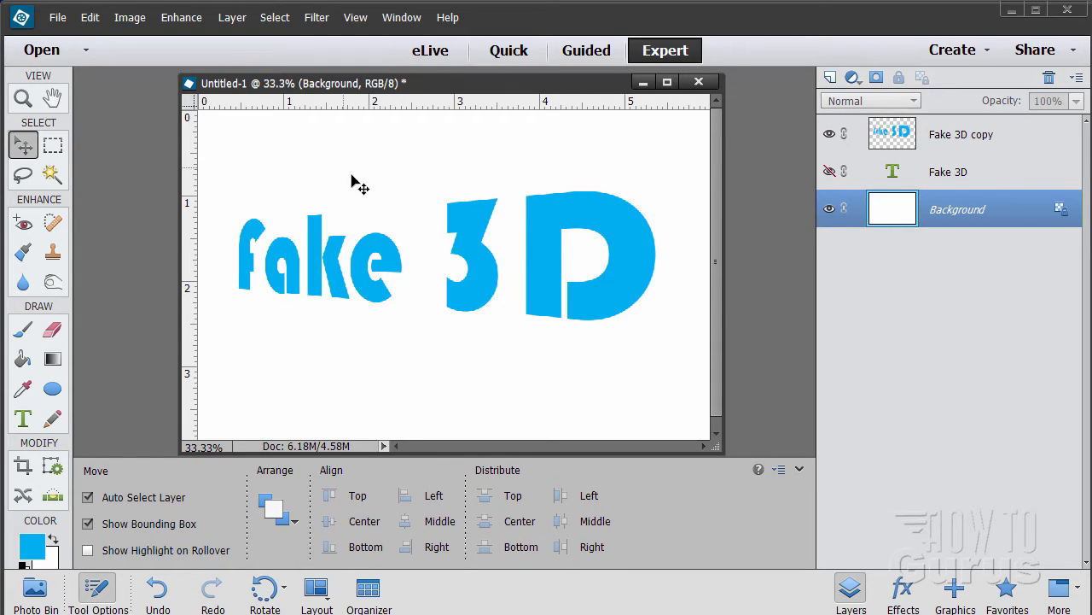
mouse_move(516, 301)
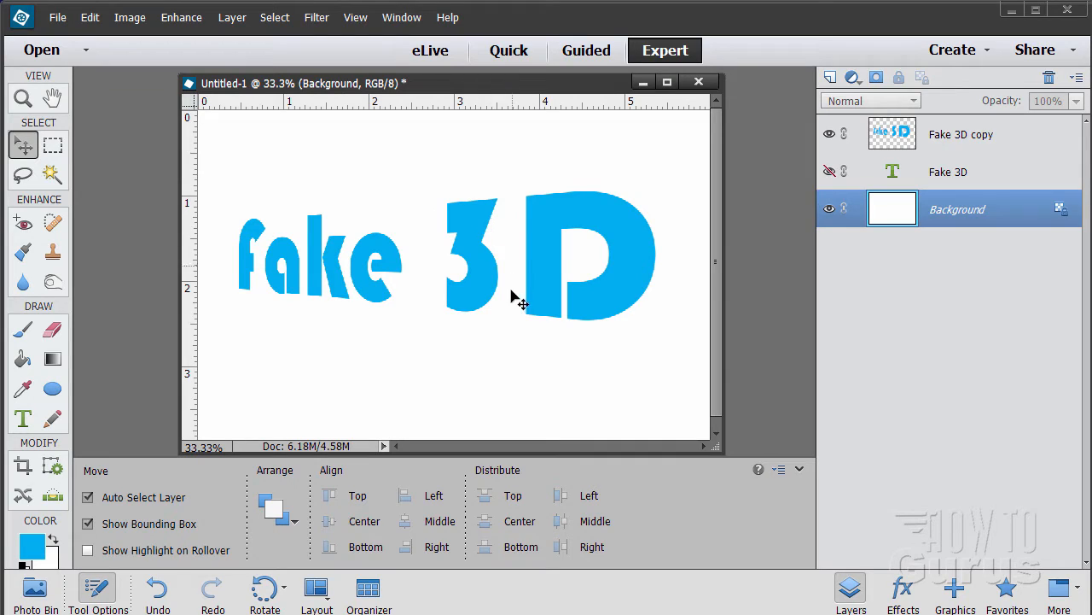
mouse_move(502, 252)
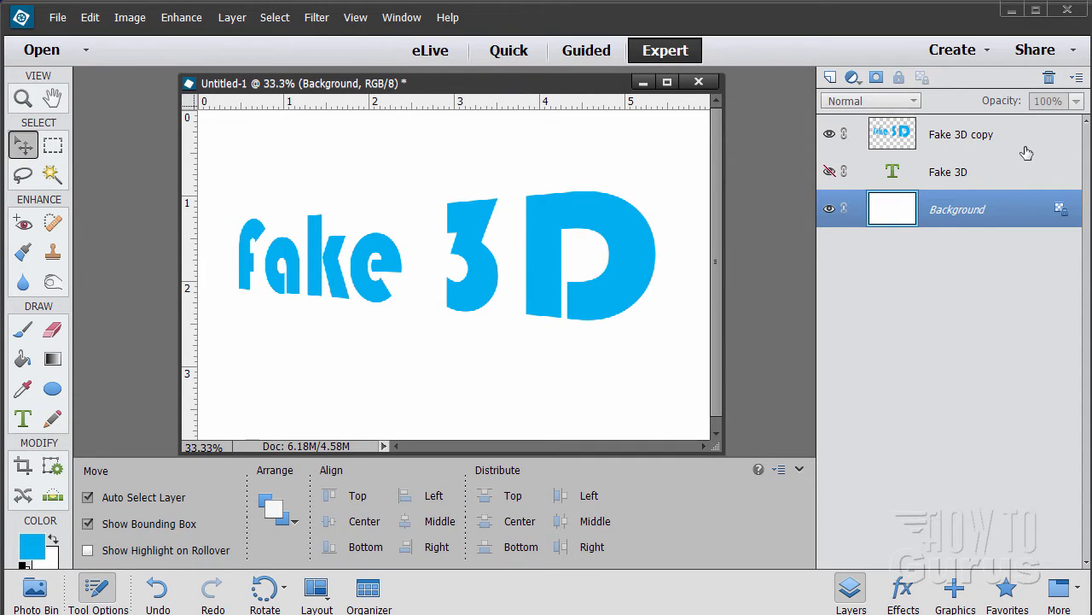
Give the Fake 3D copy layer a black drop shadow with distance 1
click(960, 133)
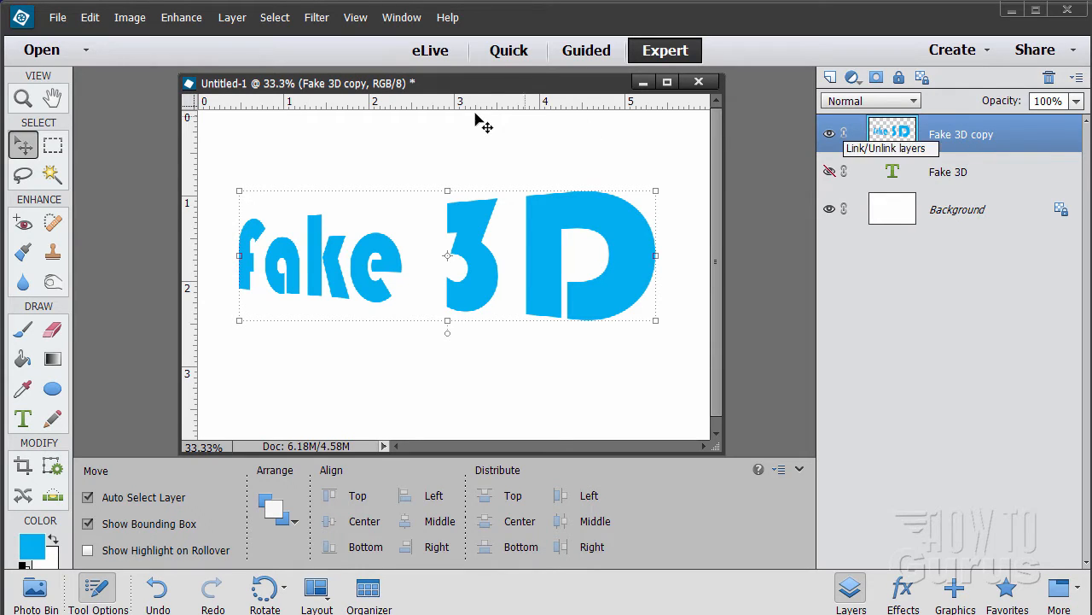
click(232, 18)
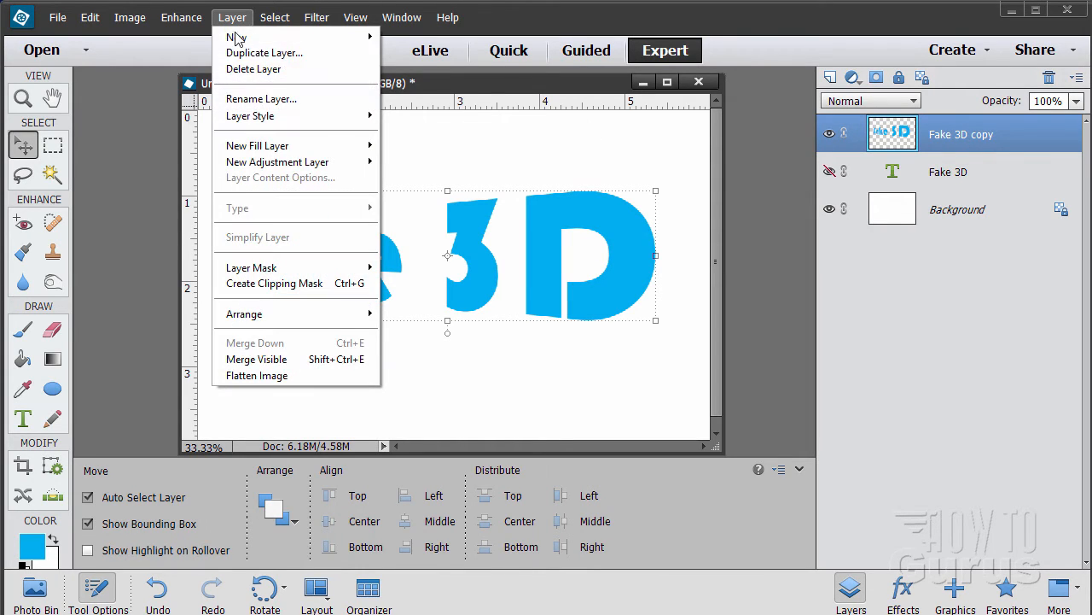
click(250, 116)
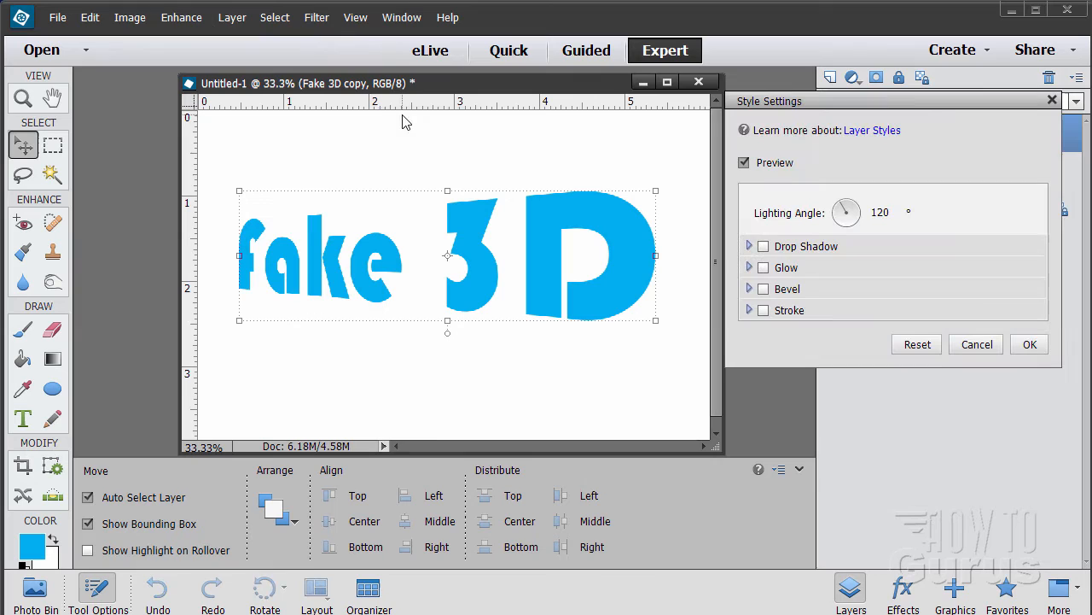
click(761, 246)
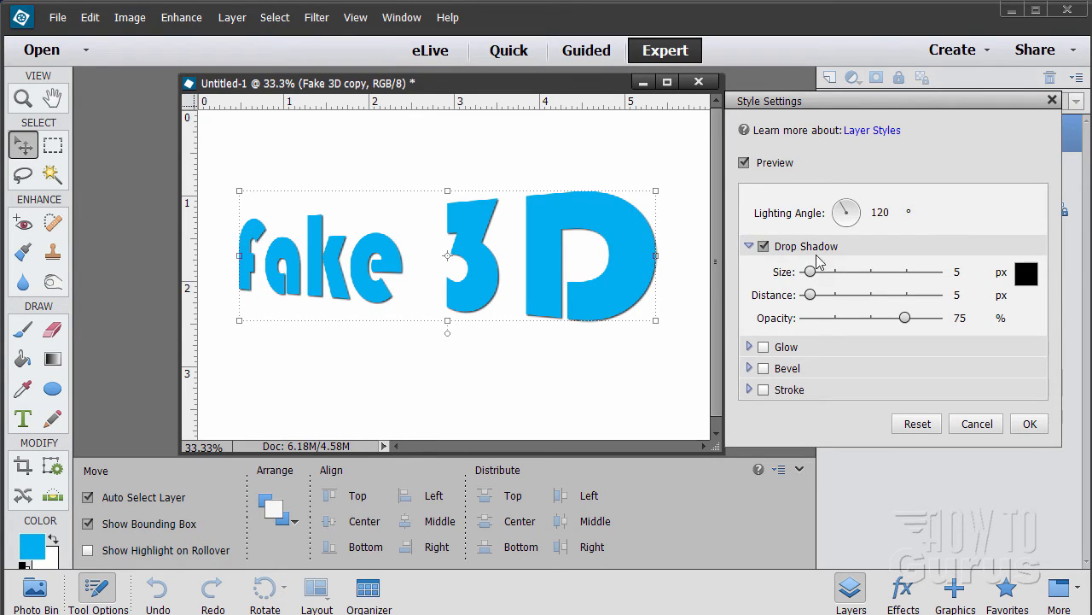
mouse_move(953, 304)
text(1)
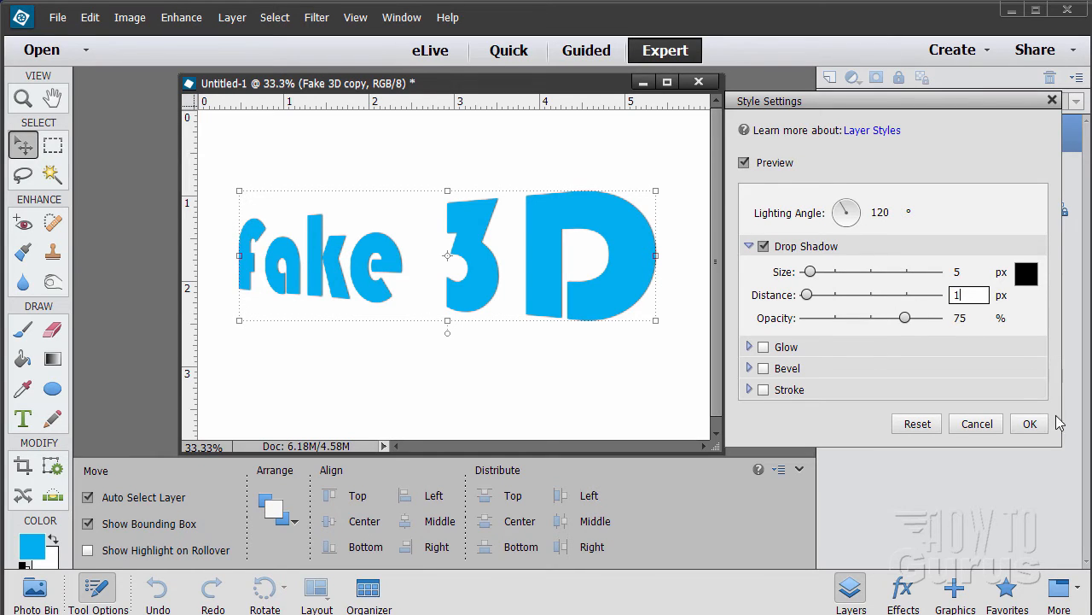
click(1028, 423)
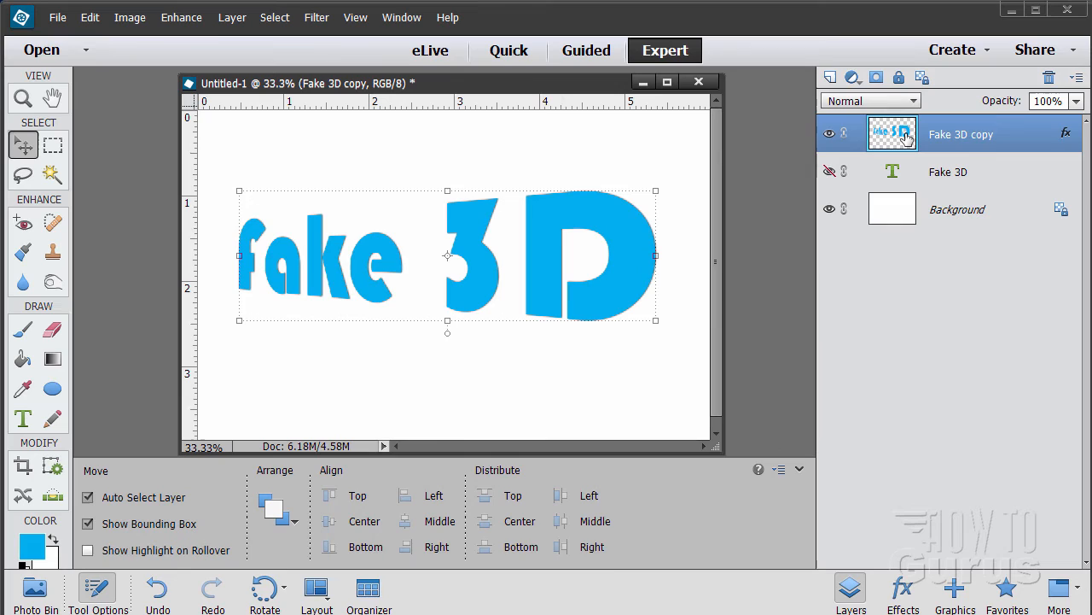
mouse_move(891, 133)
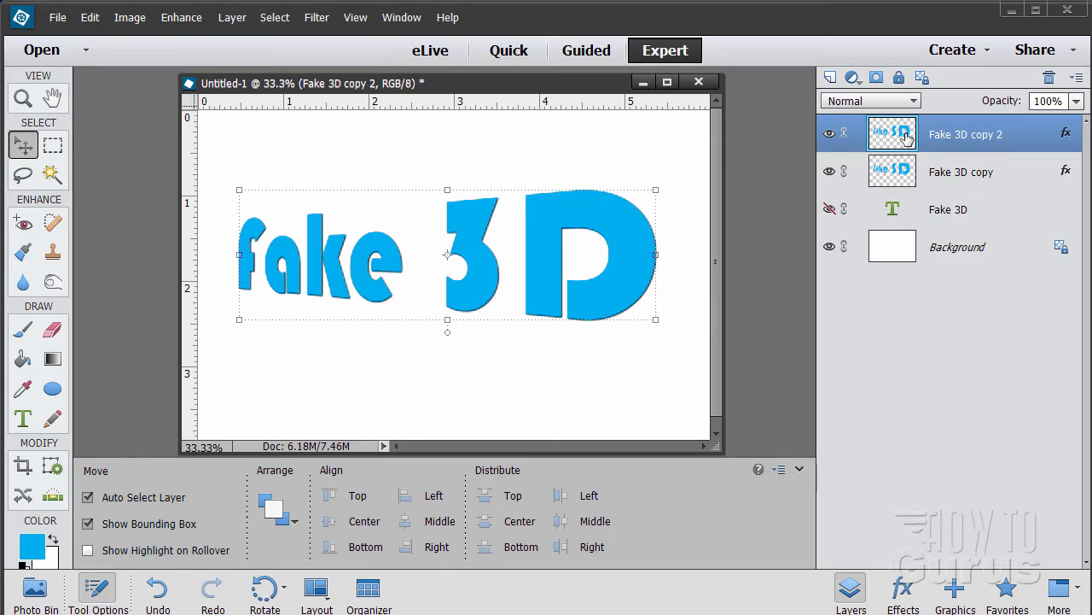
mouse_move(918, 162)
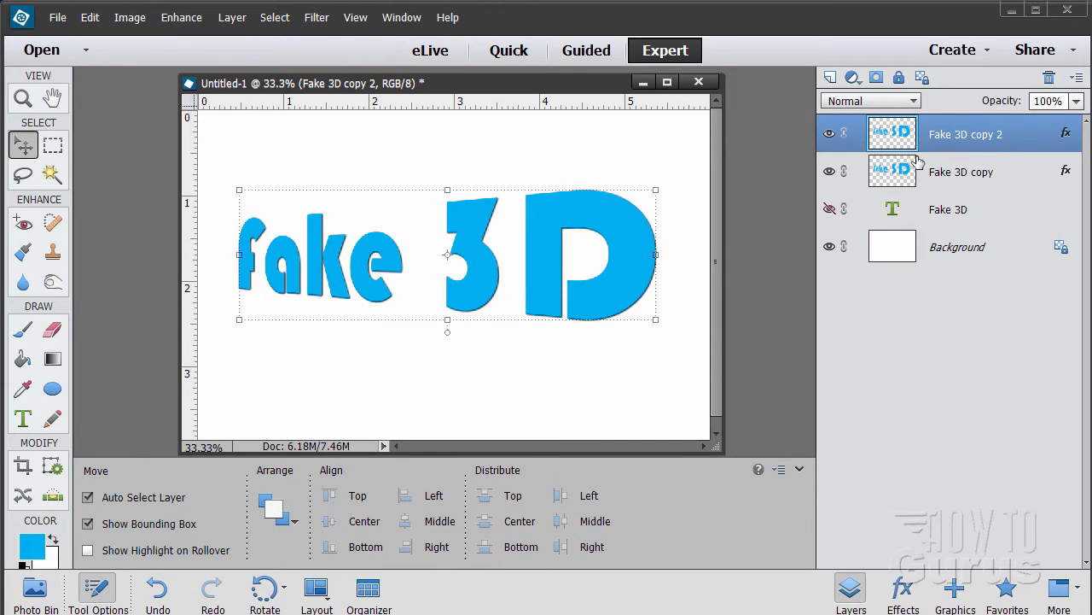
mouse_move(867, 162)
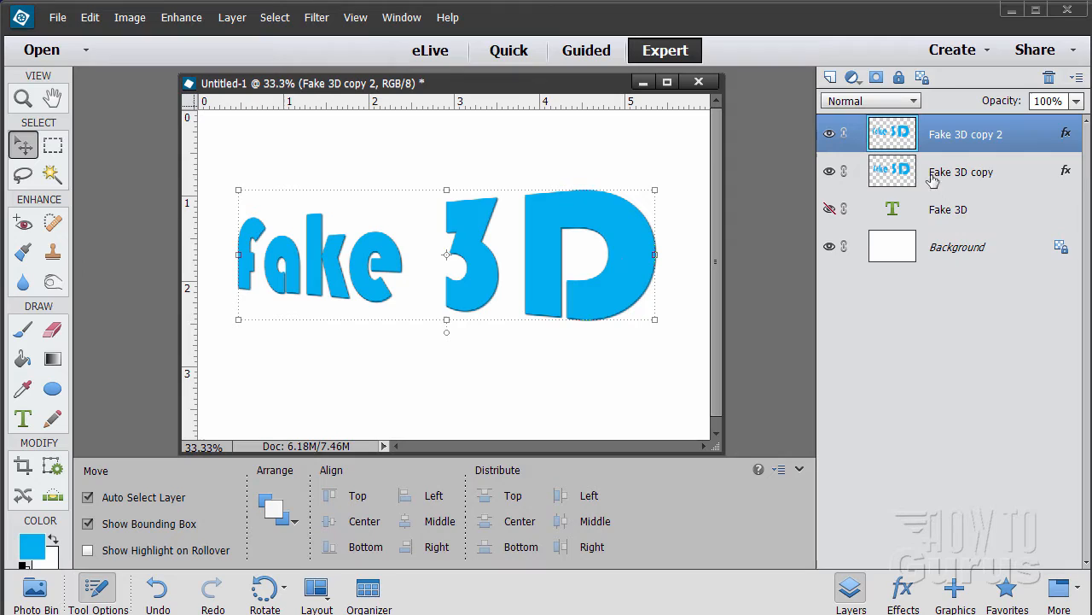
mouse_move(891, 133)
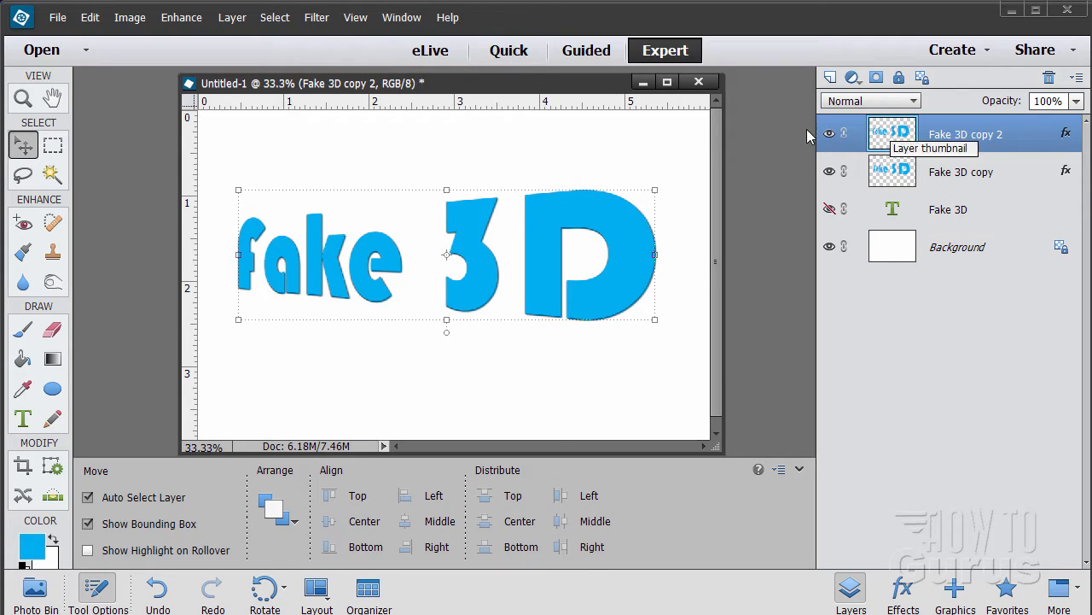
mouse_move(444, 136)
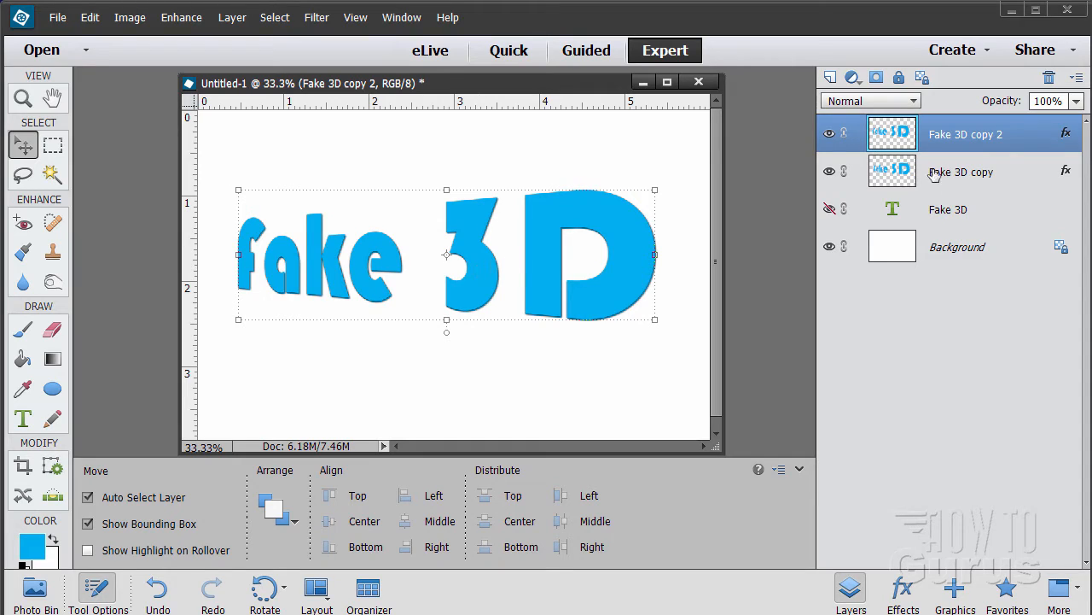
mouse_move(901, 169)
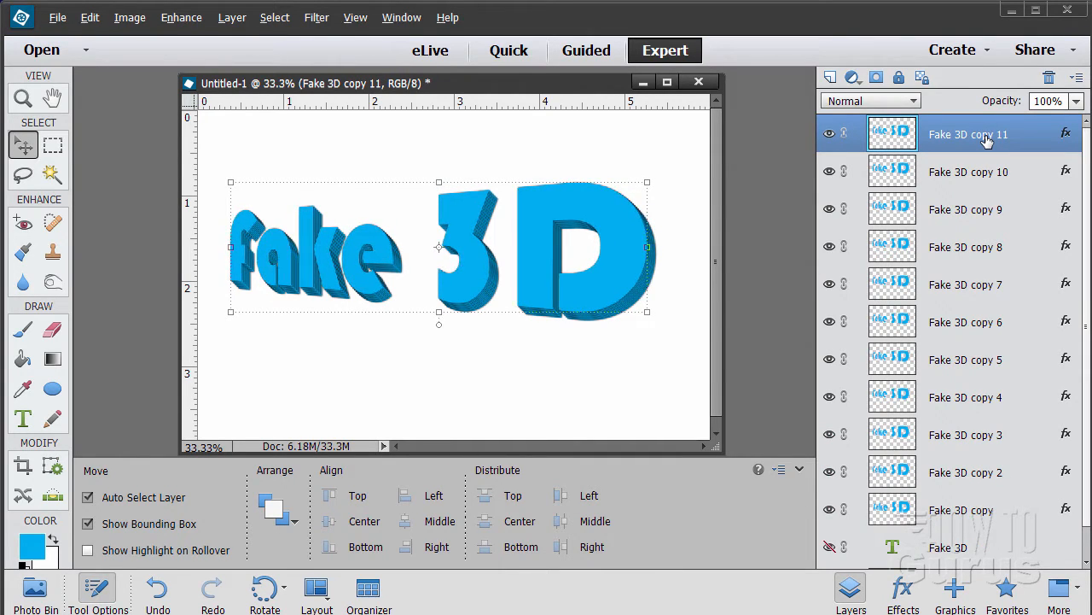
Duplicate the top text layer again with Ctrl+J to build the extruded stack toward copy 13
key(Ctrl+J)
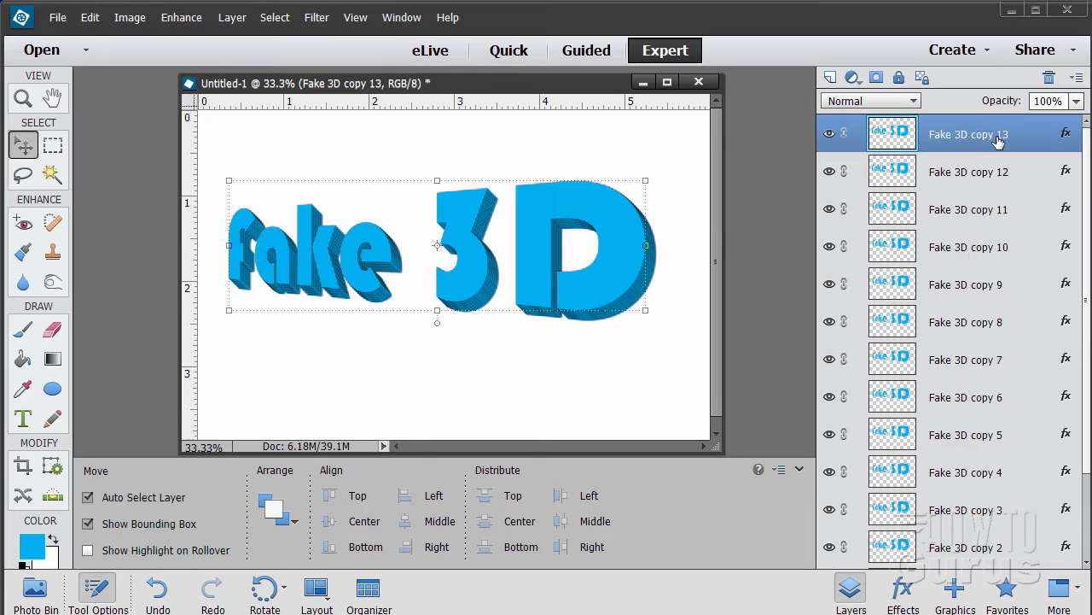
mouse_move(937, 359)
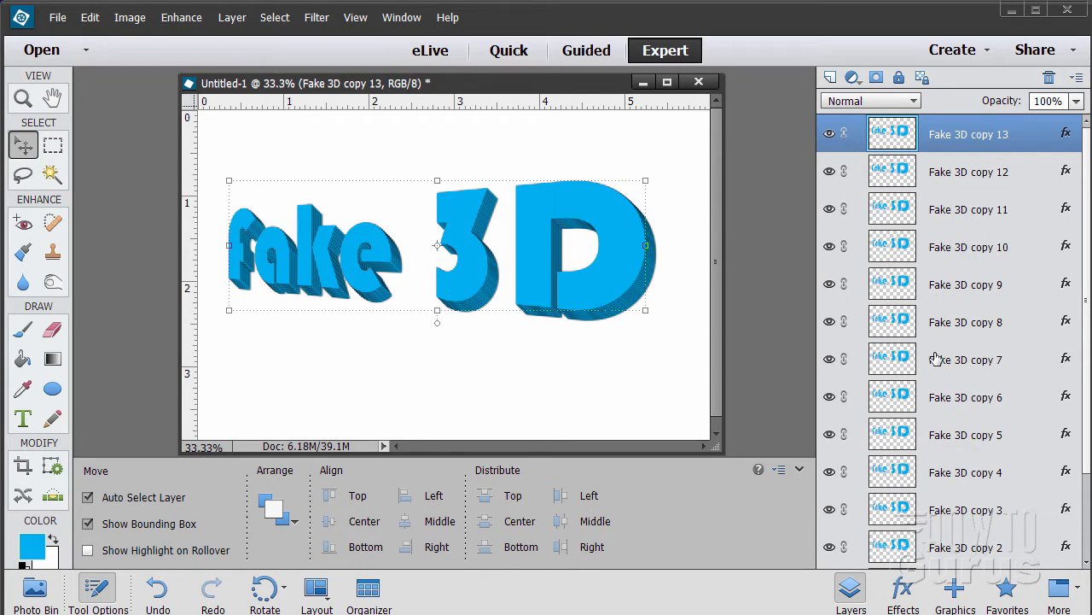
mouse_move(433, 272)
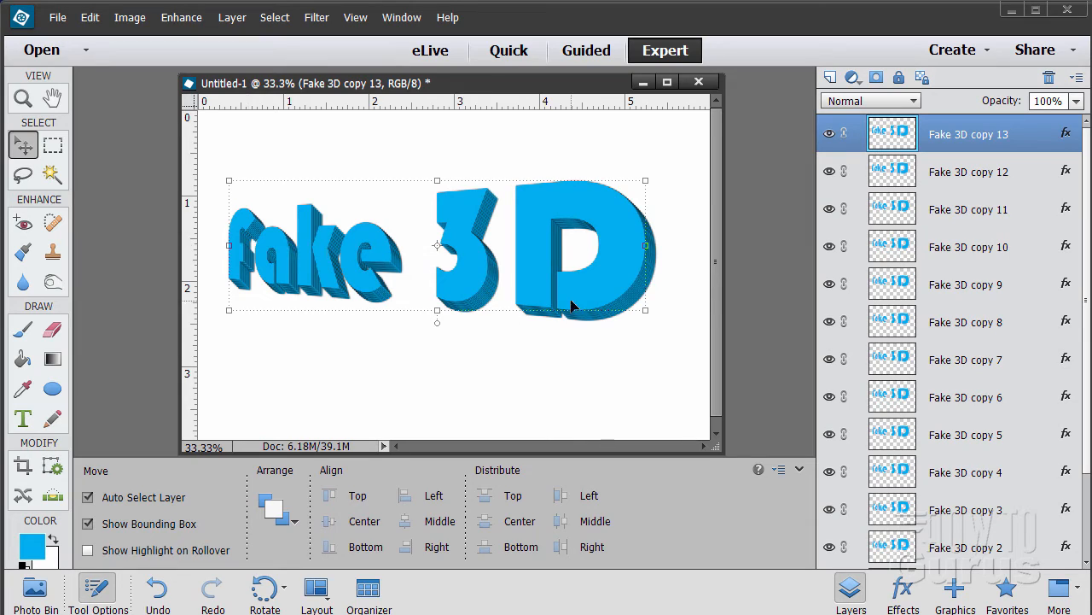
mouse_move(611, 277)
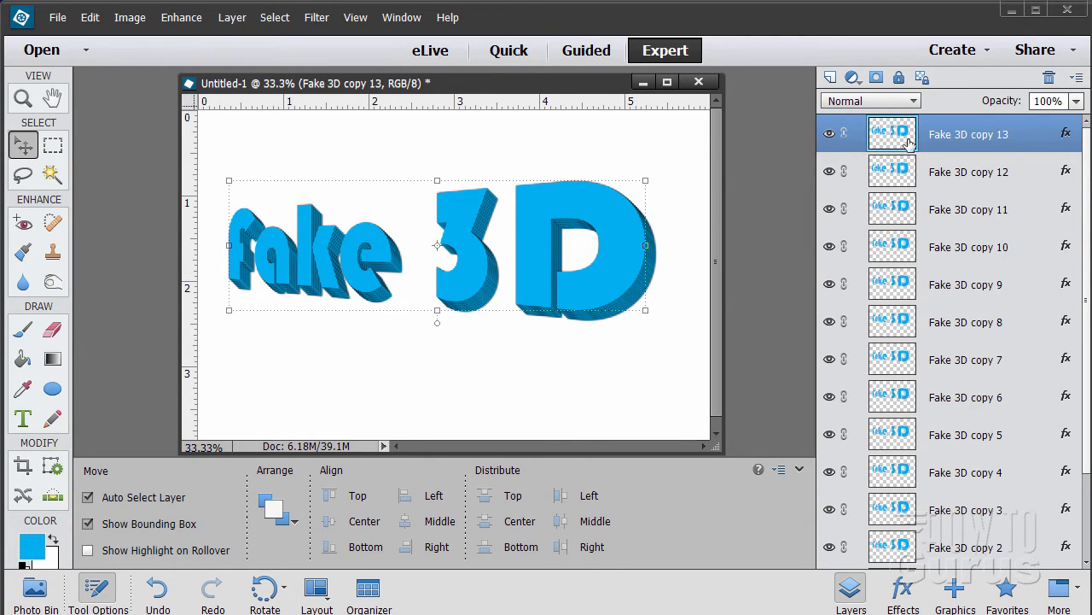
mouse_move(465, 273)
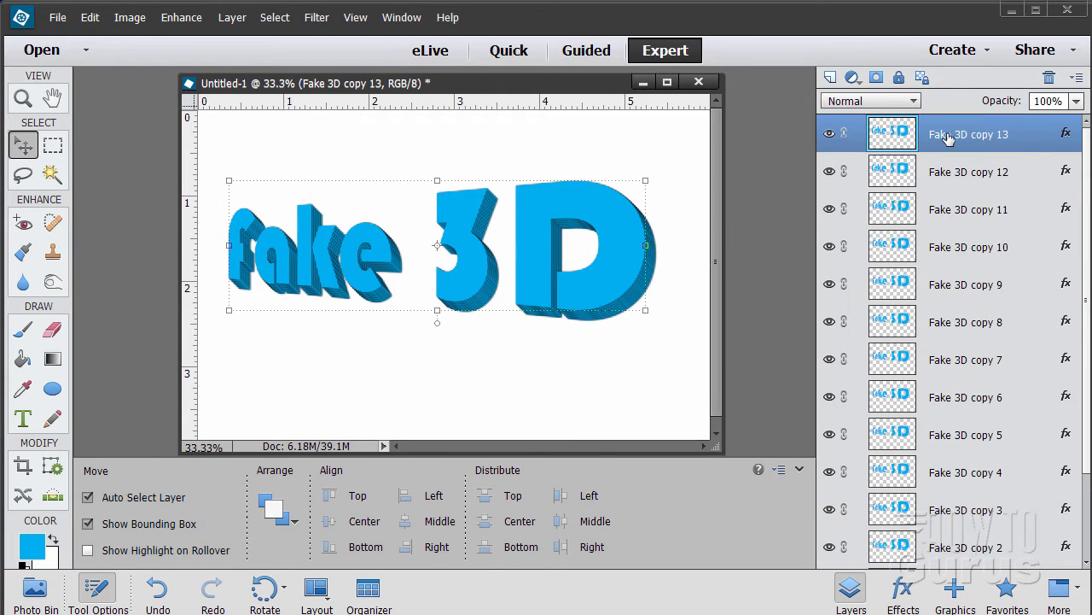
mouse_move(604, 270)
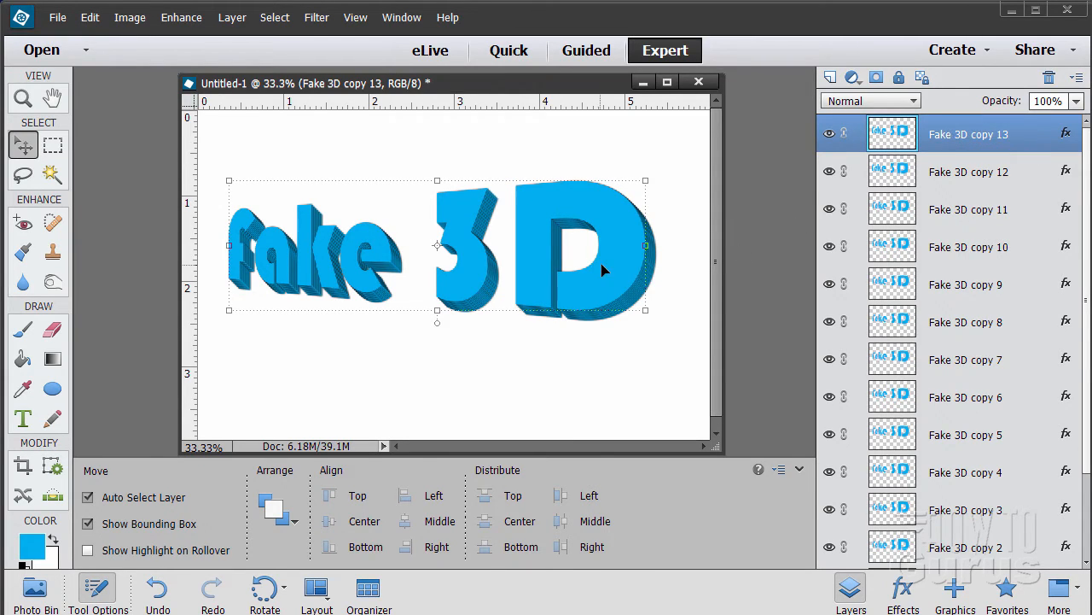
click(232, 17)
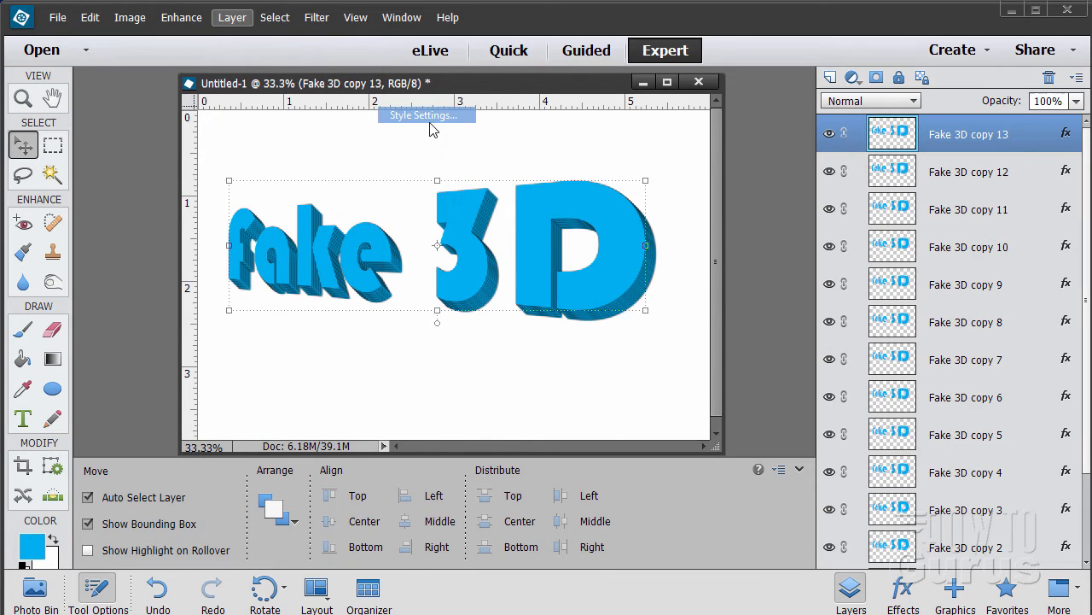
click(427, 116)
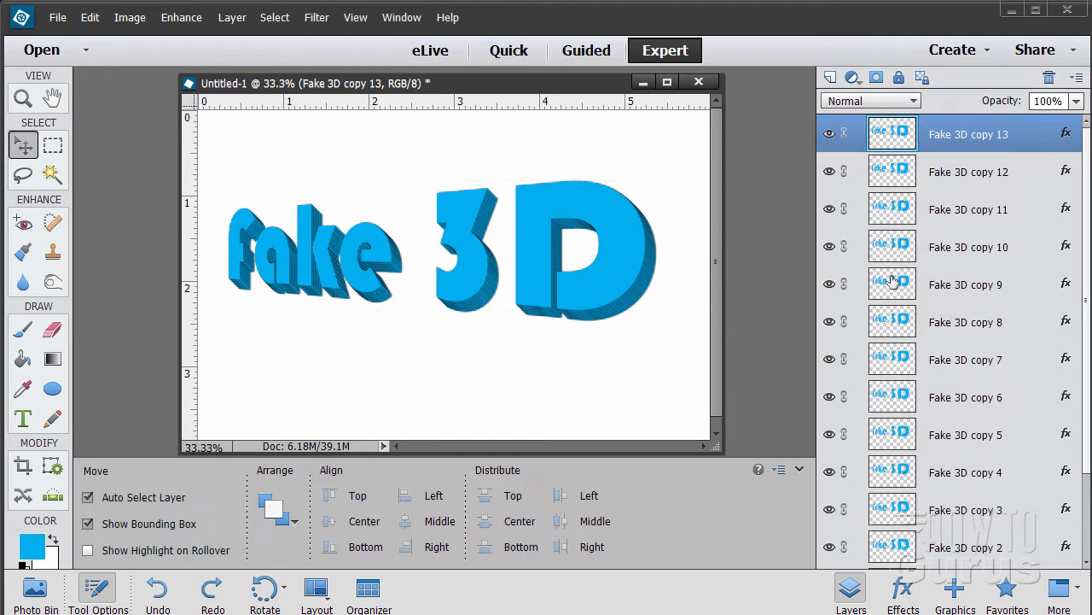
click(891, 133)
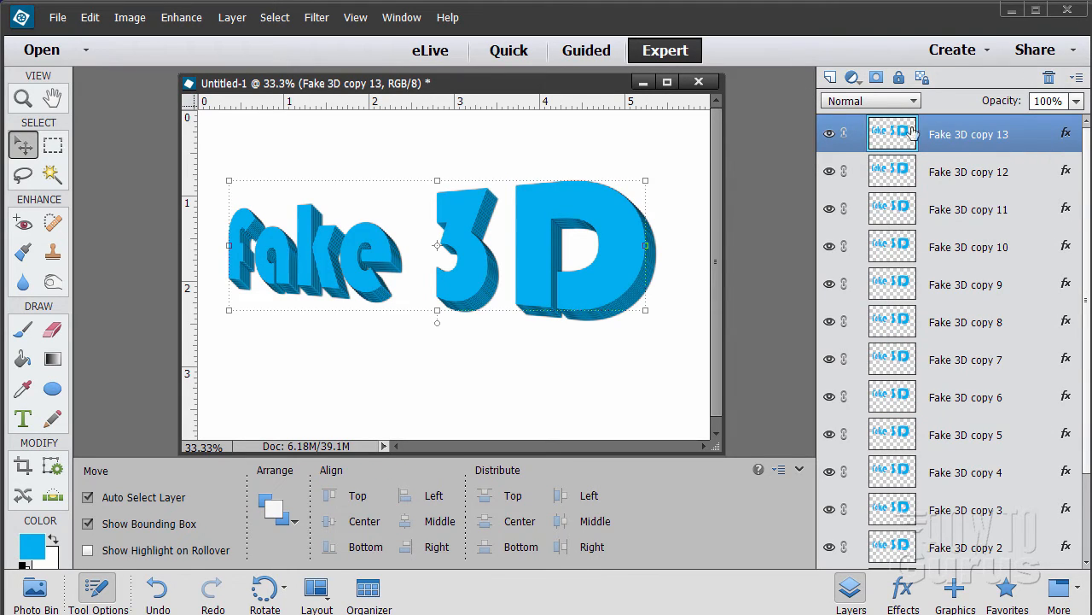
mouse_move(538, 279)
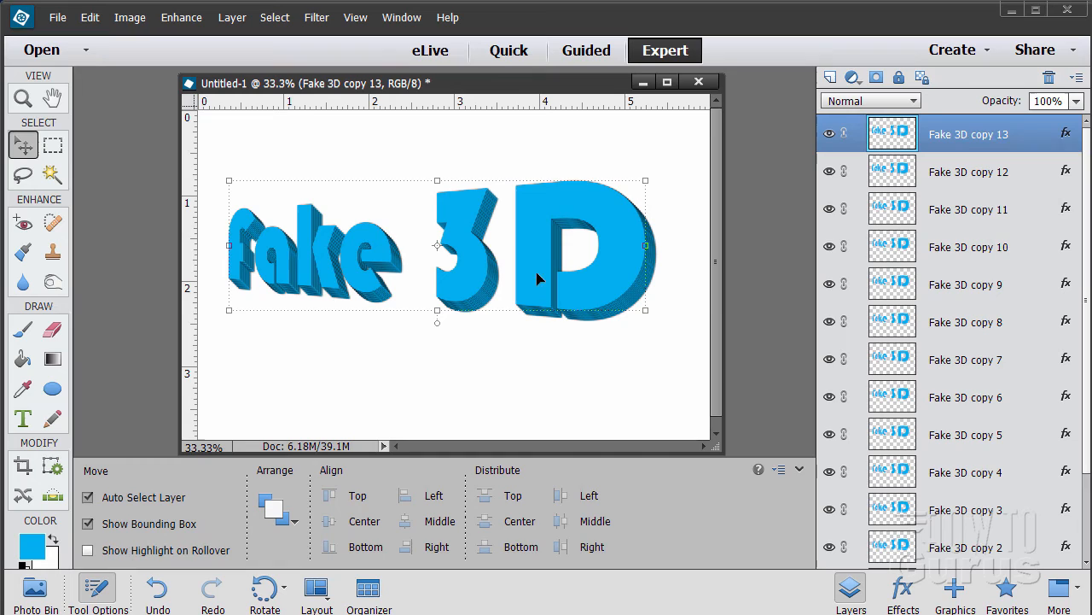
mouse_move(903, 594)
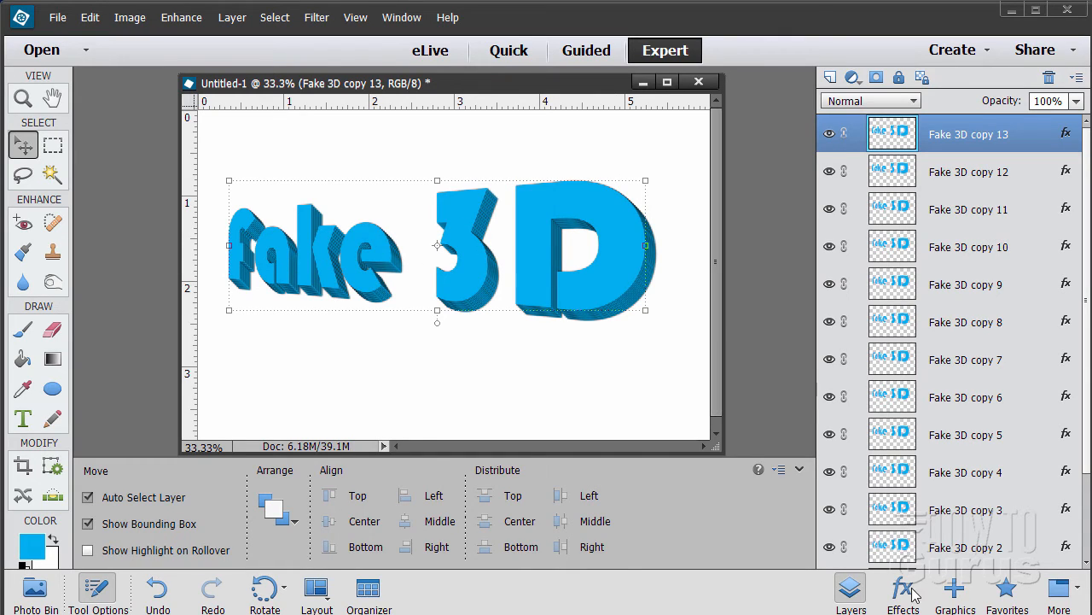
Apply the Simple Sharp Inner bevel from the Styles library to the top text copy
click(902, 589)
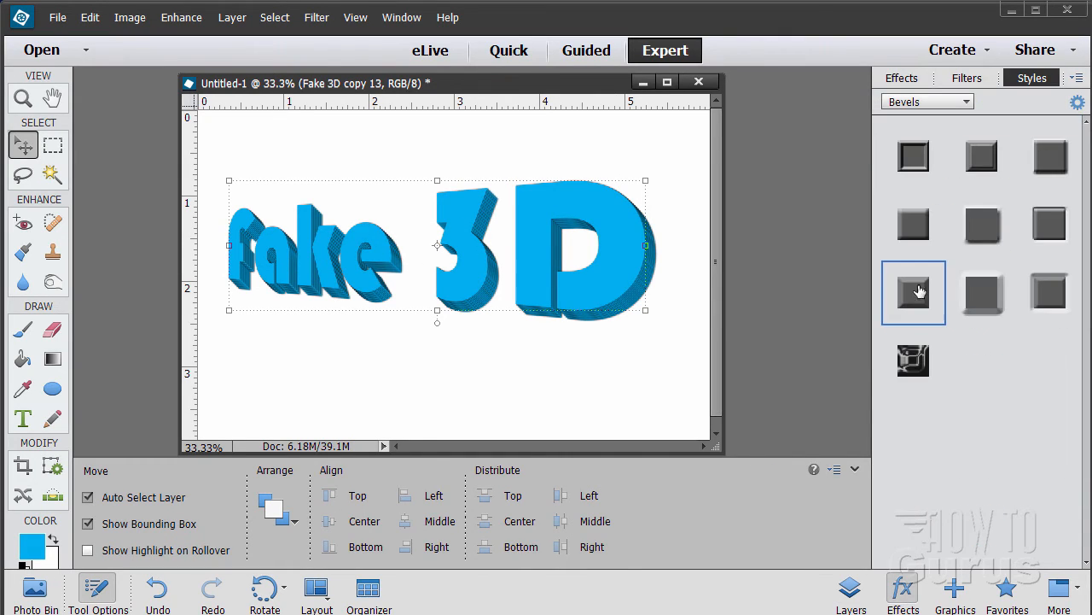
mouse_move(913, 294)
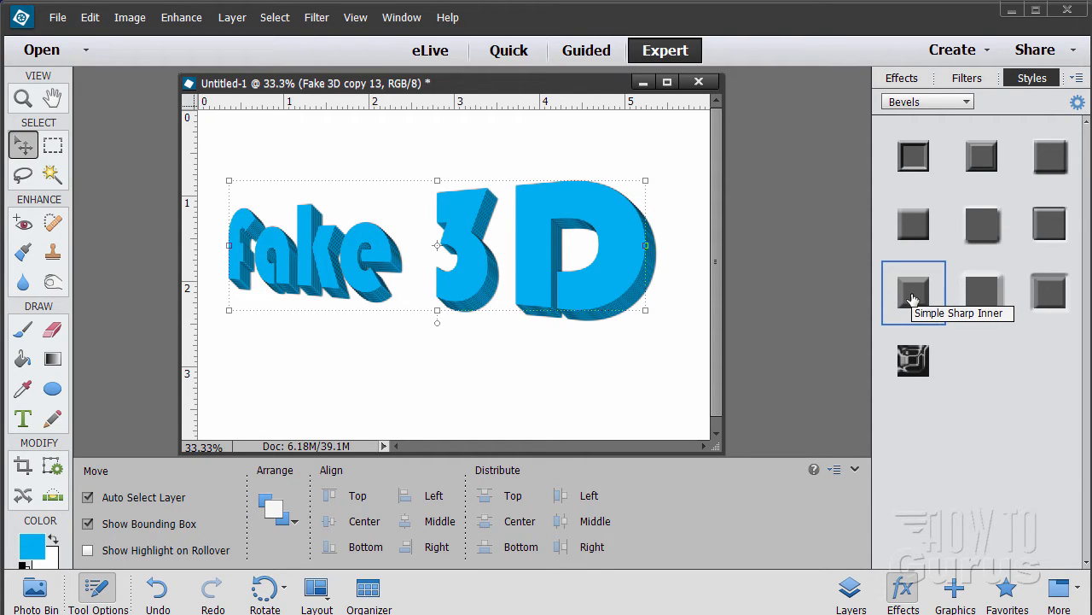
mouse_move(981, 293)
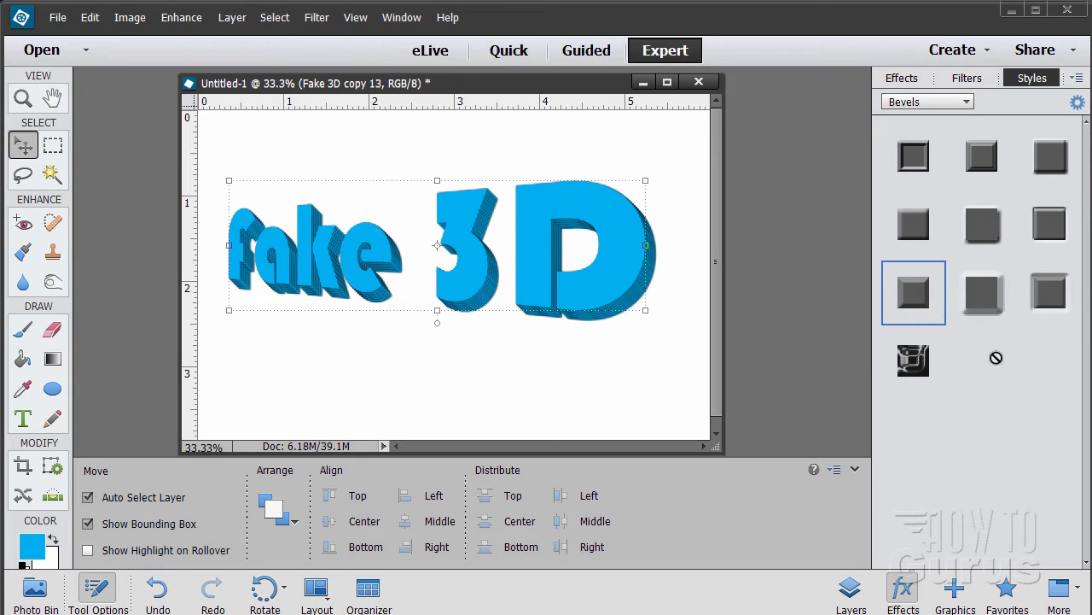
mouse_move(913, 292)
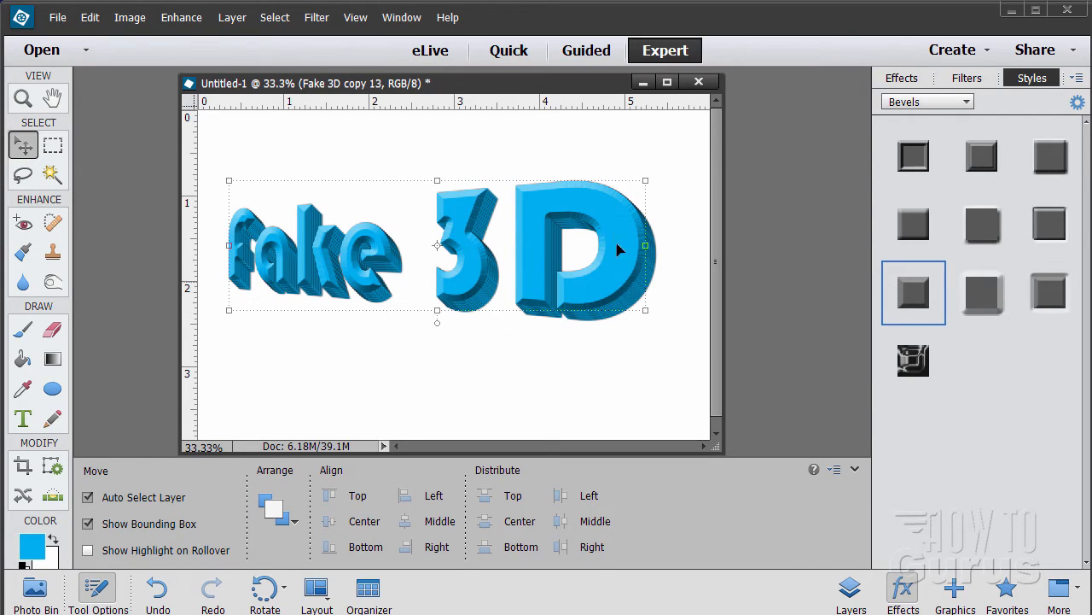
click(232, 18)
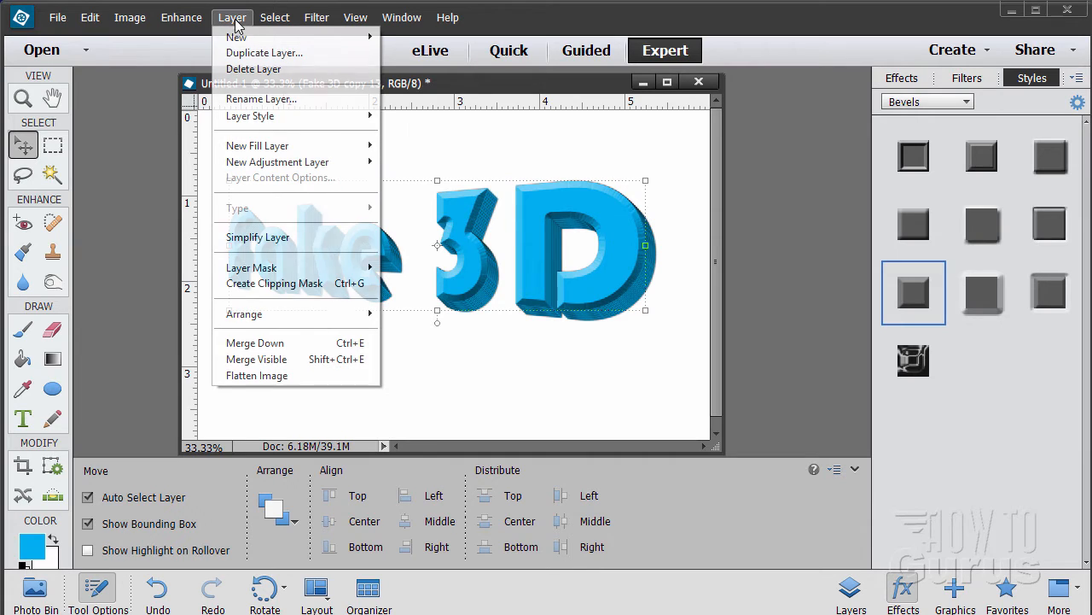
mouse_move(249, 116)
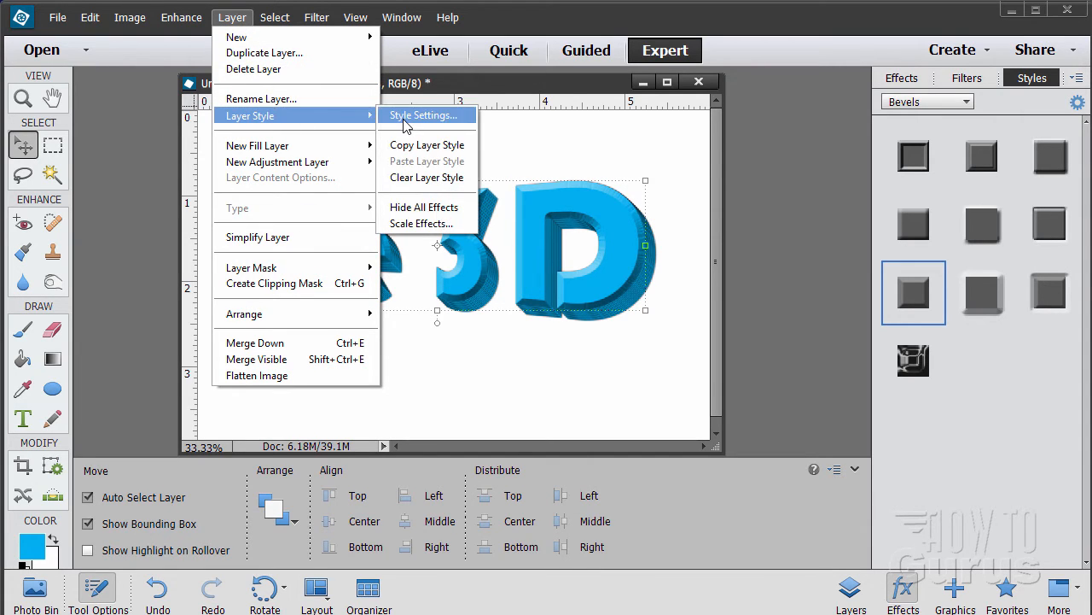
Reduce the top copy's bevel size to 5 px in Style Settings and confirm
click(423, 116)
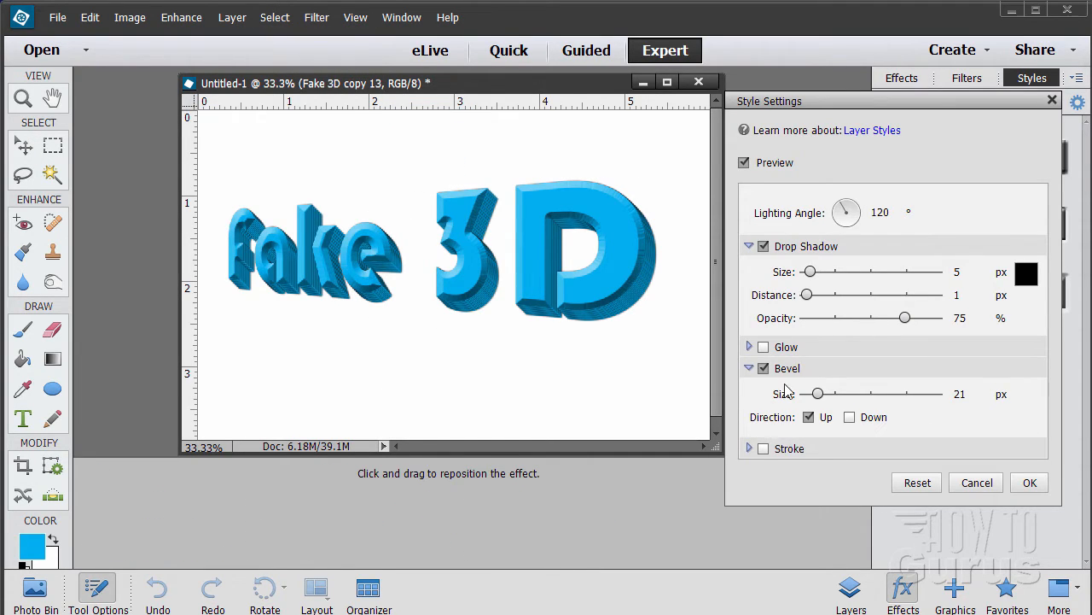
drag(818, 393, 816, 392)
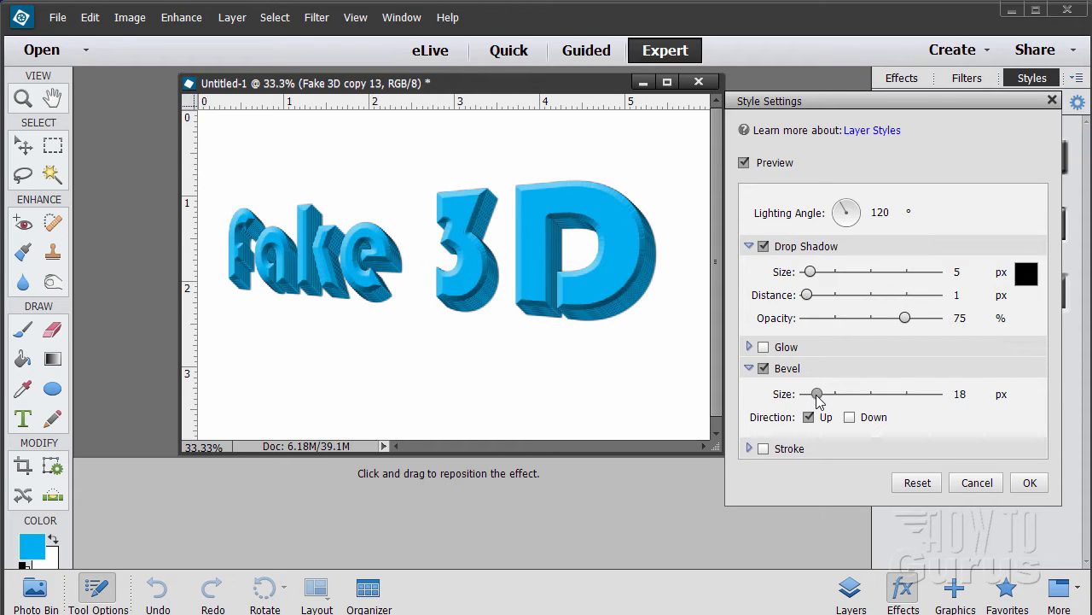
drag(818, 392, 806, 393)
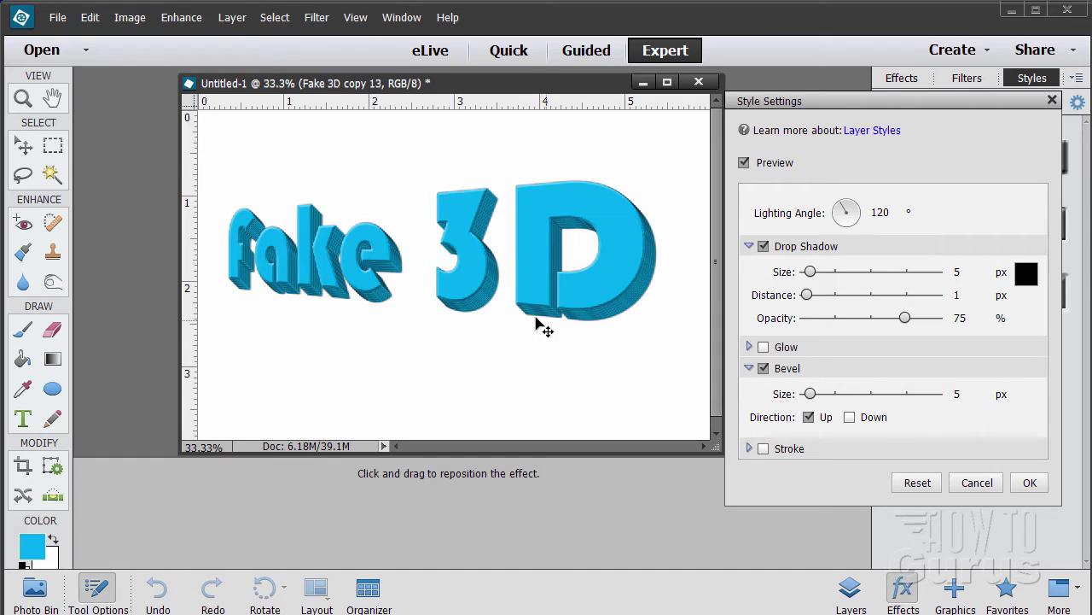
mouse_move(560, 197)
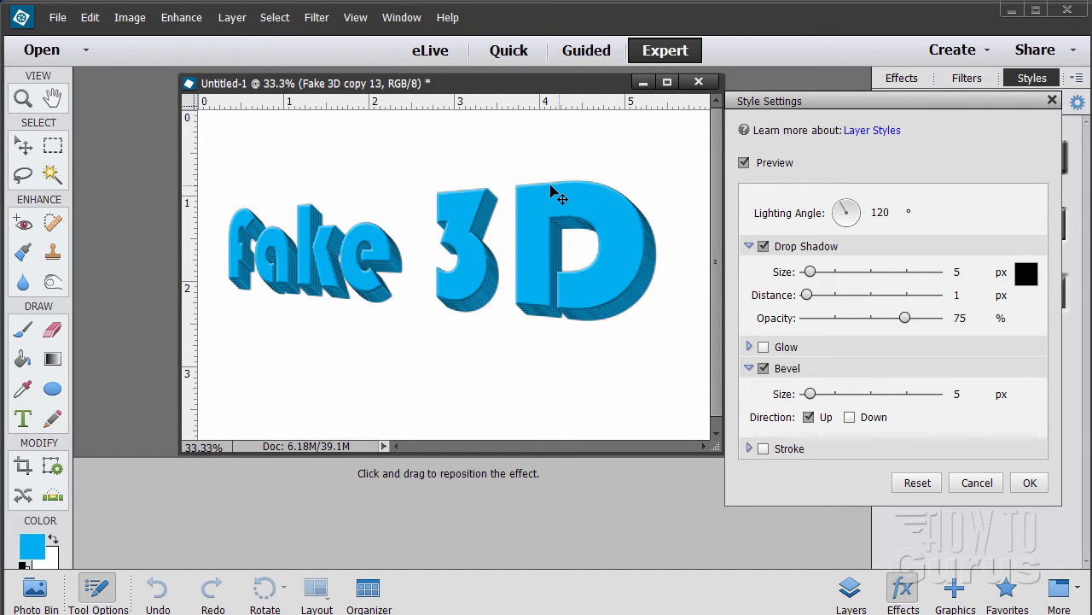
mouse_move(652, 282)
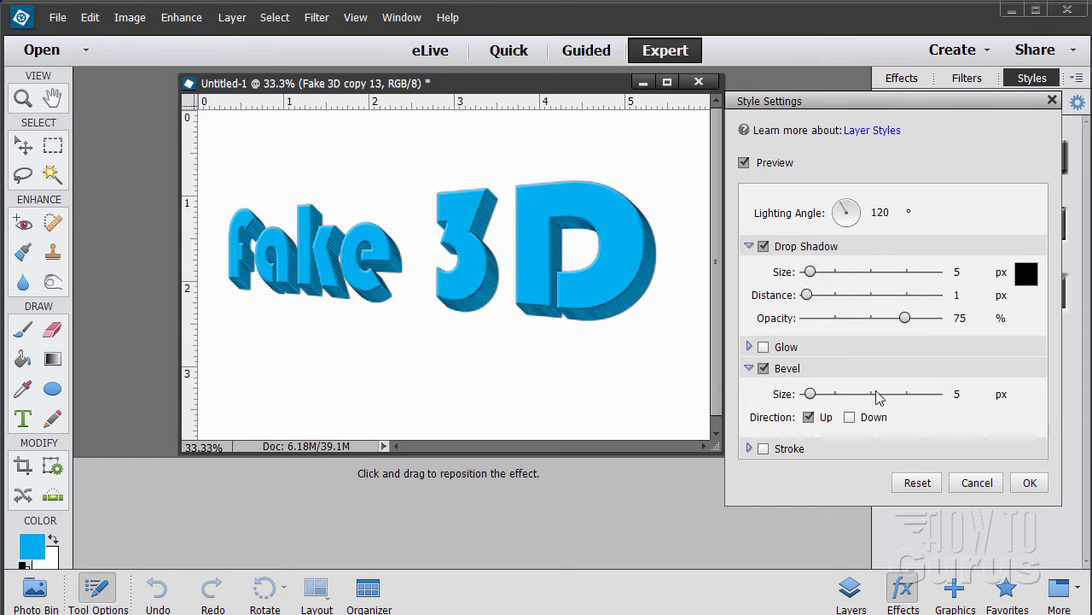
click(1029, 481)
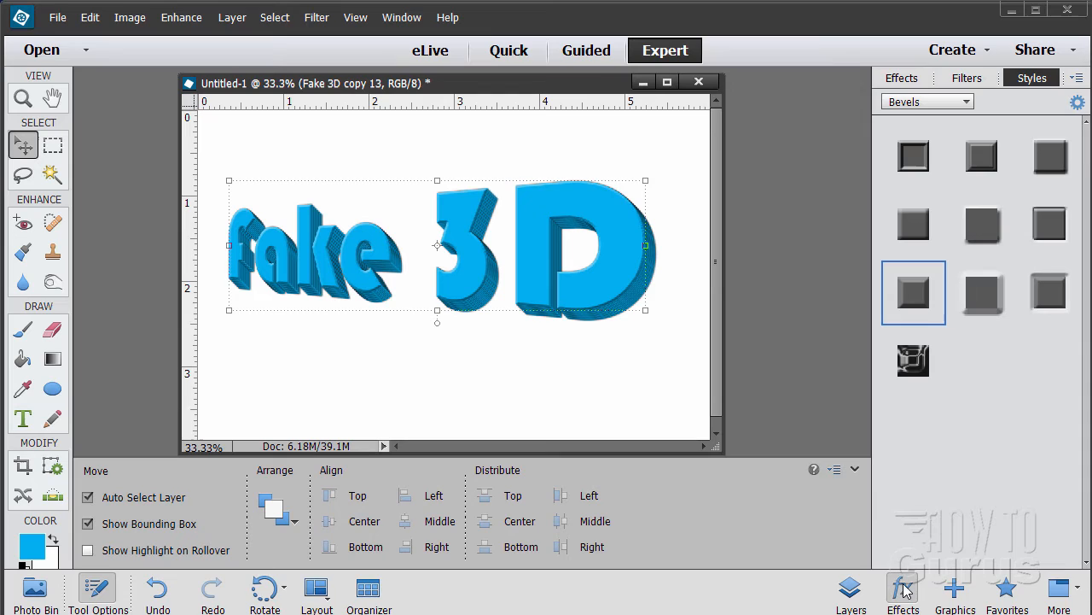
Hide the white Background layer so the extruded text sits on transparency
click(850, 594)
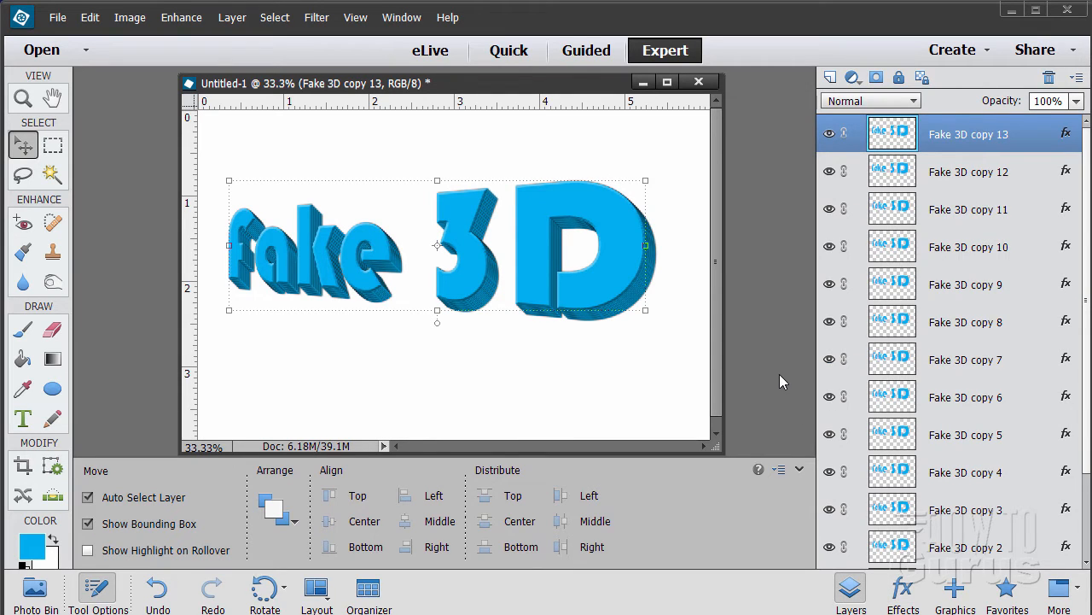
mouse_move(504, 246)
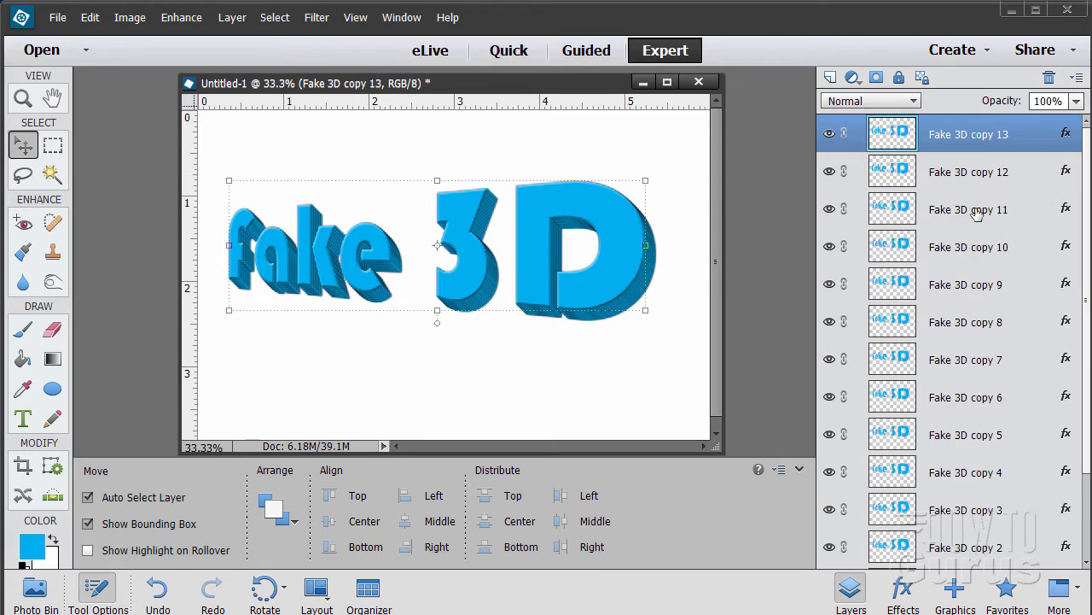
mouse_move(1048, 309)
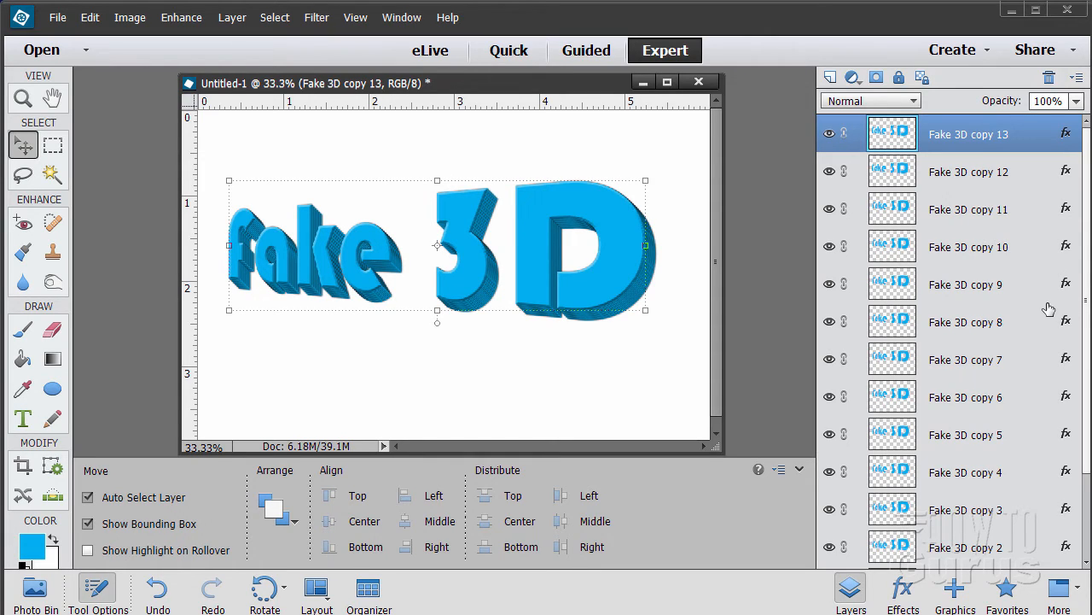
mouse_move(908, 147)
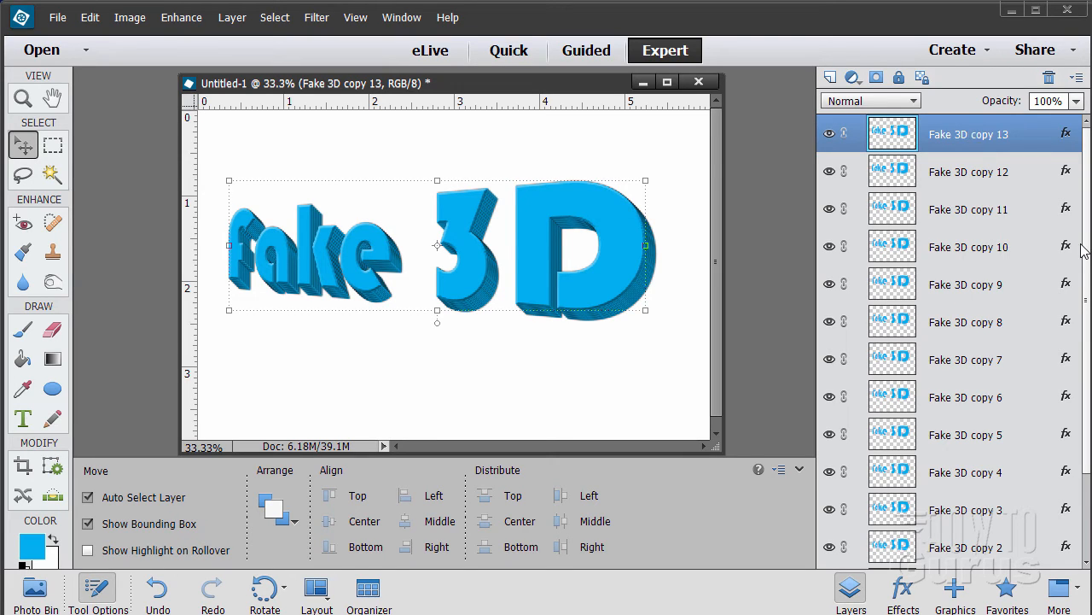
scroll(down, 3)
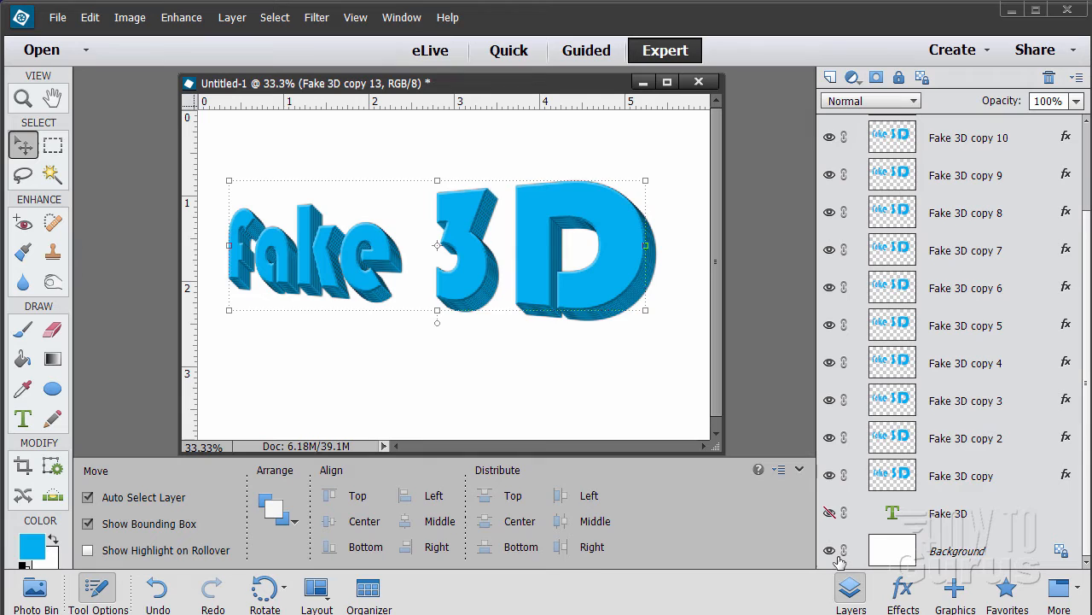
click(830, 550)
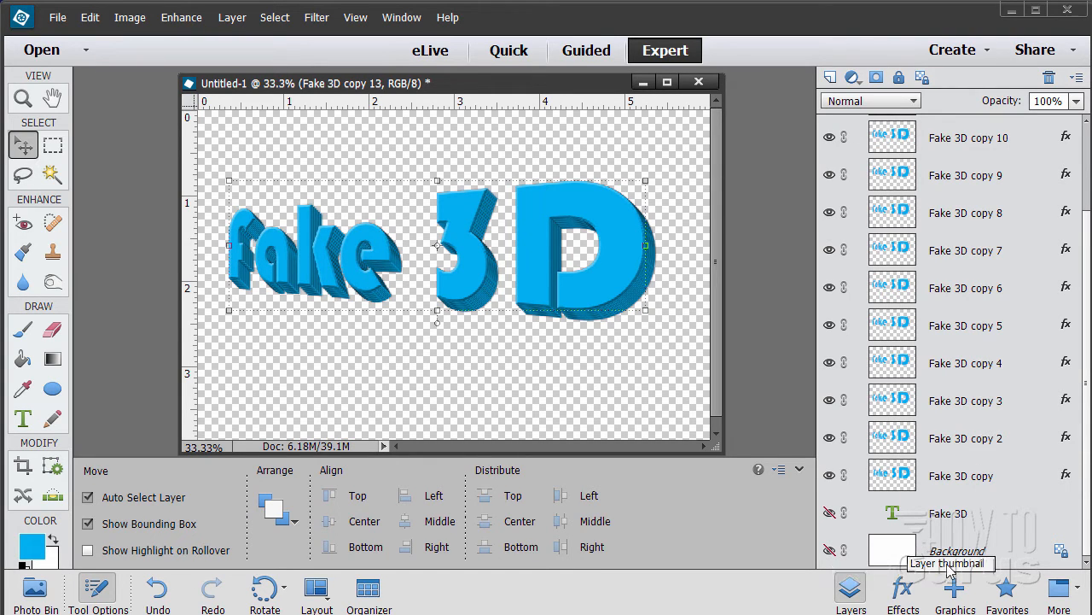
mouse_move(891, 209)
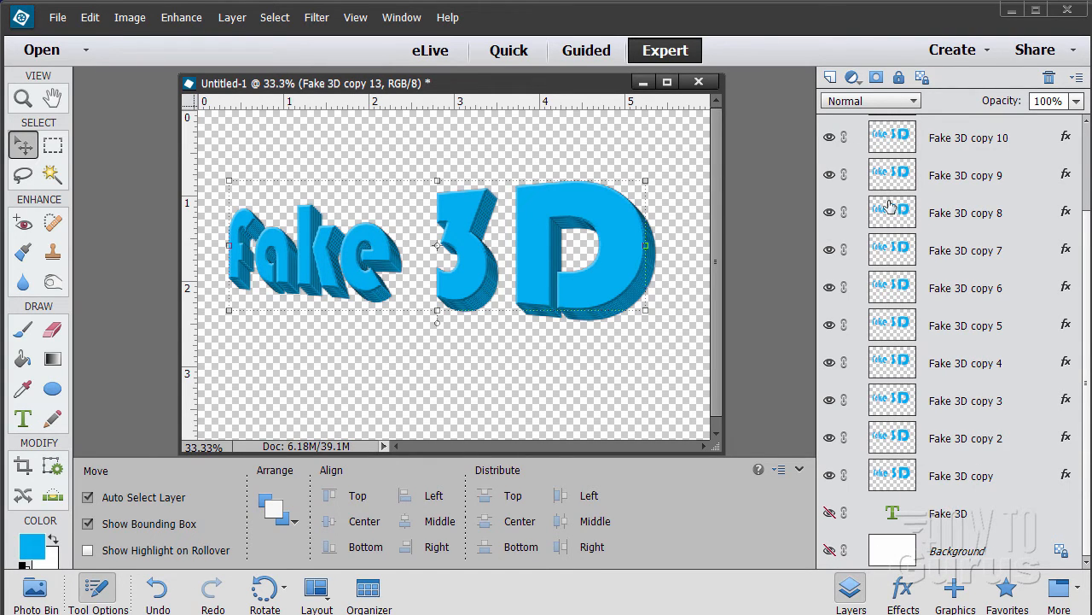
mouse_move(819, 414)
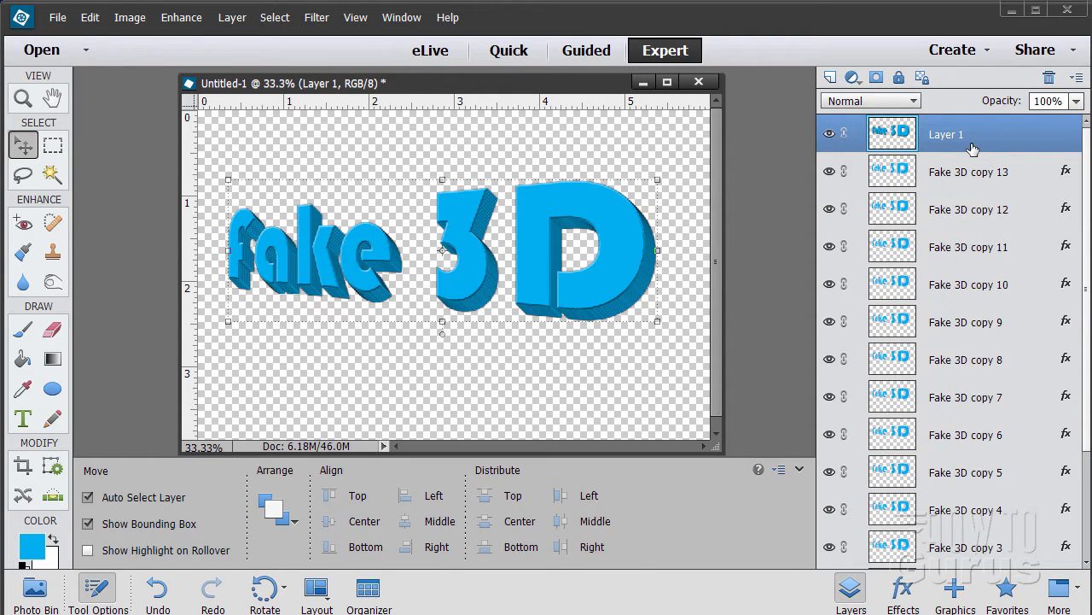
mouse_move(891, 134)
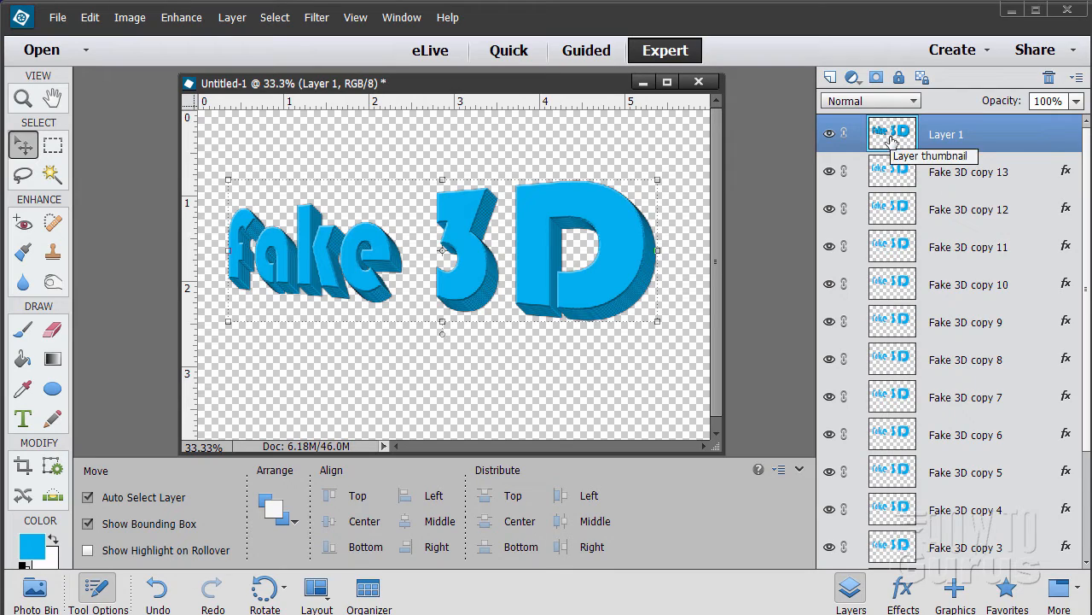
mouse_move(885, 350)
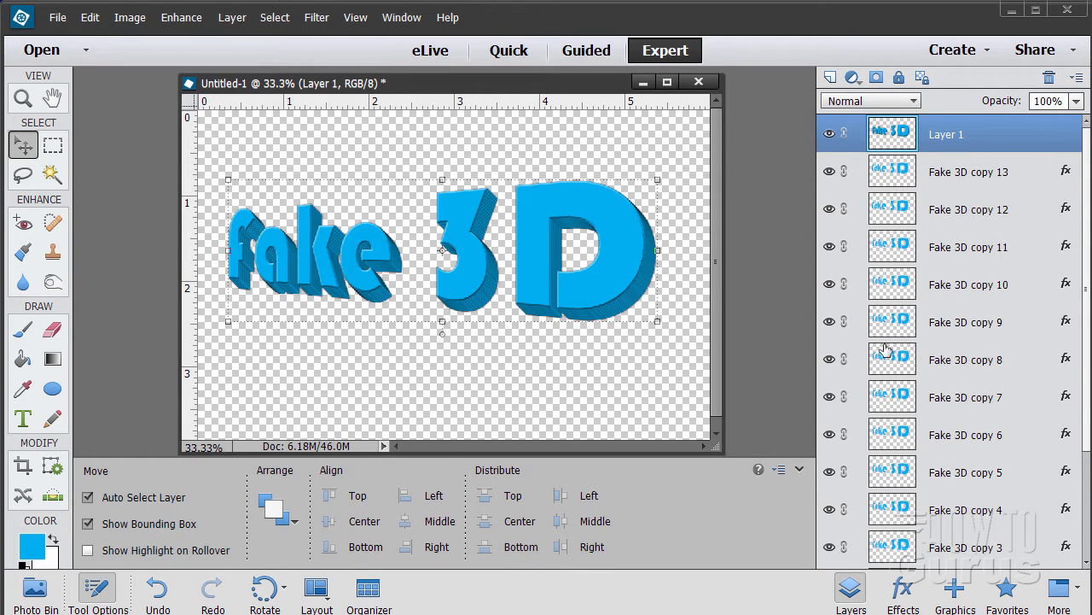
mouse_move(878, 338)
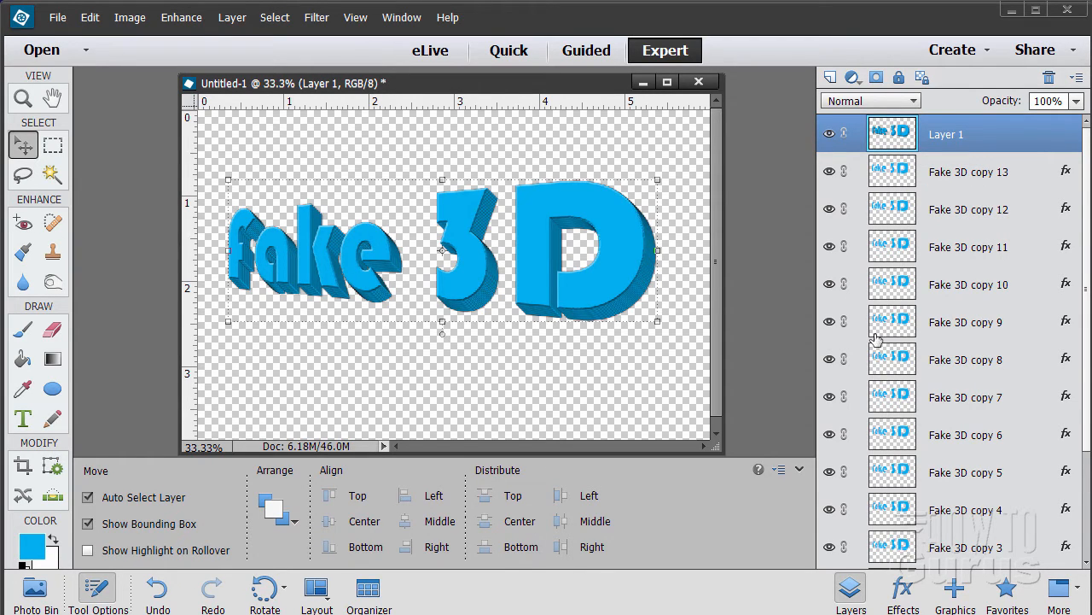
mouse_move(936, 133)
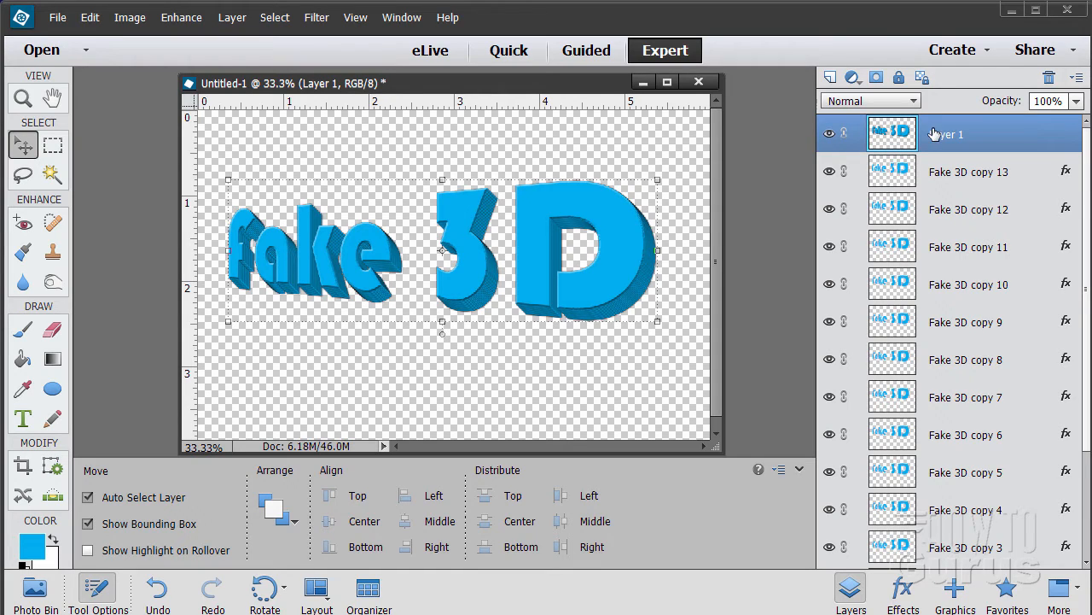
mouse_move(938, 140)
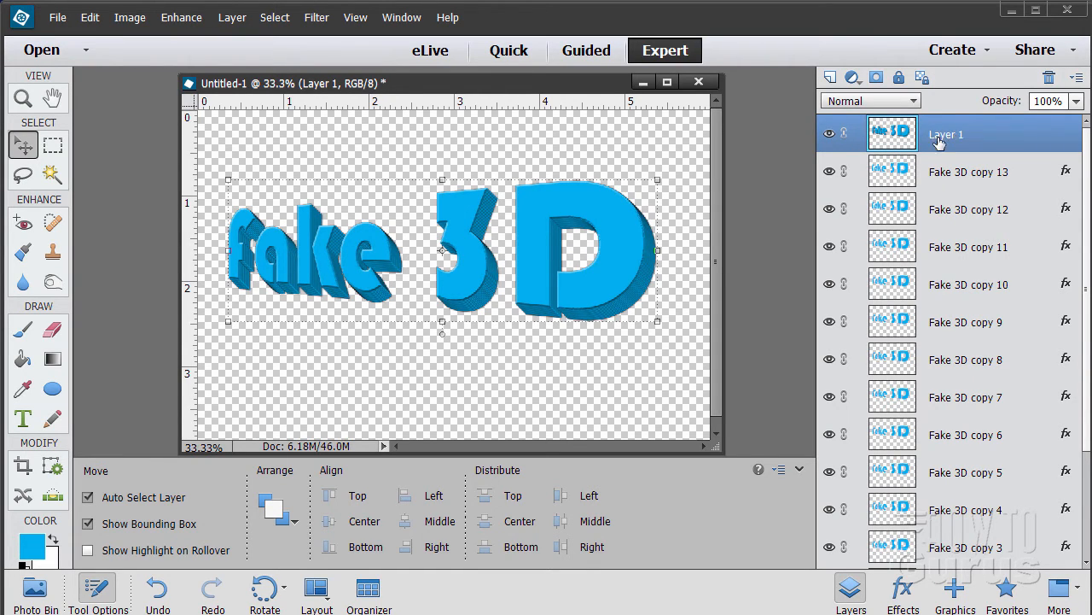
mouse_move(946, 137)
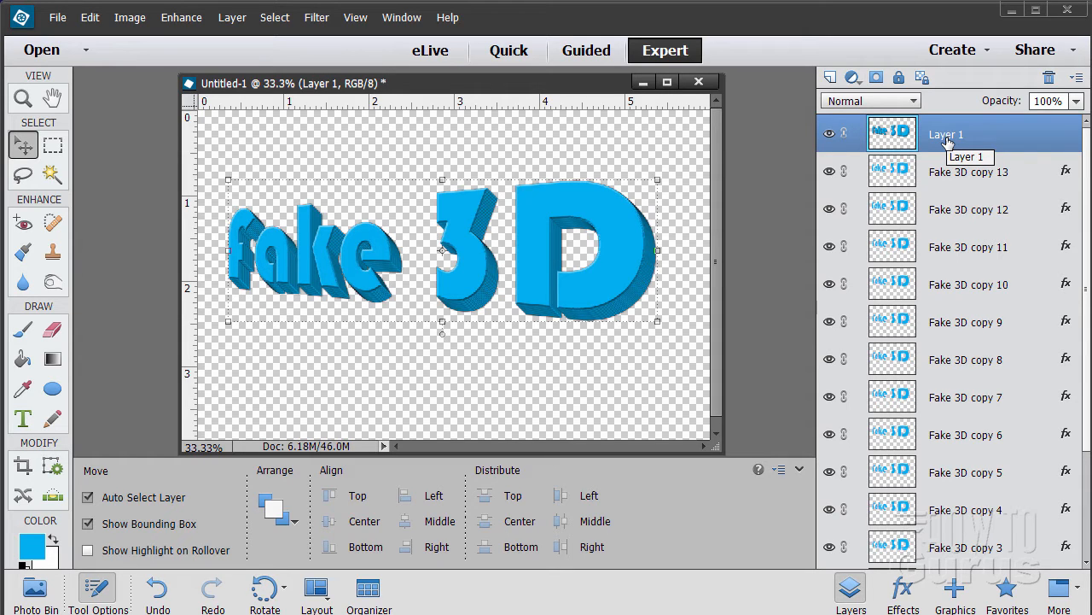
mouse_move(832, 171)
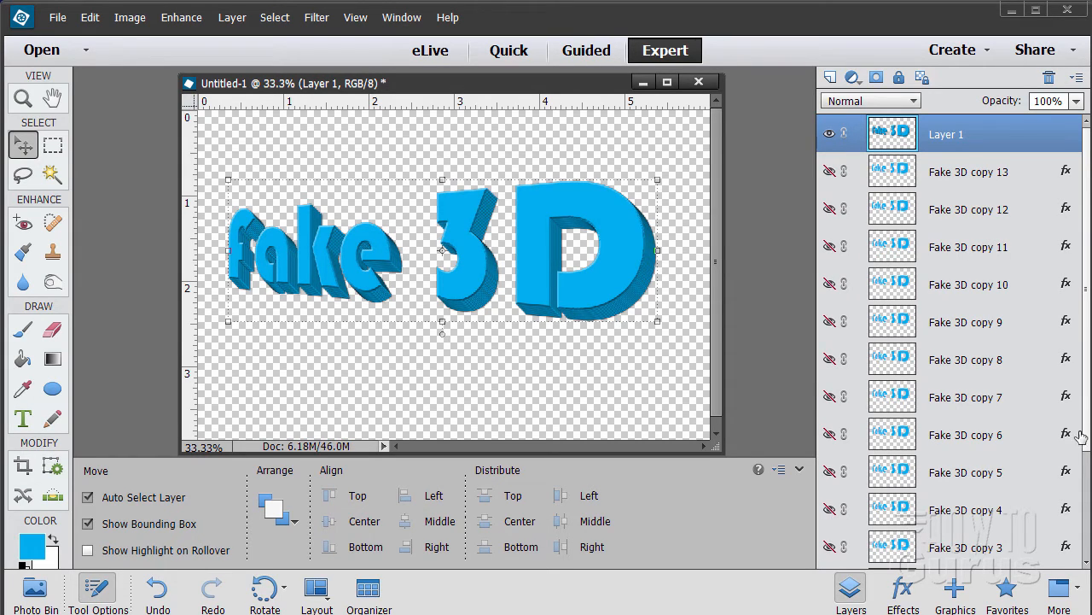
Scroll down the Layers panel past the hidden Fake 3D copy layers
scroll(down, 3)
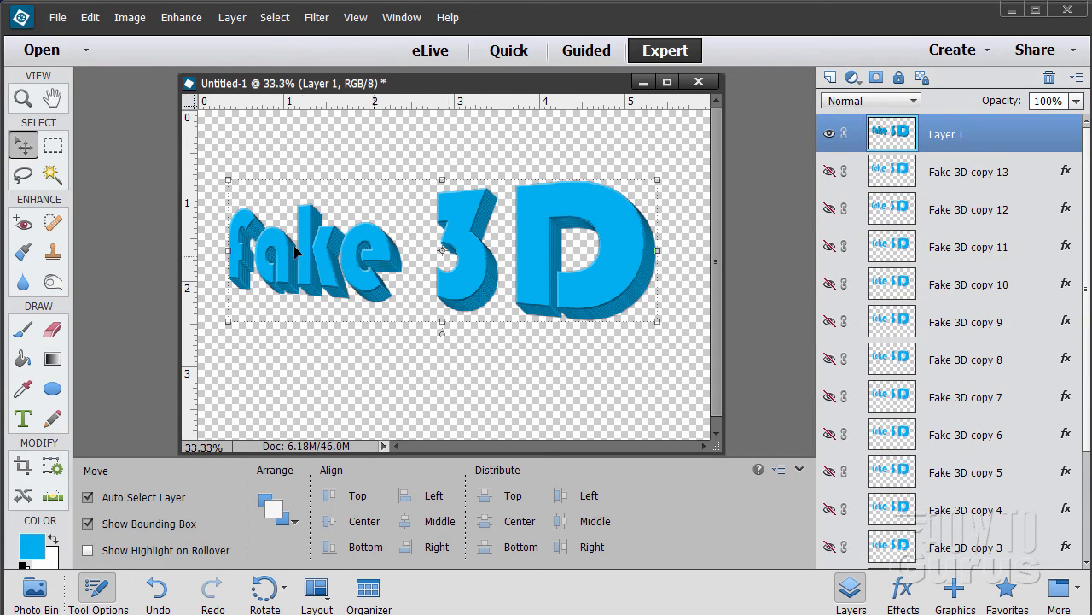
mouse_move(65, 256)
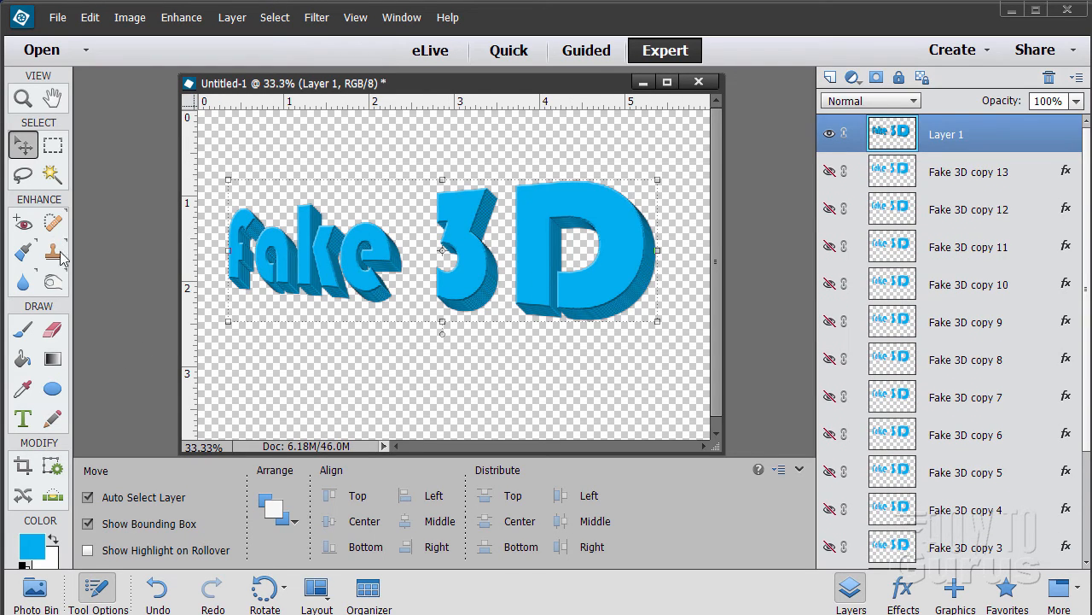
Zoom in on the stepped edge of the D's curve, then return to the Move tool
click(24, 98)
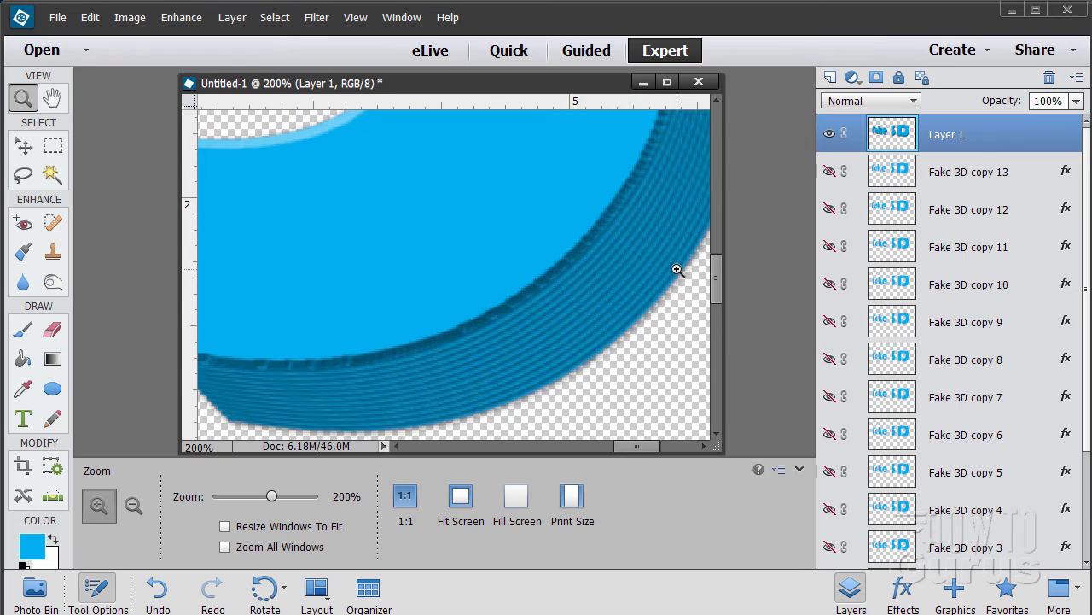
mouse_move(642, 266)
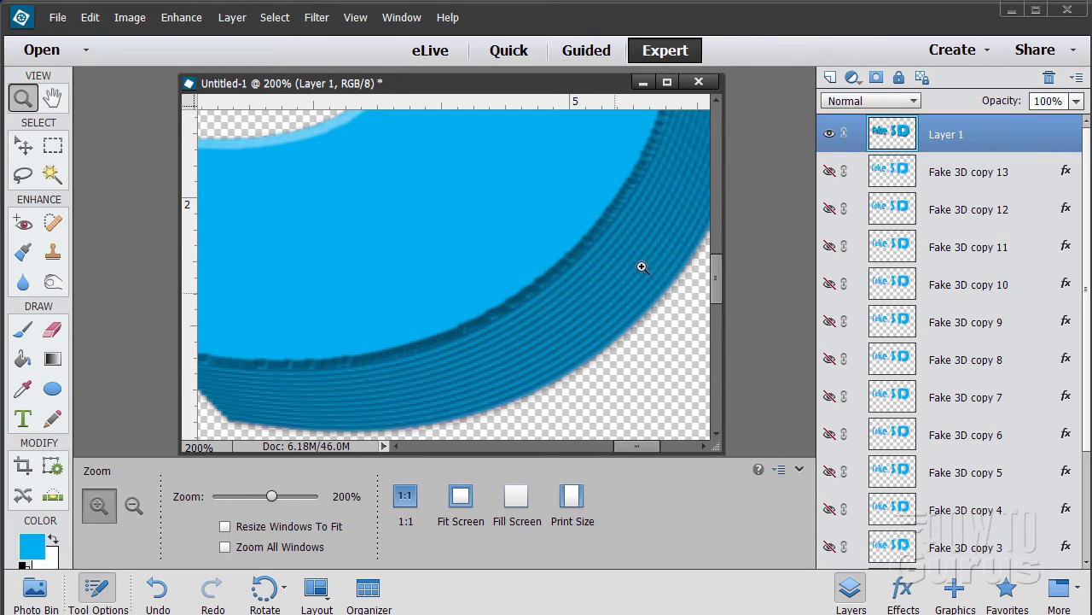
mouse_move(635, 258)
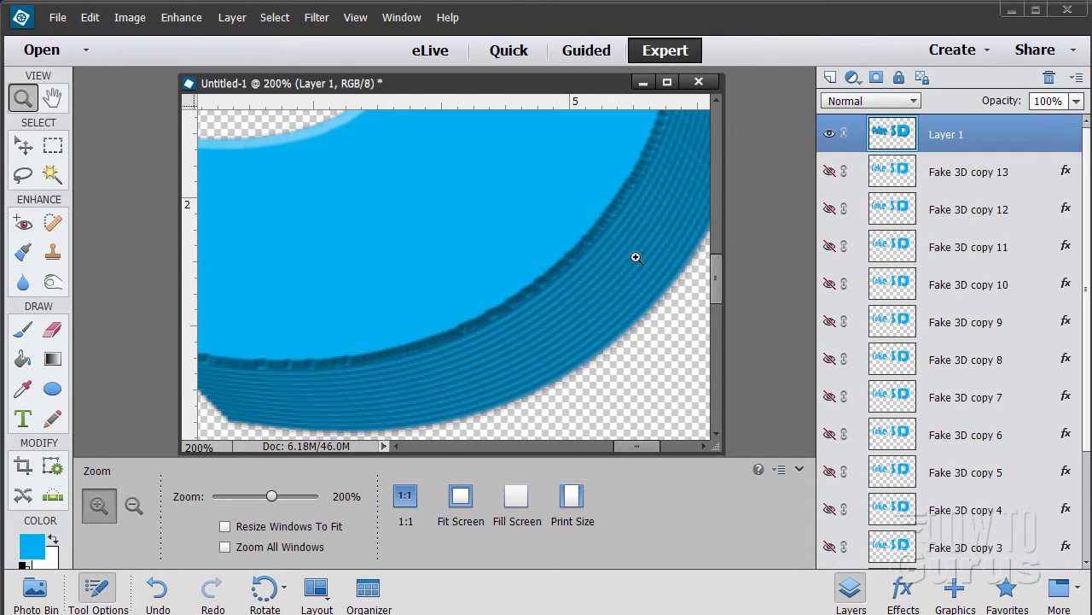
mouse_move(526, 276)
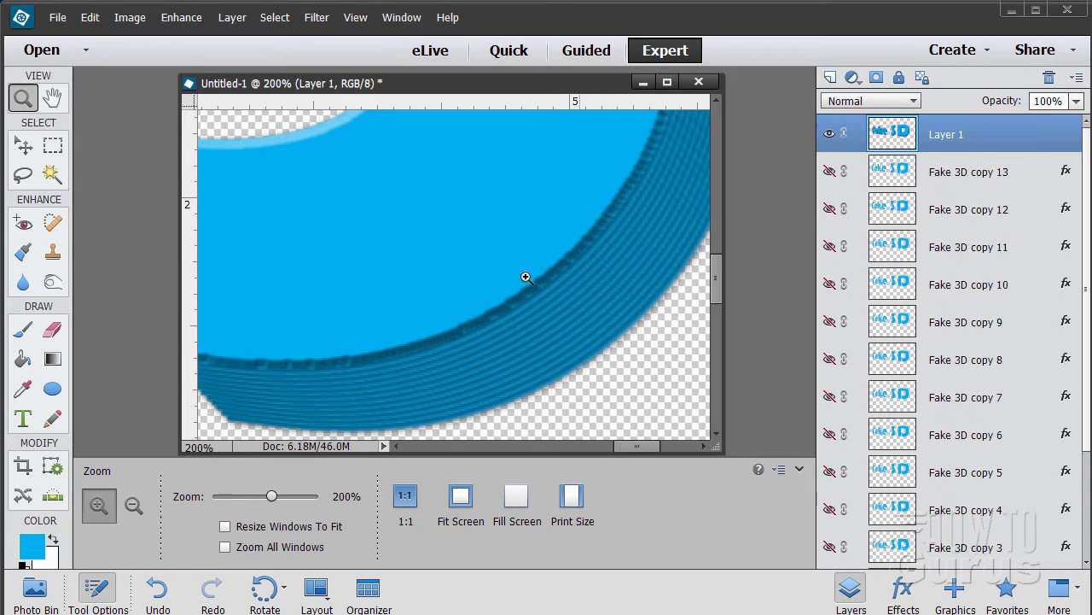
click(24, 145)
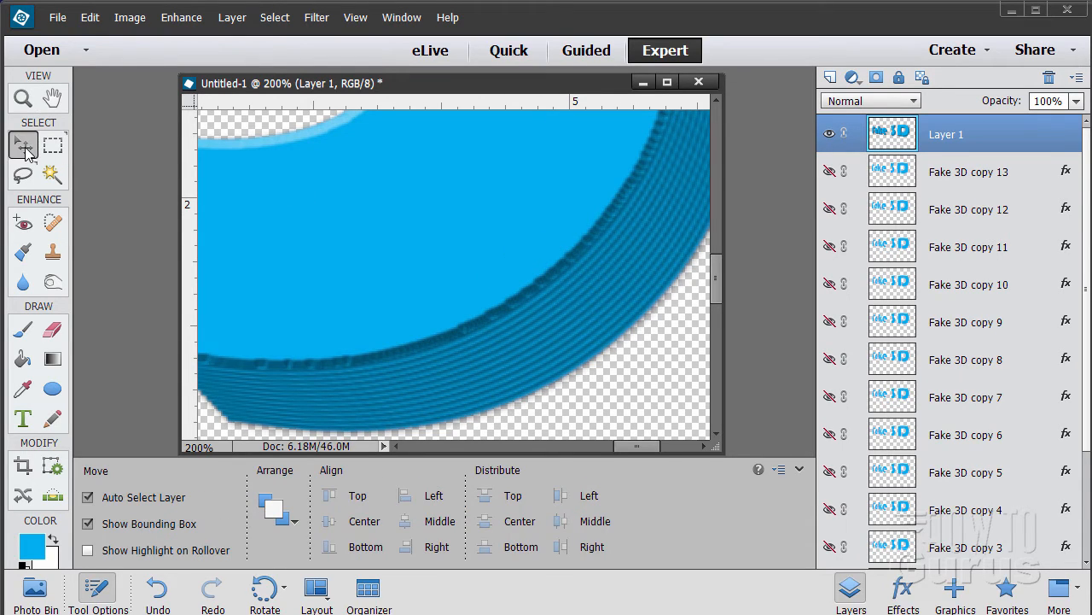
mouse_move(324, 53)
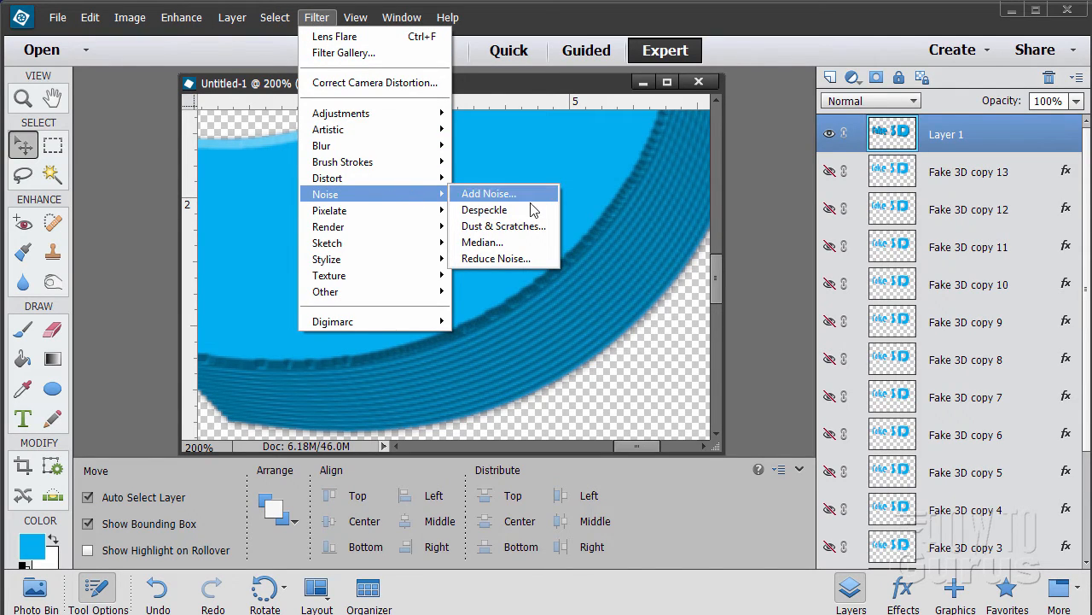
mouse_move(504, 225)
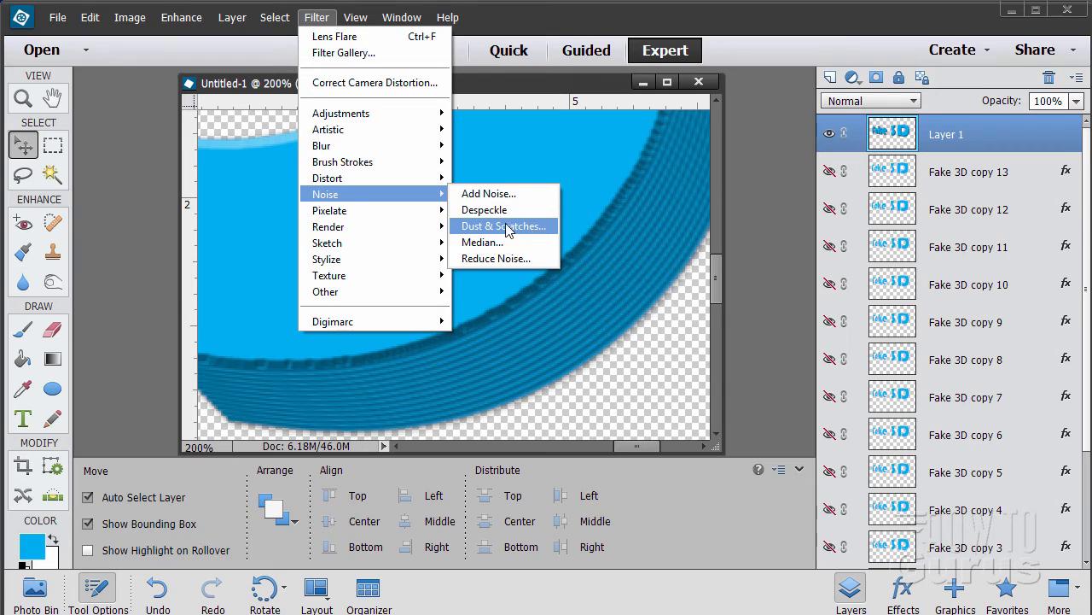
Preview Dust & Scratches at around Radius 1 on Layer 1, then cancel the filter
click(502, 225)
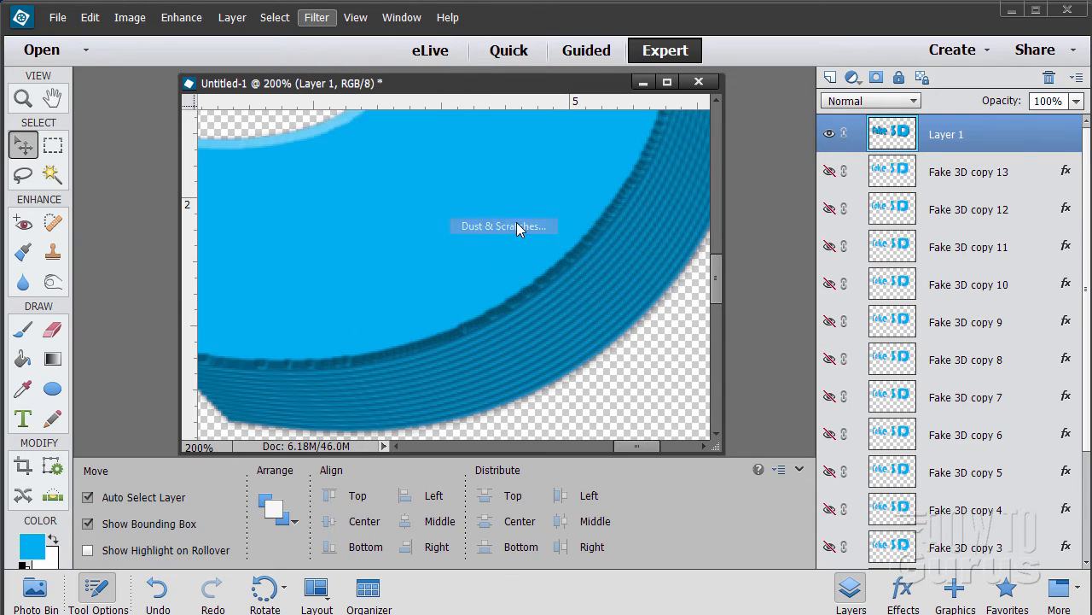
click(504, 225)
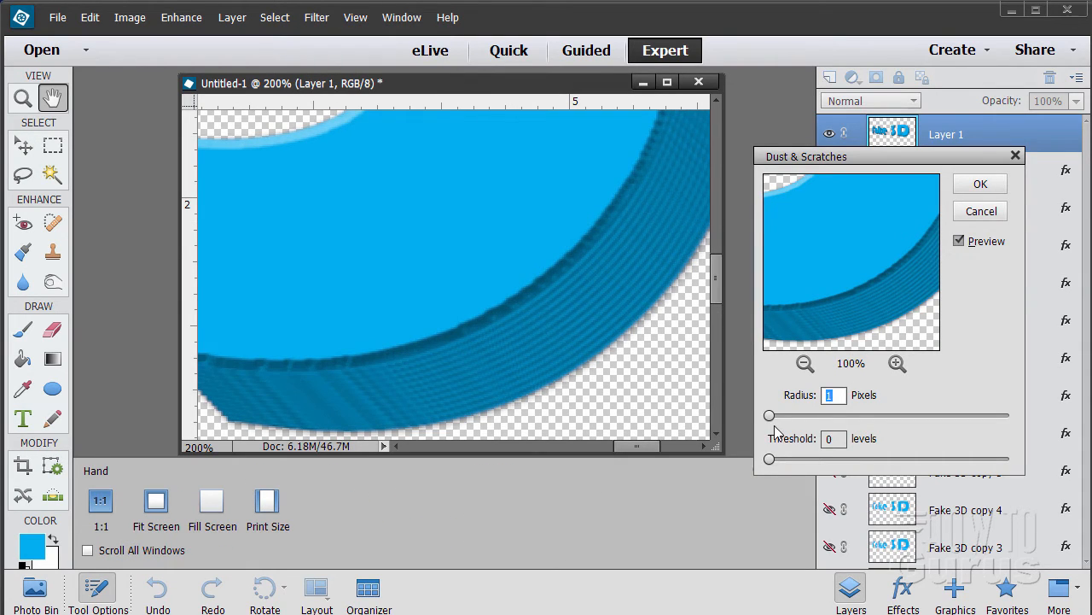
drag(769, 417, 777, 416)
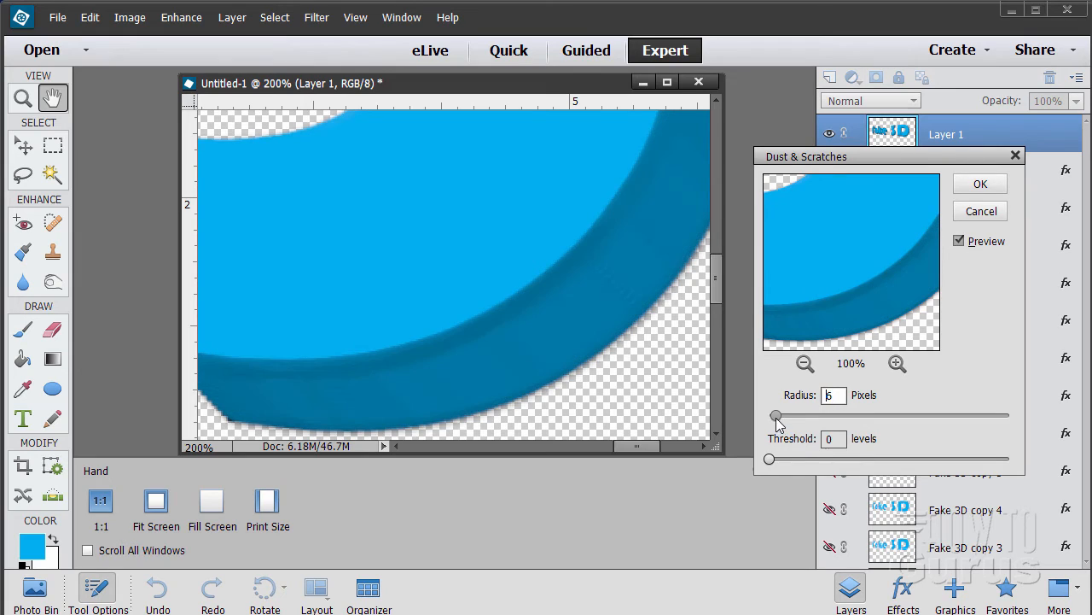
drag(776, 417, 775, 416)
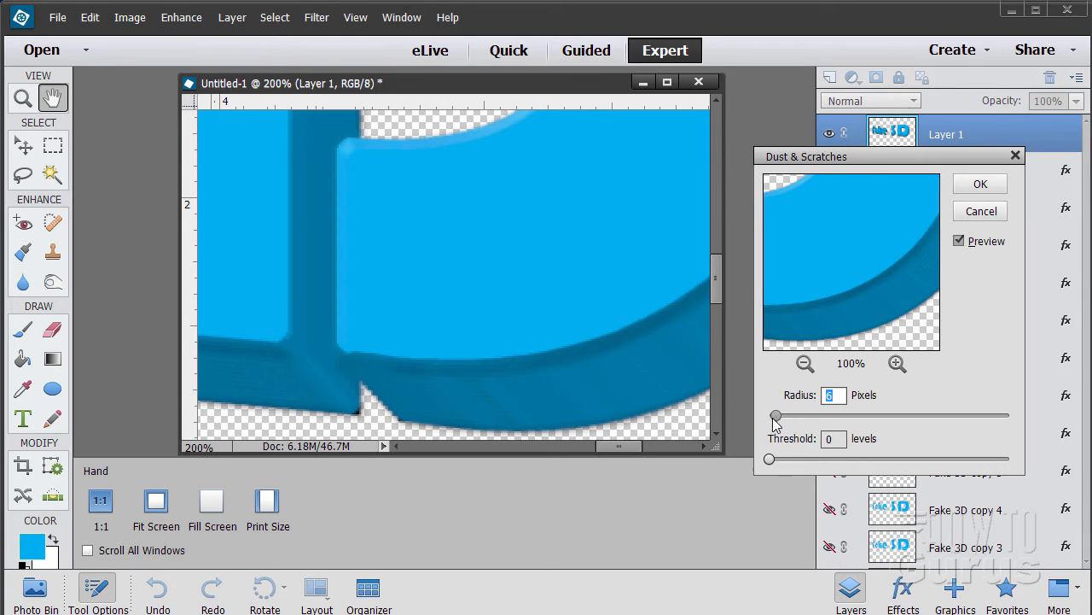
drag(777, 417, 768, 416)
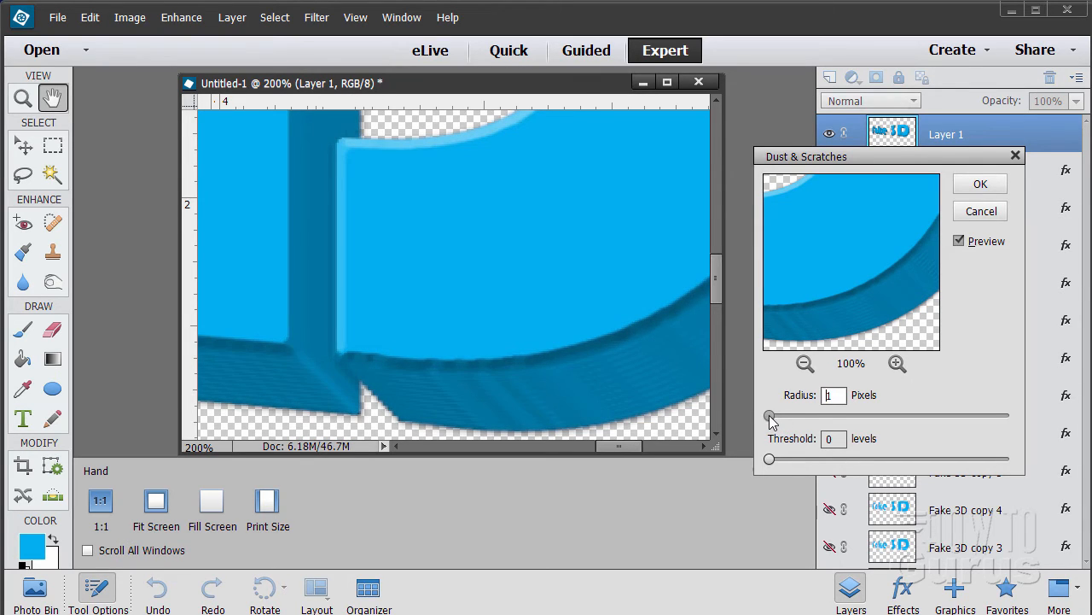
drag(768, 416, 775, 417)
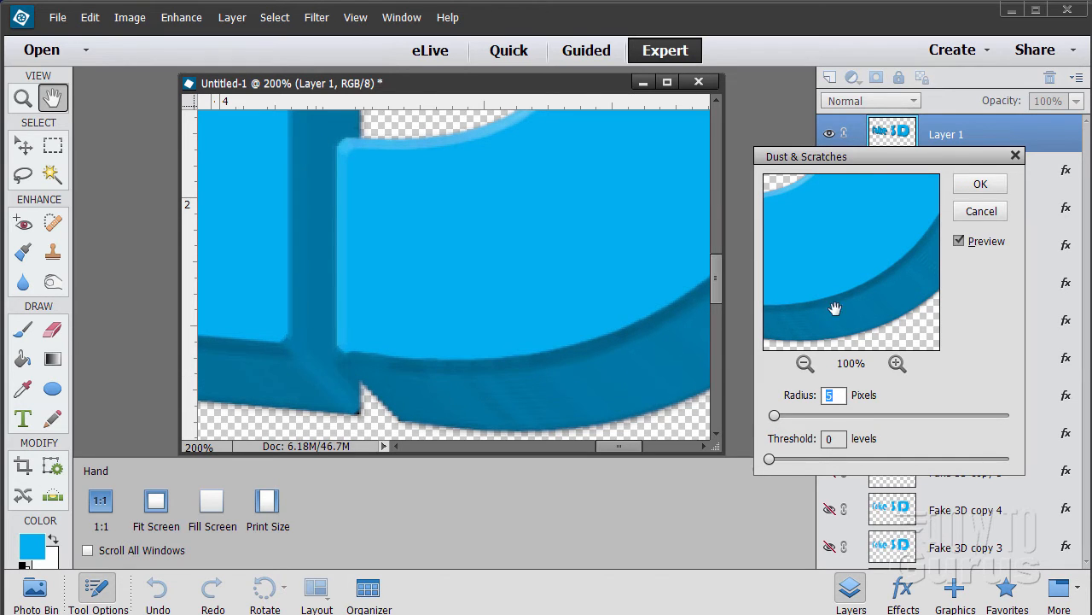
click(979, 184)
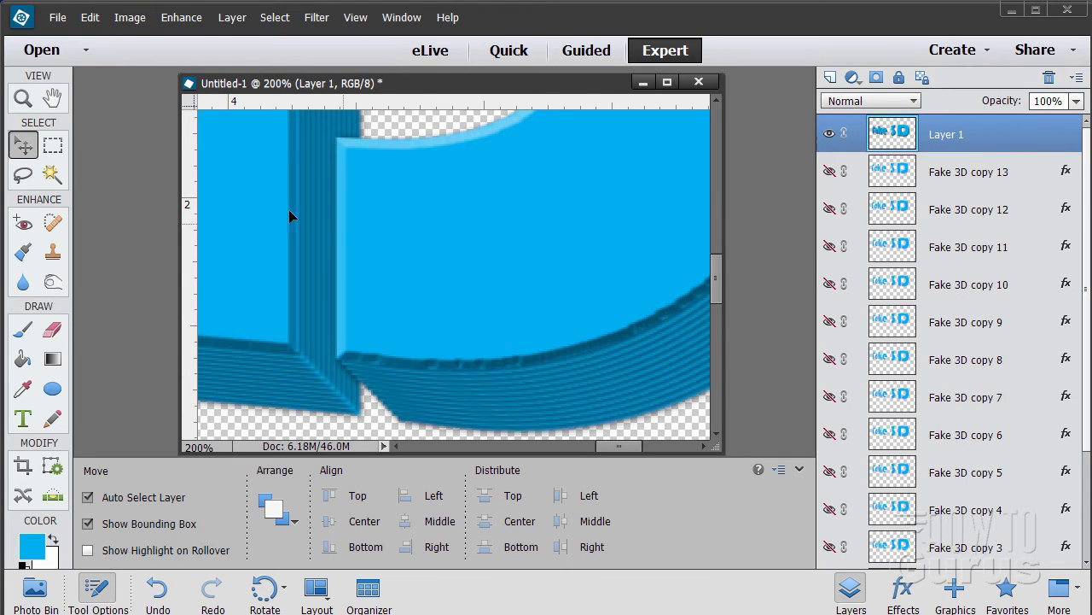
Fit the whole Fake 3D document on screen and go to the File menu
click(24, 97)
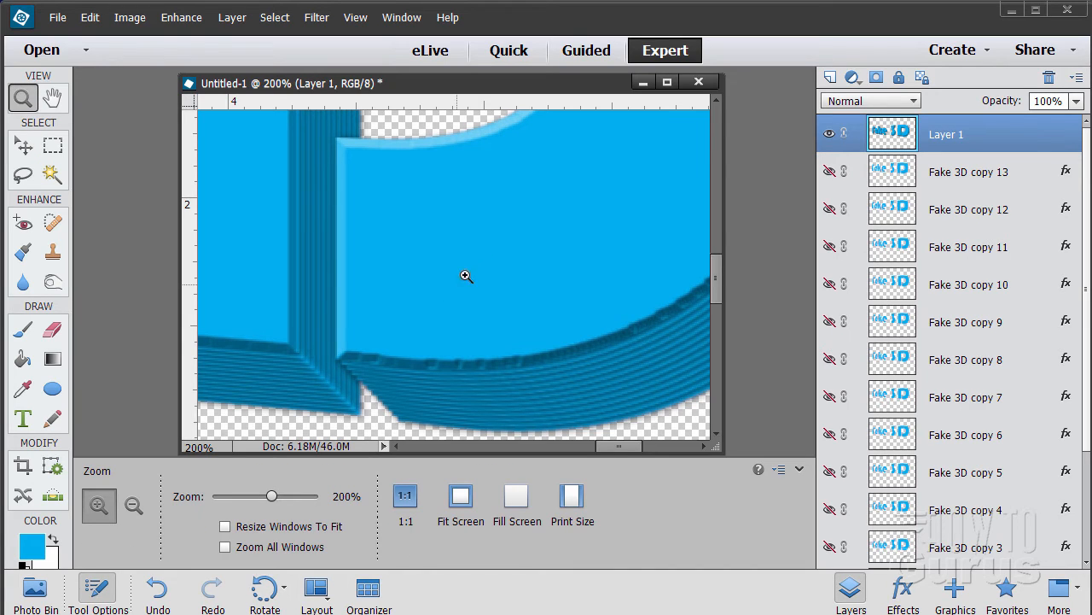
click(355, 17)
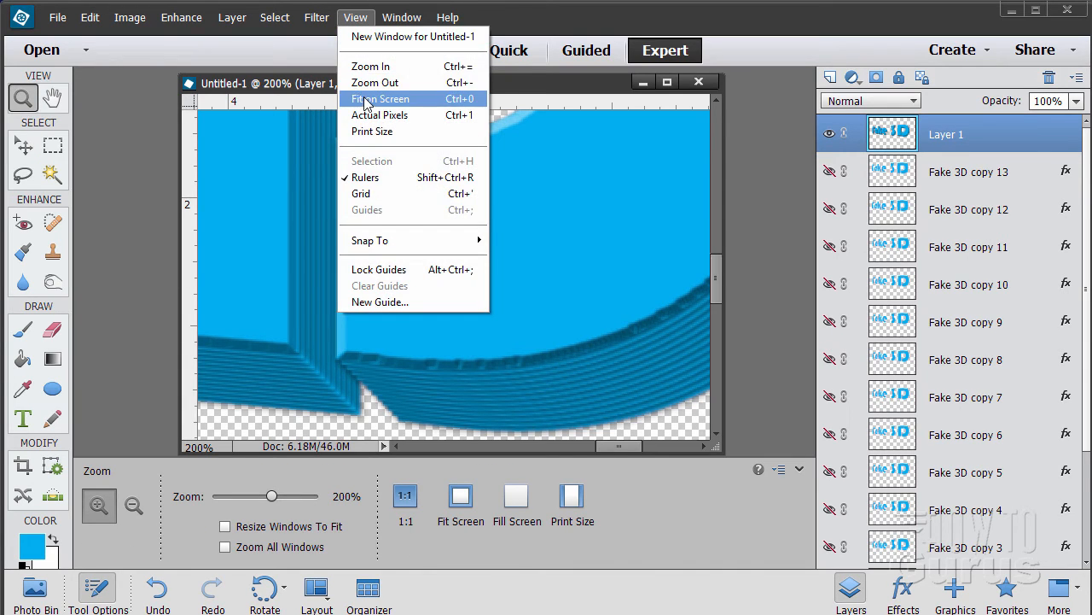
click(381, 97)
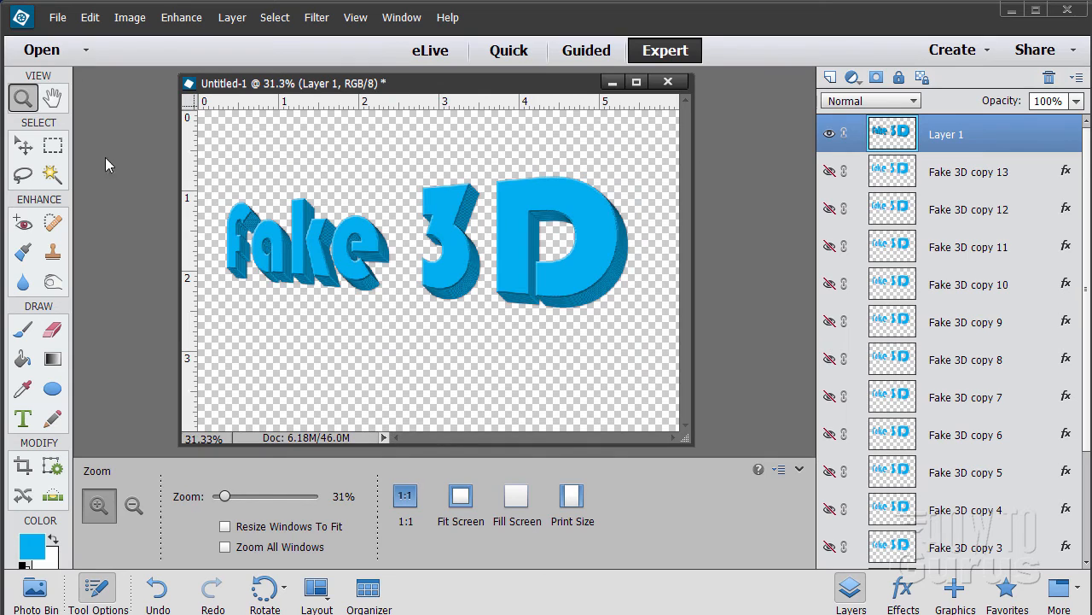
click(23, 145)
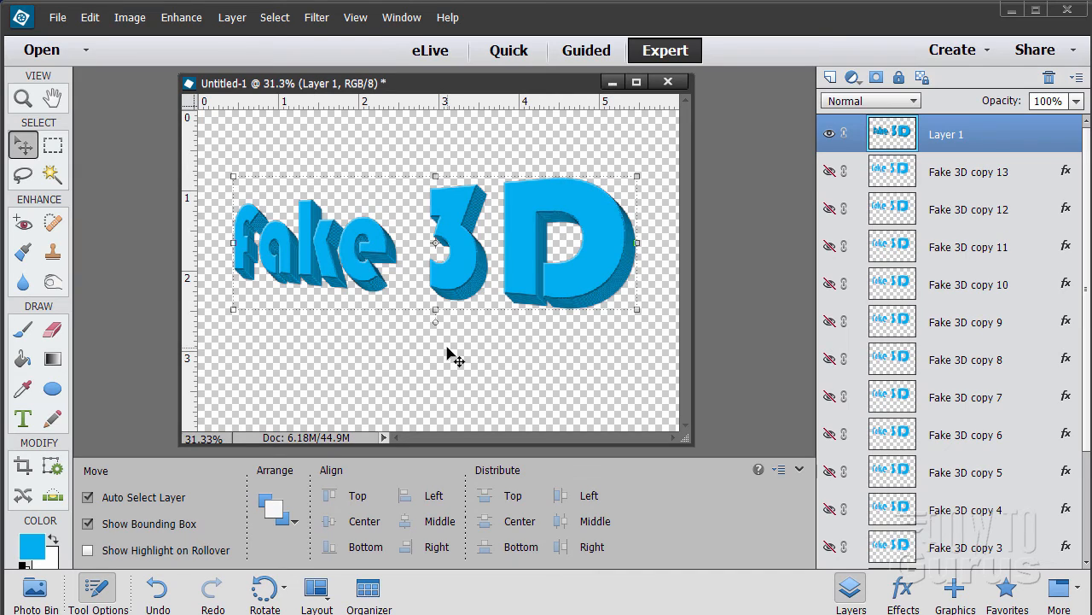
mouse_move(605, 365)
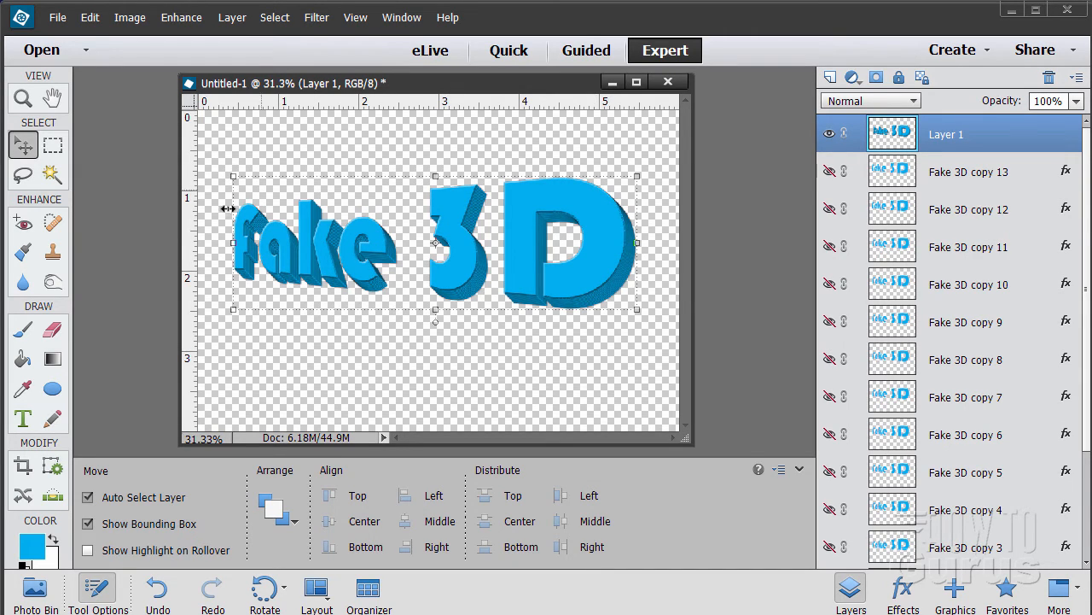
click(58, 17)
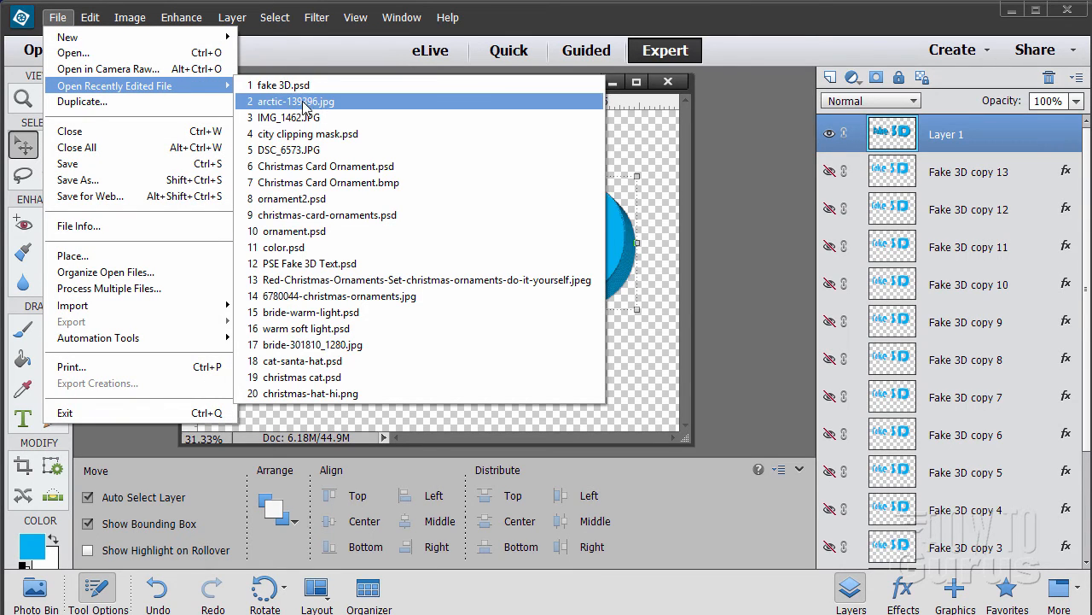
Bring arctic-139396.jpg in beneath Layer 1 and position the sky with the horizon near the bottom
click(293, 101)
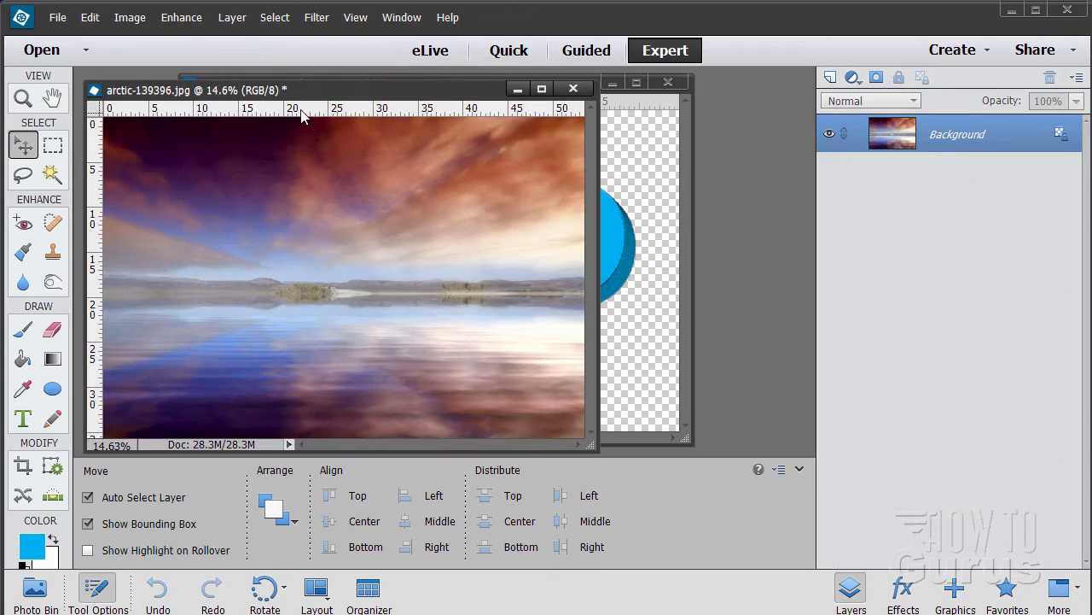
mouse_move(558, 230)
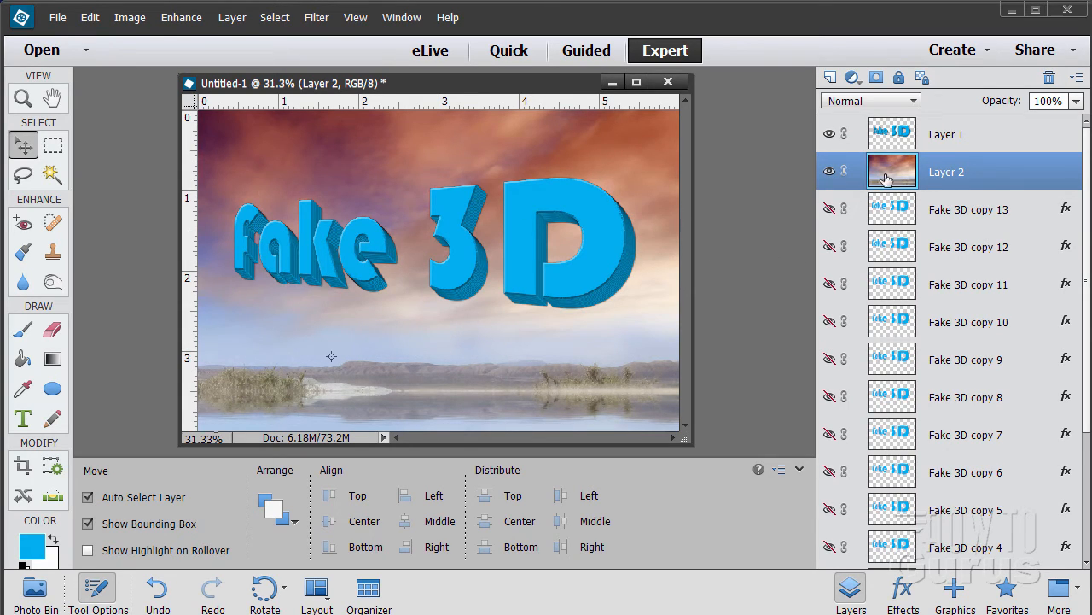
drag(331, 357, 503, 358)
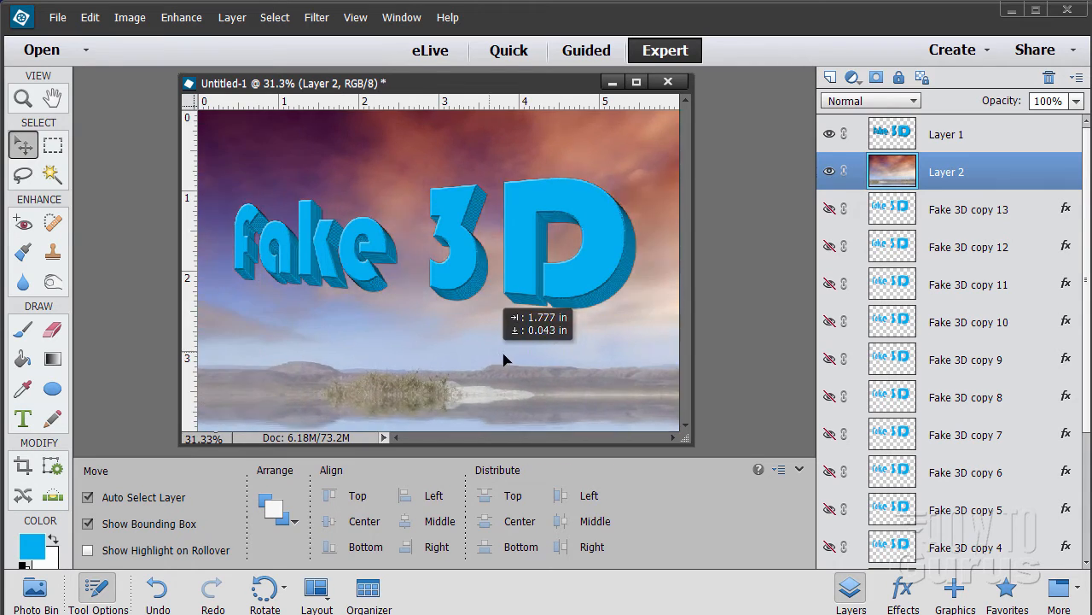
drag(504, 359, 461, 384)
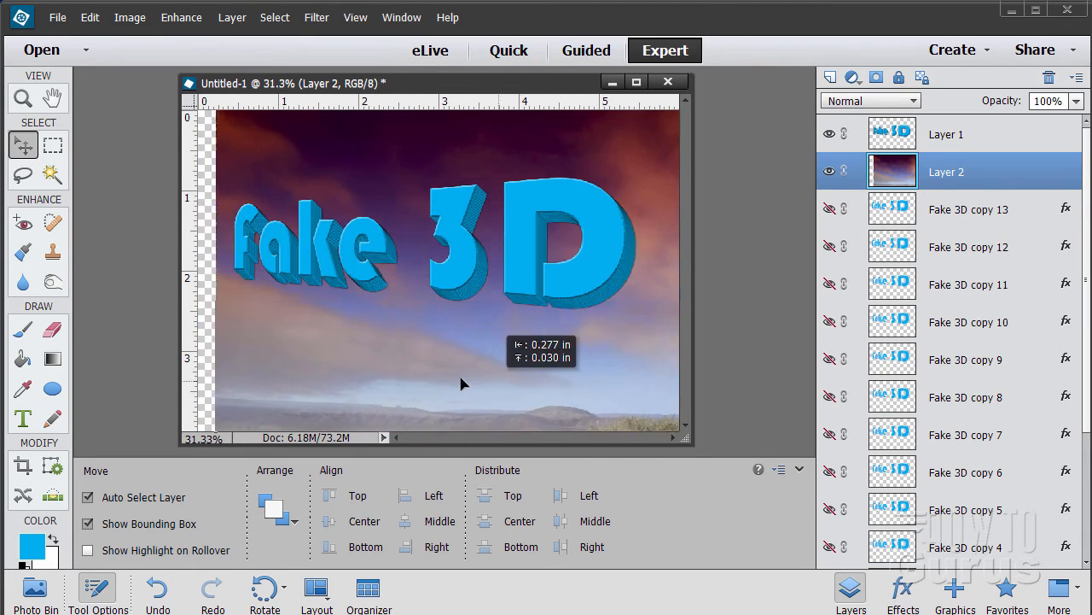
drag(464, 384, 435, 394)
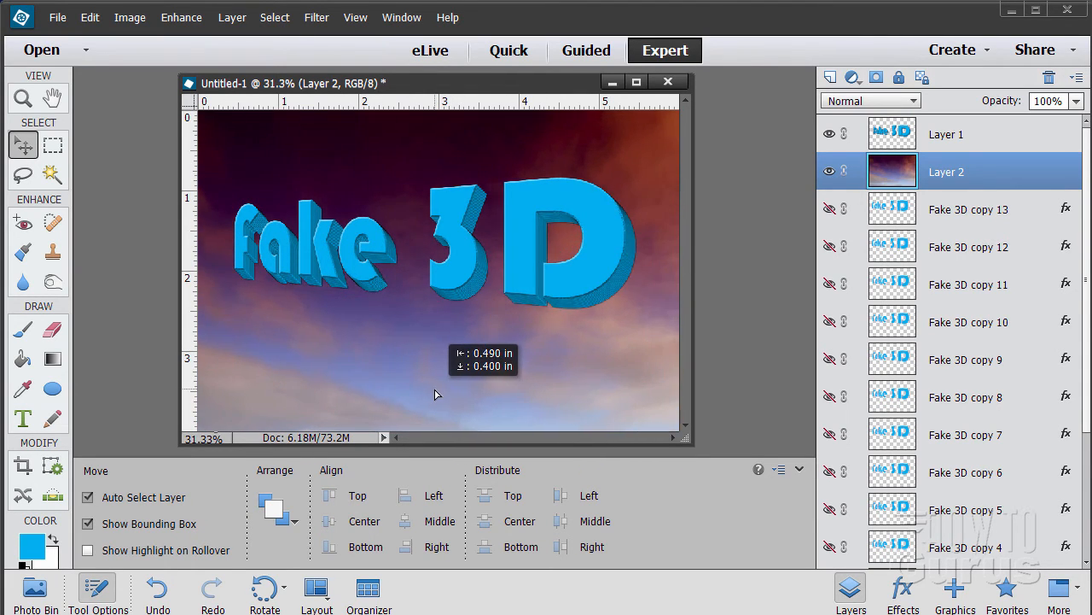
drag(436, 394, 529, 382)
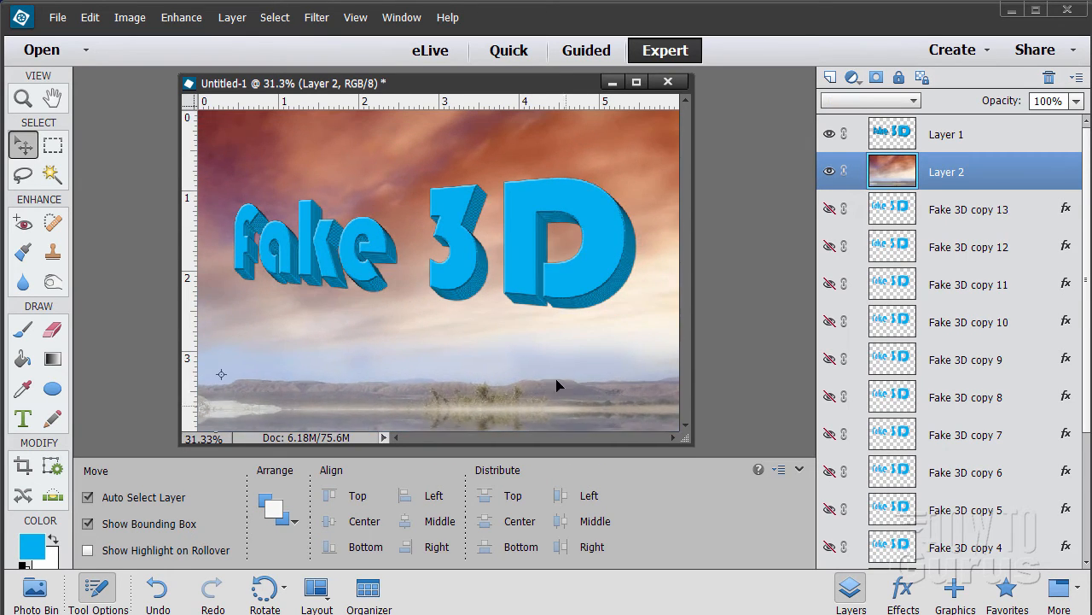
drag(560, 386, 546, 384)
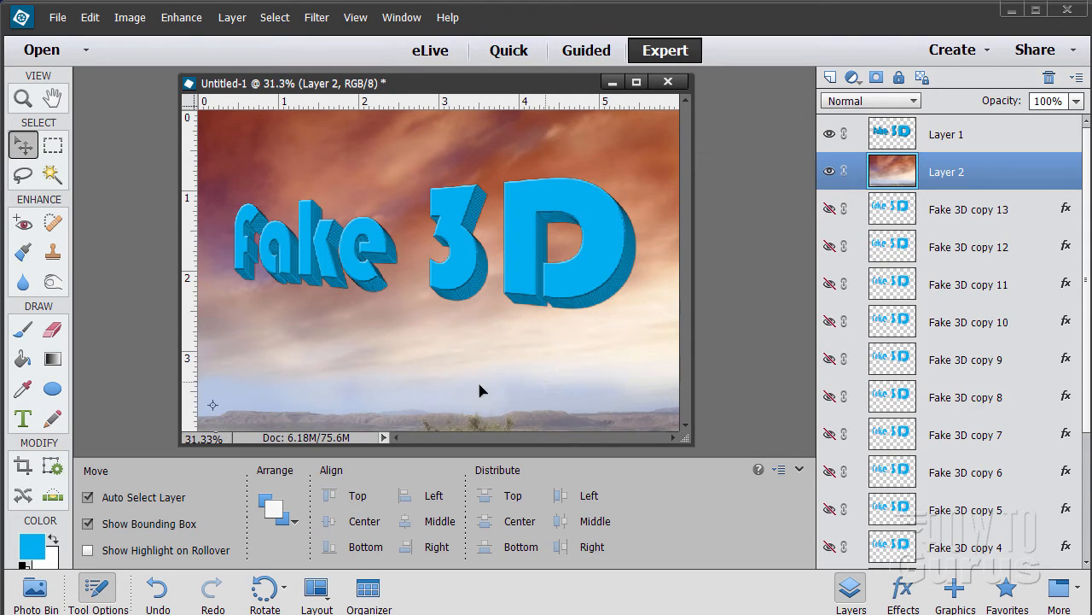
Select the Fake 3D text layer, then the sky photo layer in the Layers panel
click(946, 133)
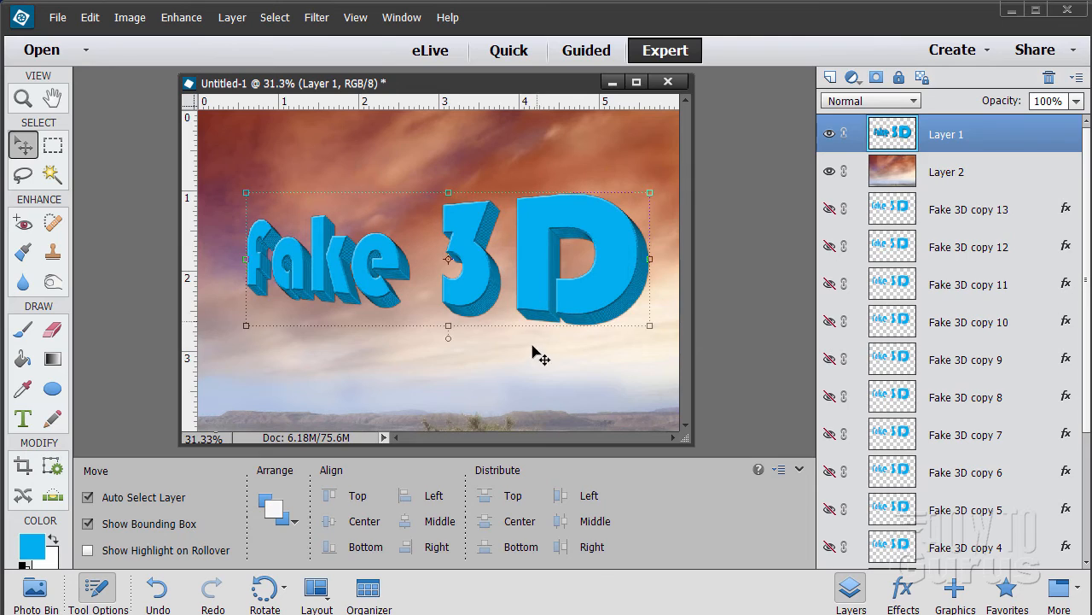
click(945, 170)
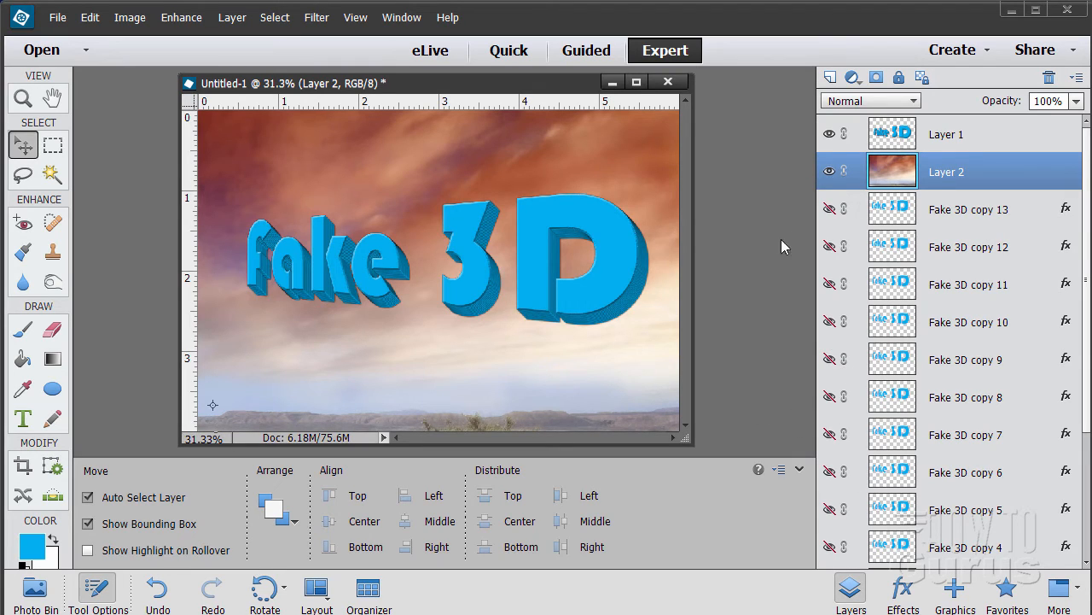
mouse_move(505, 222)
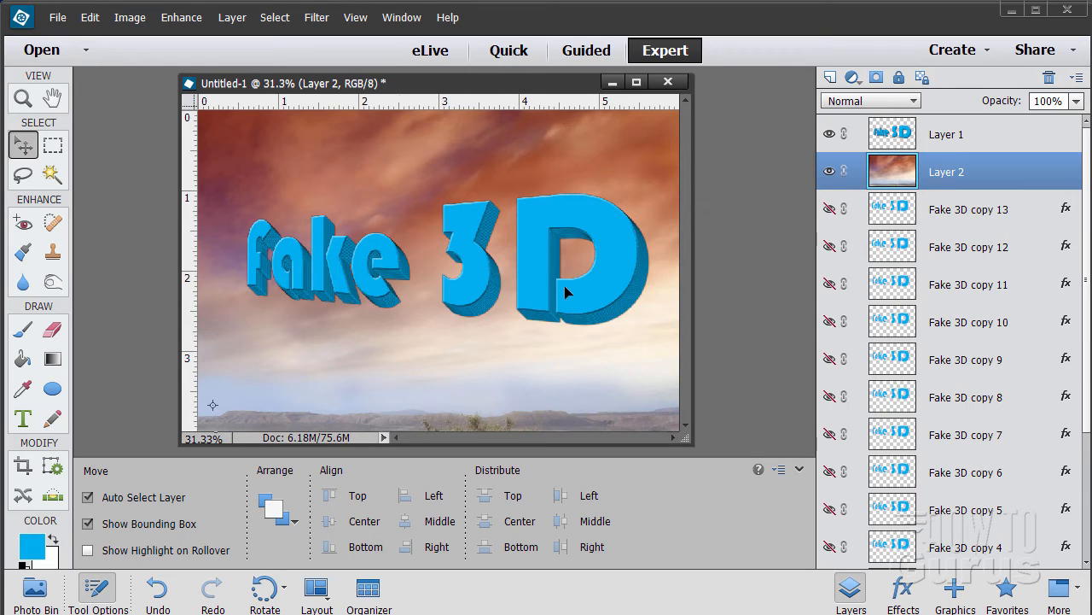
mouse_move(611, 307)
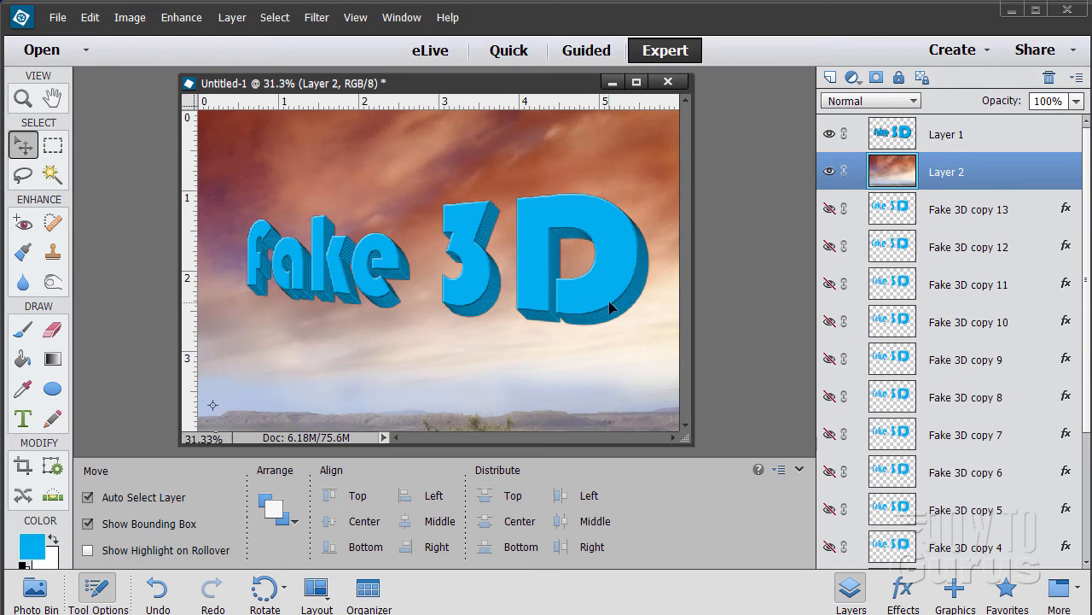
mouse_move(520, 270)
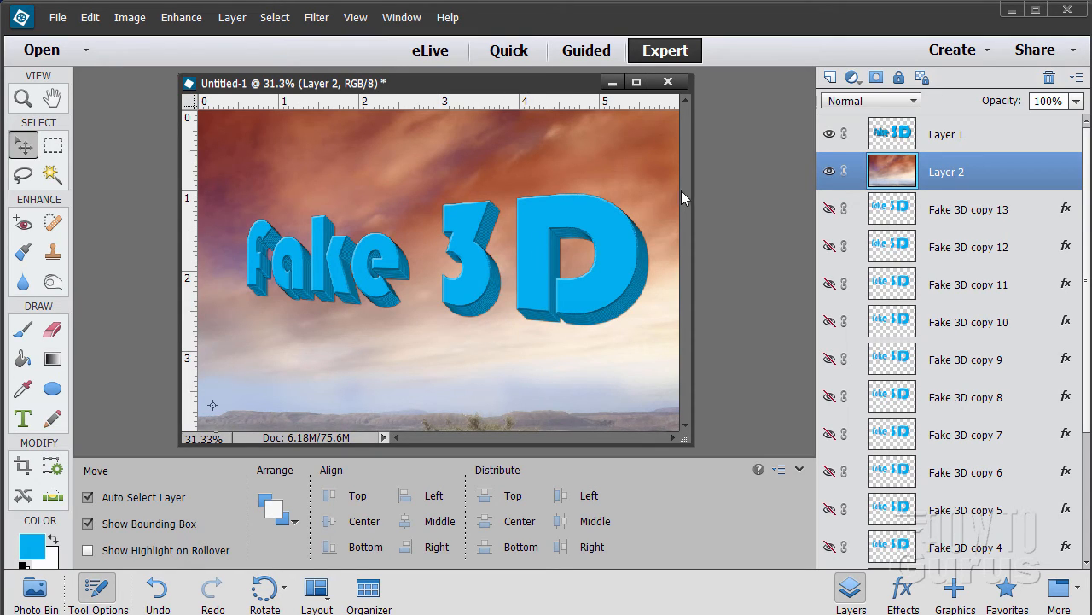
mouse_move(594, 320)
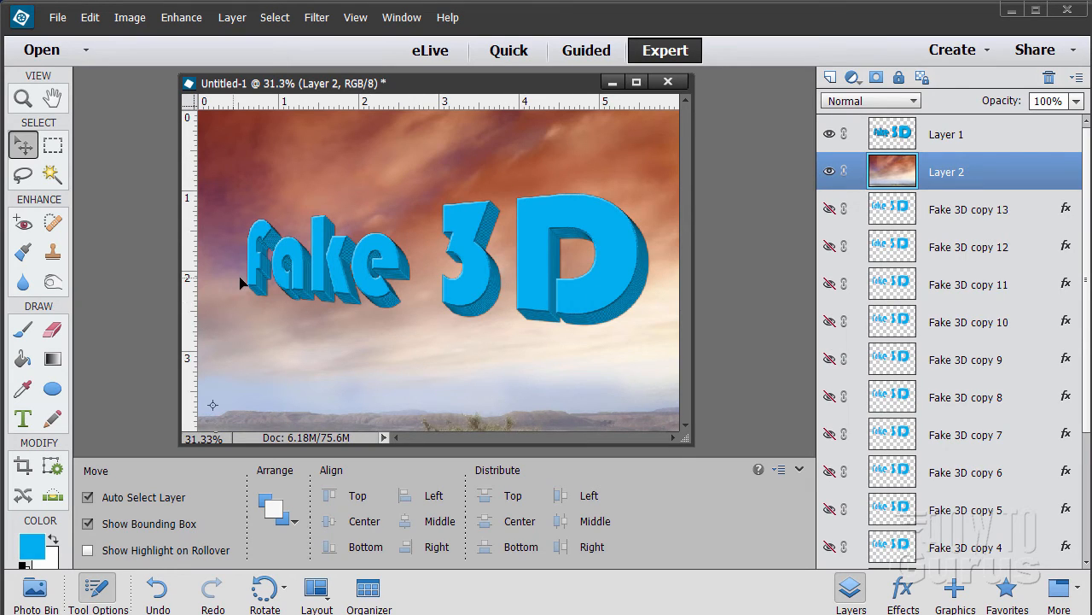
mouse_move(485, 196)
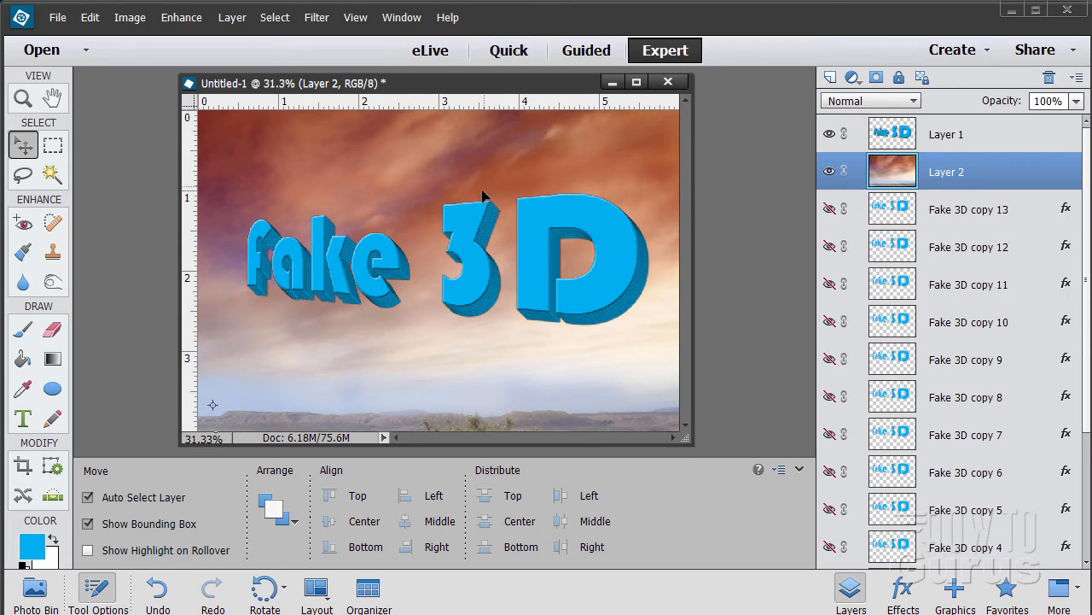
mouse_move(318, 205)
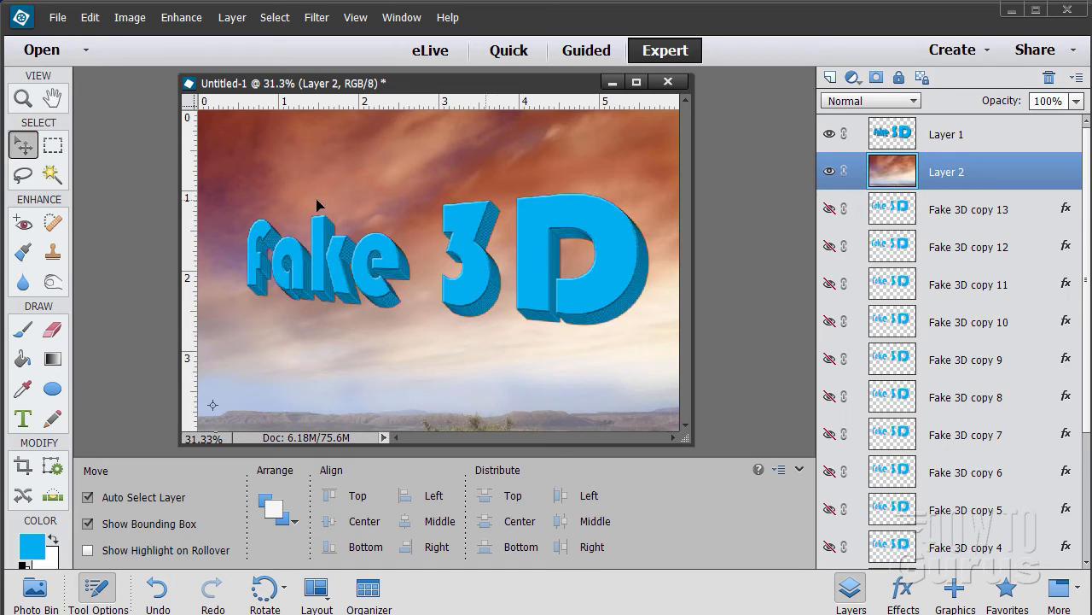
mouse_move(365, 295)
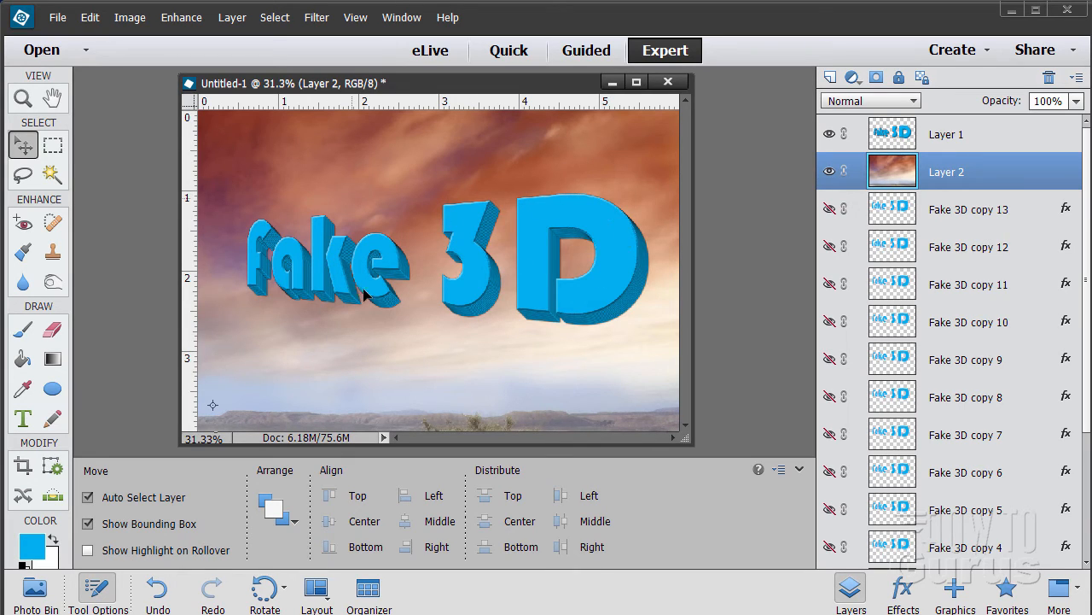
mouse_move(454, 340)
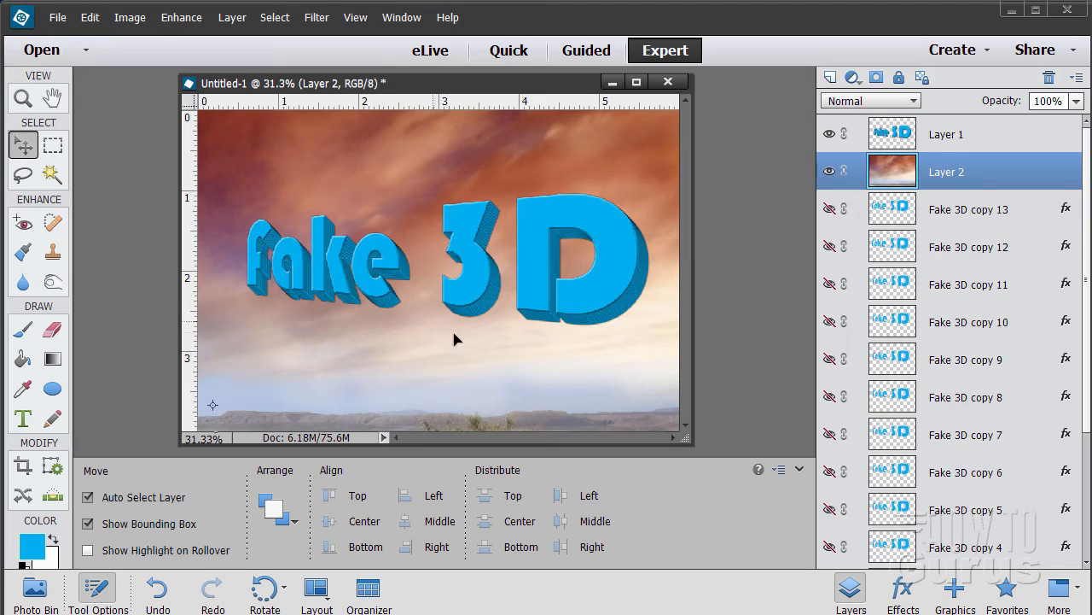
mouse_move(478, 172)
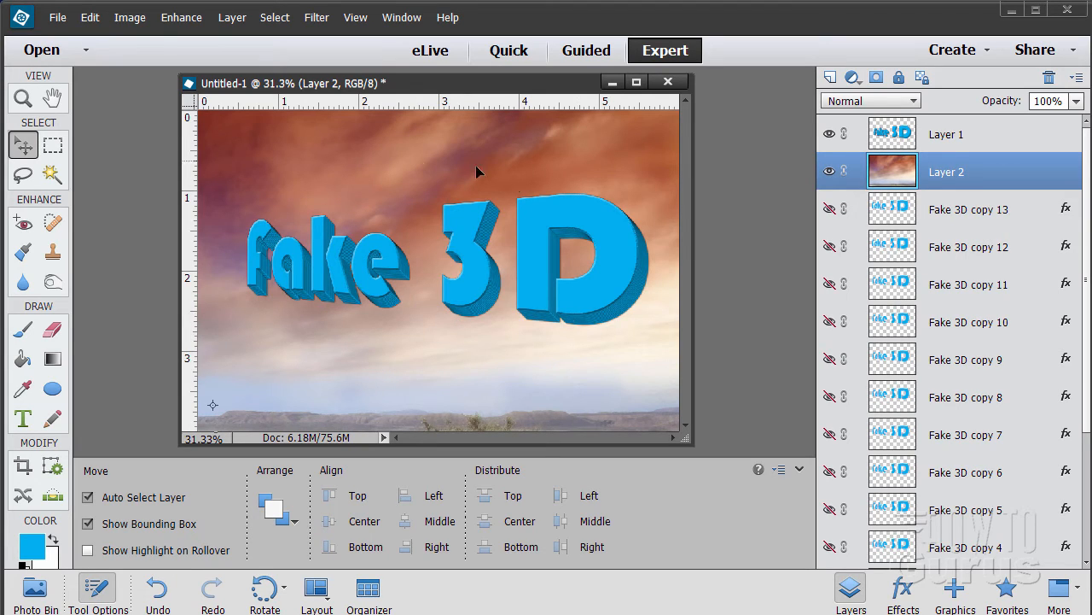
mouse_move(645, 297)
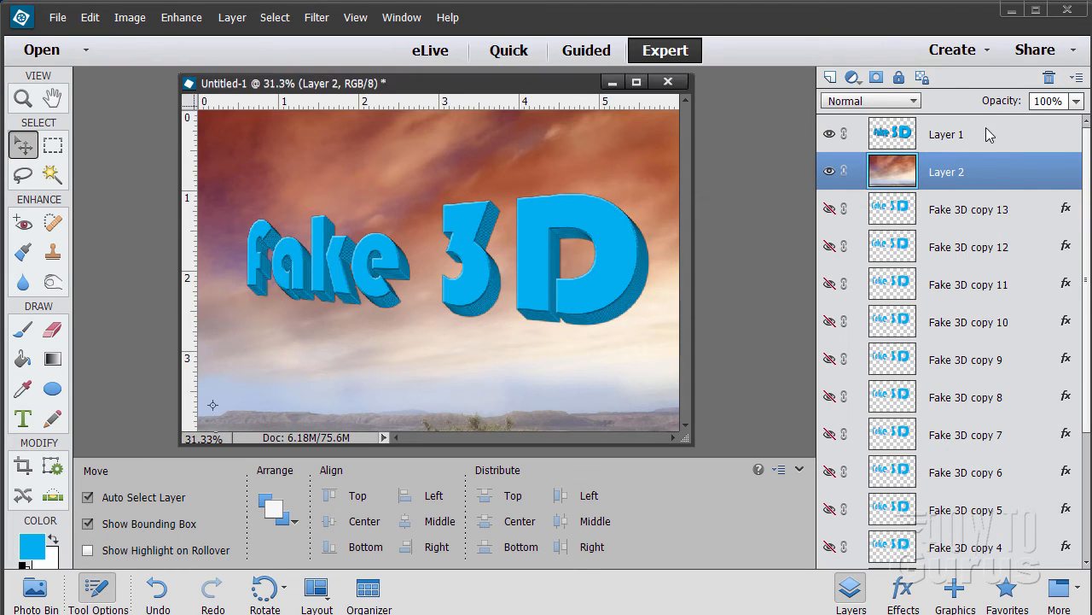
Magic Wand the D face with Contiguous on, then add the remaining letter faces to the selection
click(946, 133)
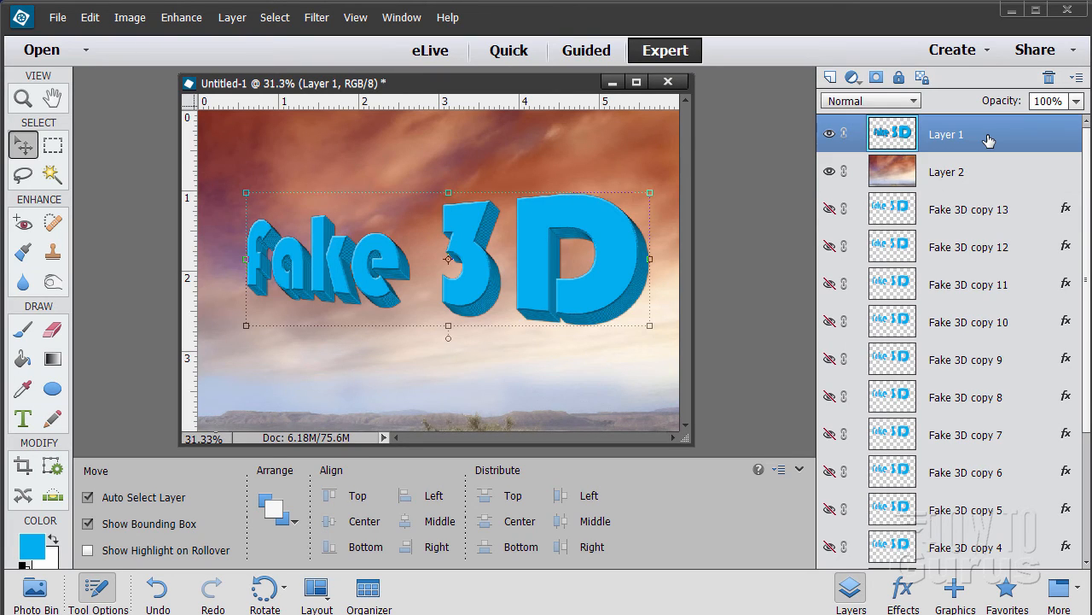
mouse_move(525, 275)
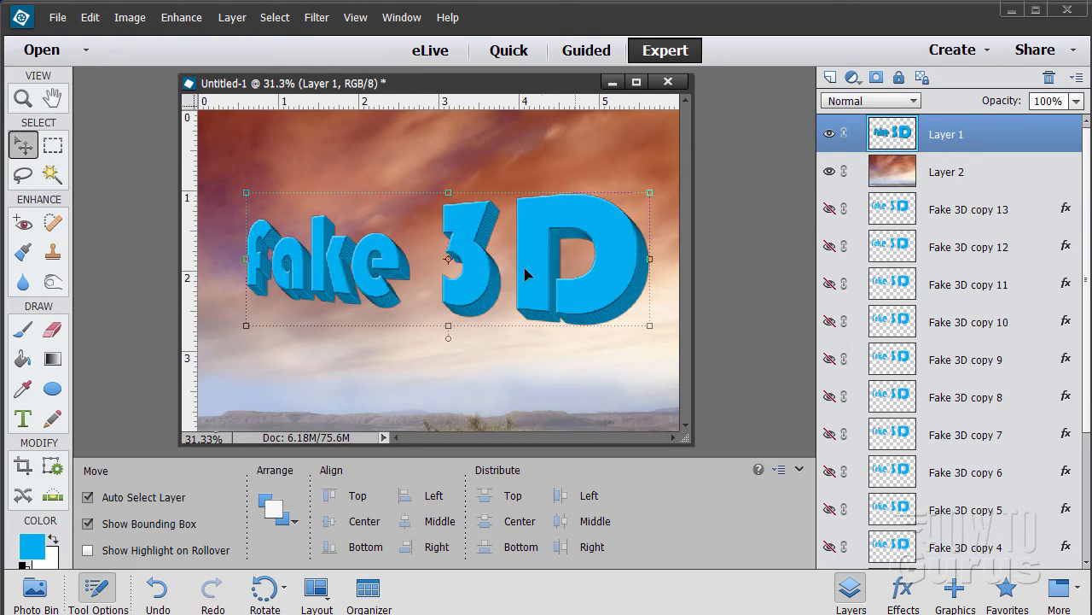
mouse_move(597, 302)
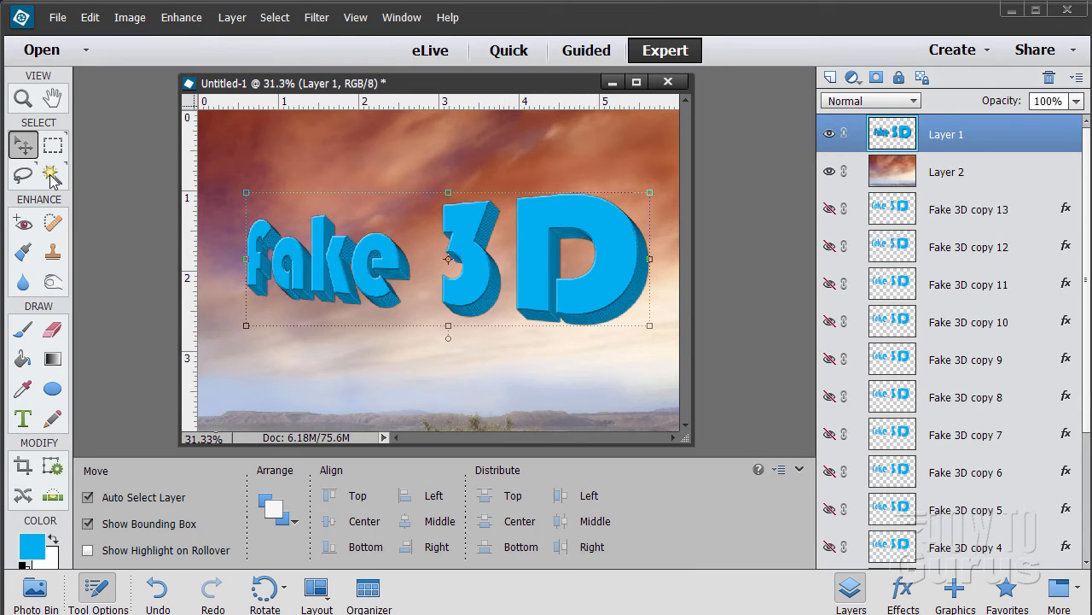
click(51, 174)
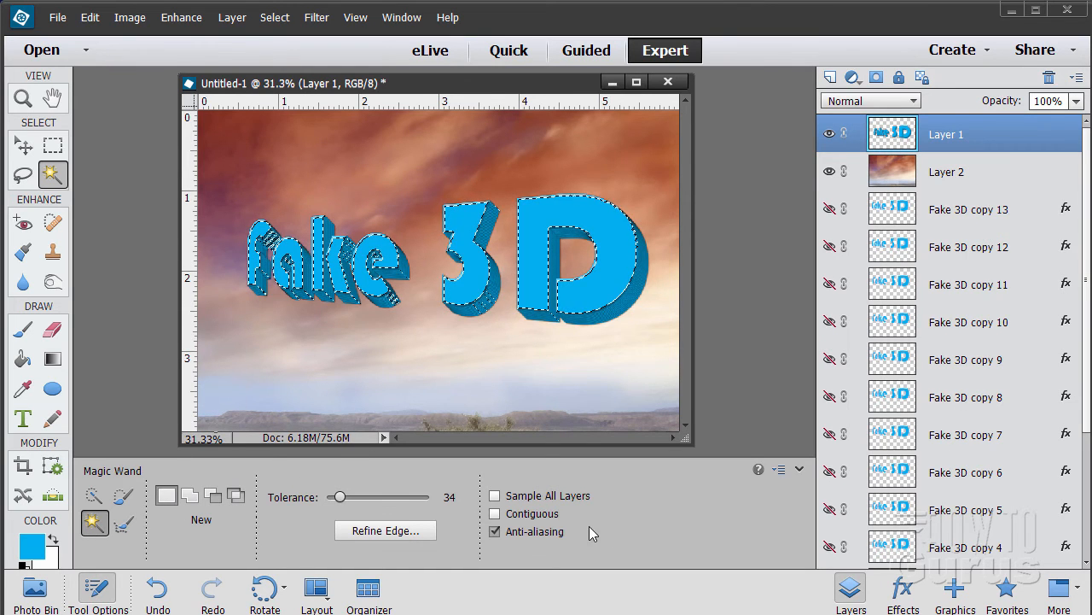
click(495, 512)
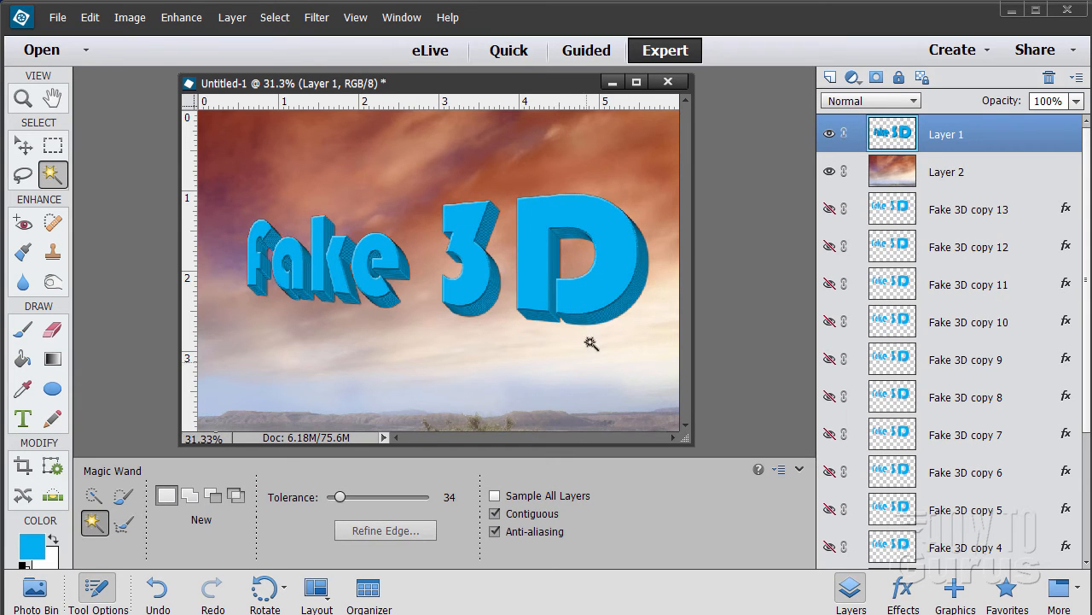
click(589, 256)
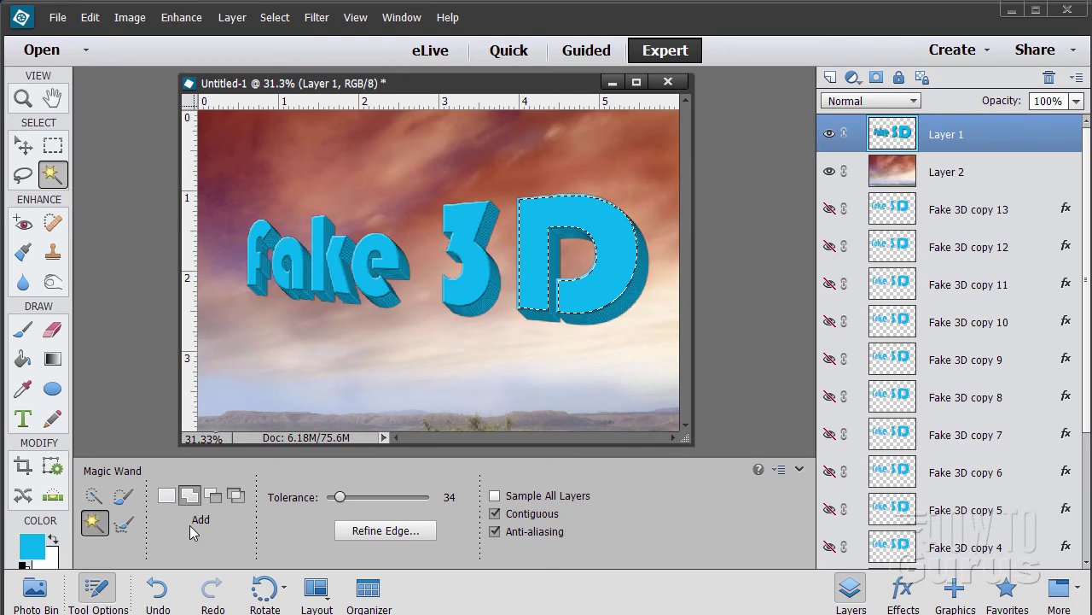
click(464, 287)
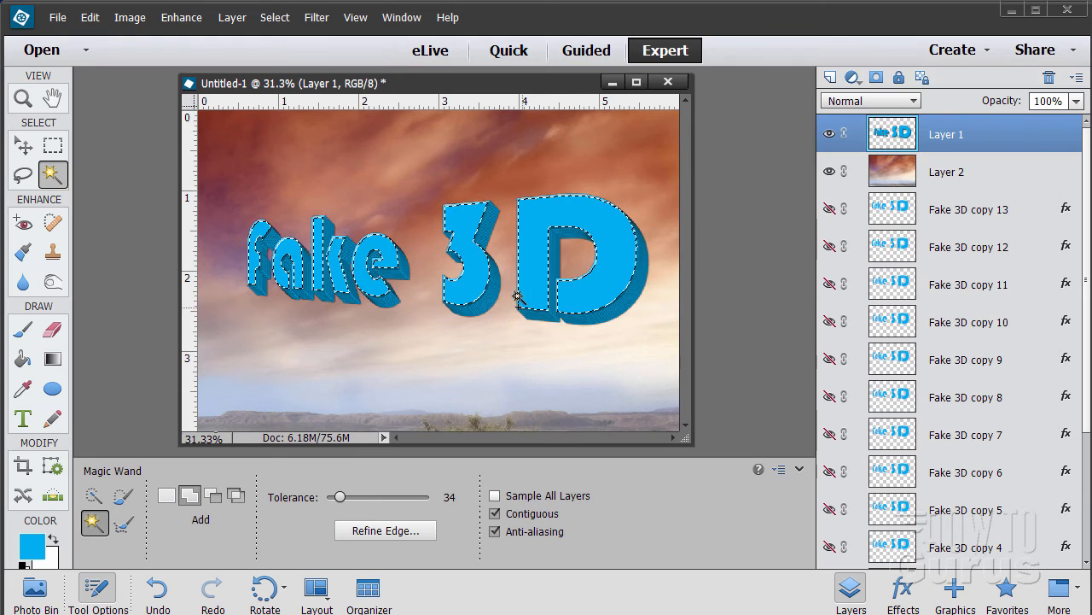
click(430, 269)
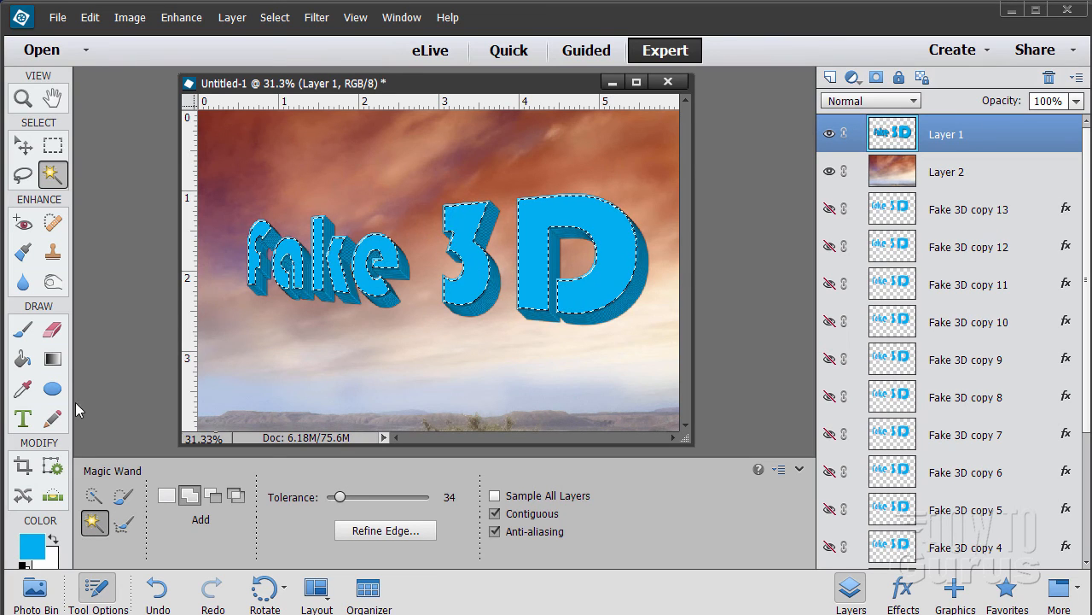
Set the Gradient tool to Foreground to Background, Radial, with Reverse ticked
click(51, 359)
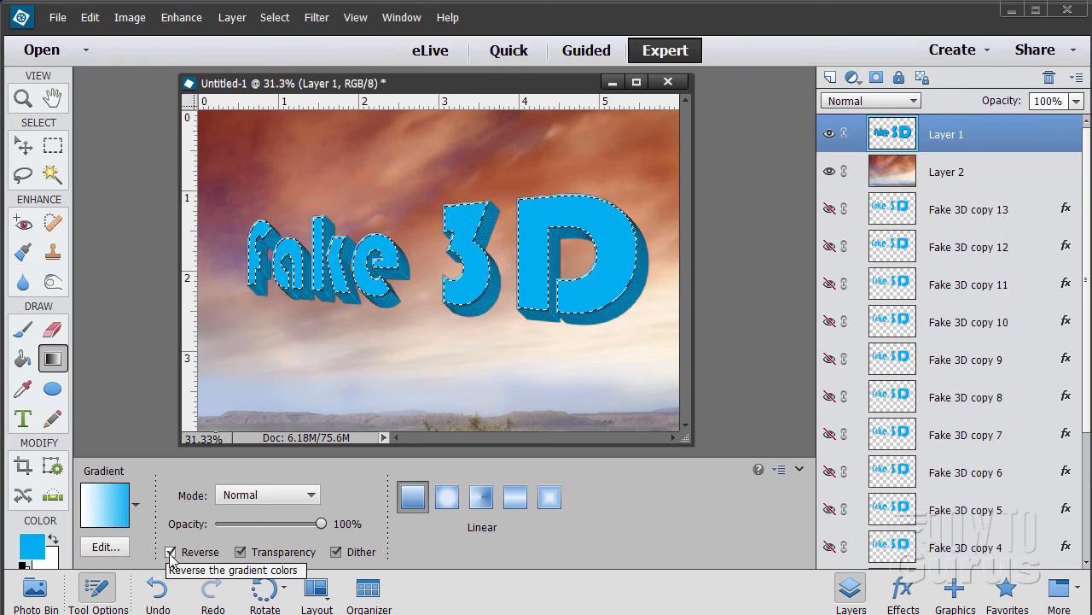
click(171, 552)
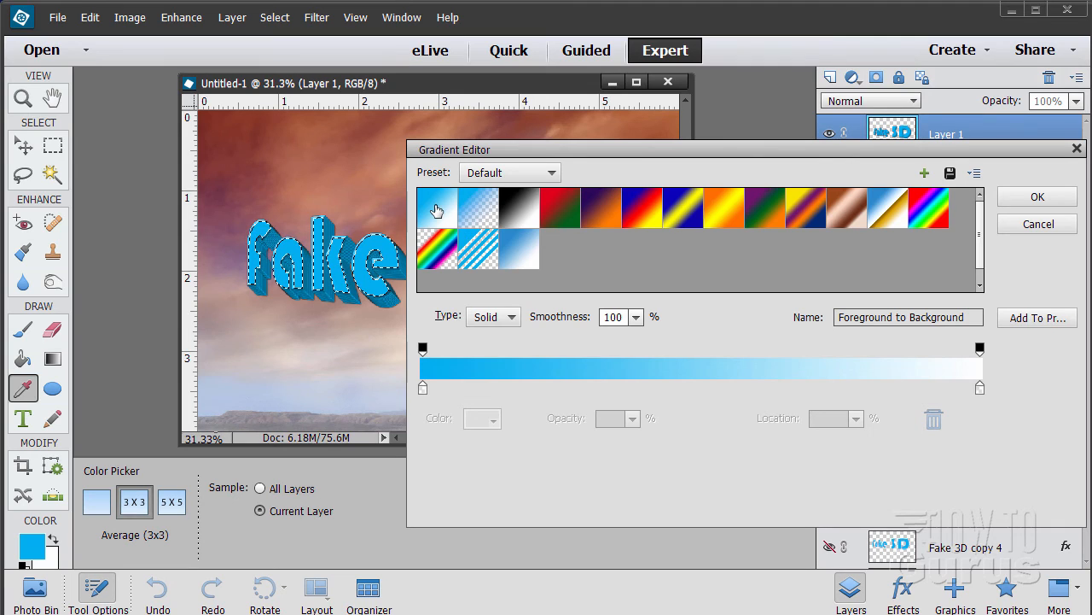
click(1038, 196)
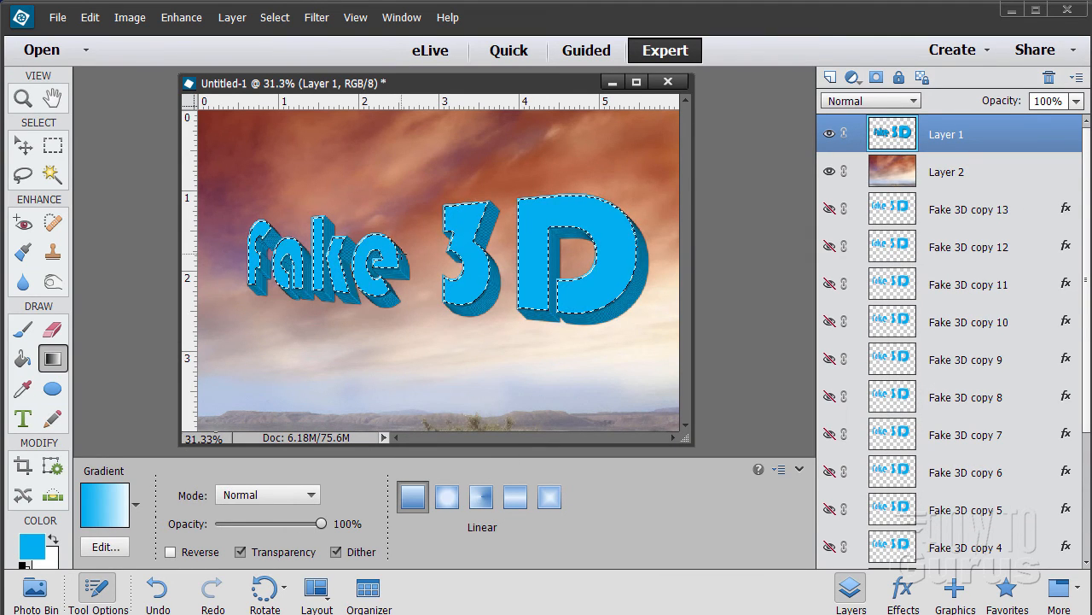
click(447, 496)
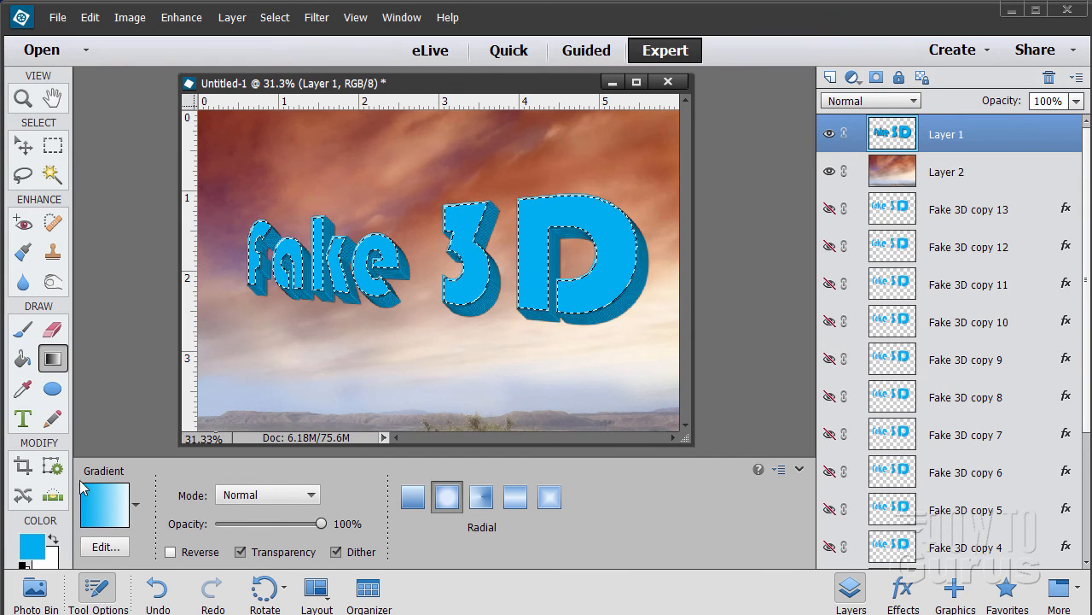
click(171, 552)
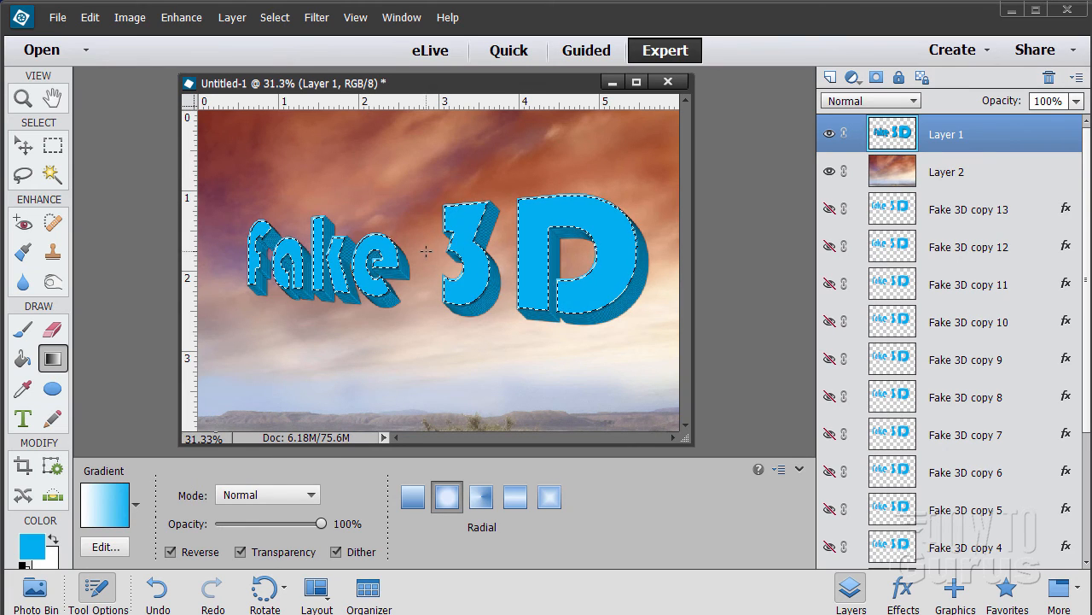
Drag a radial white-to-cyan gradient from the text centre outward across the letter faces
drag(423, 260, 640, 367)
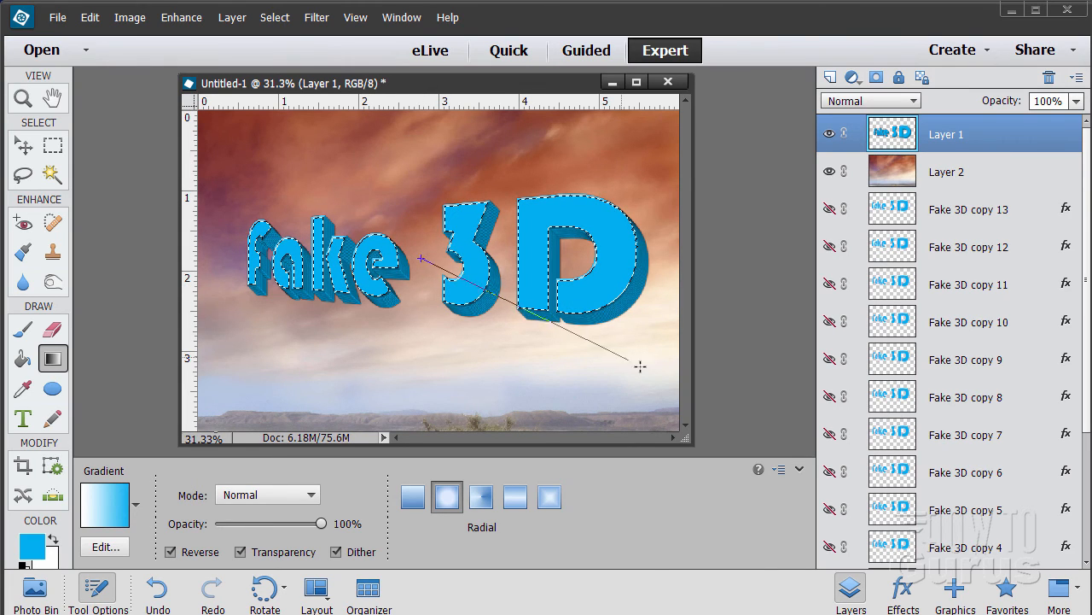
drag(420, 260, 640, 367)
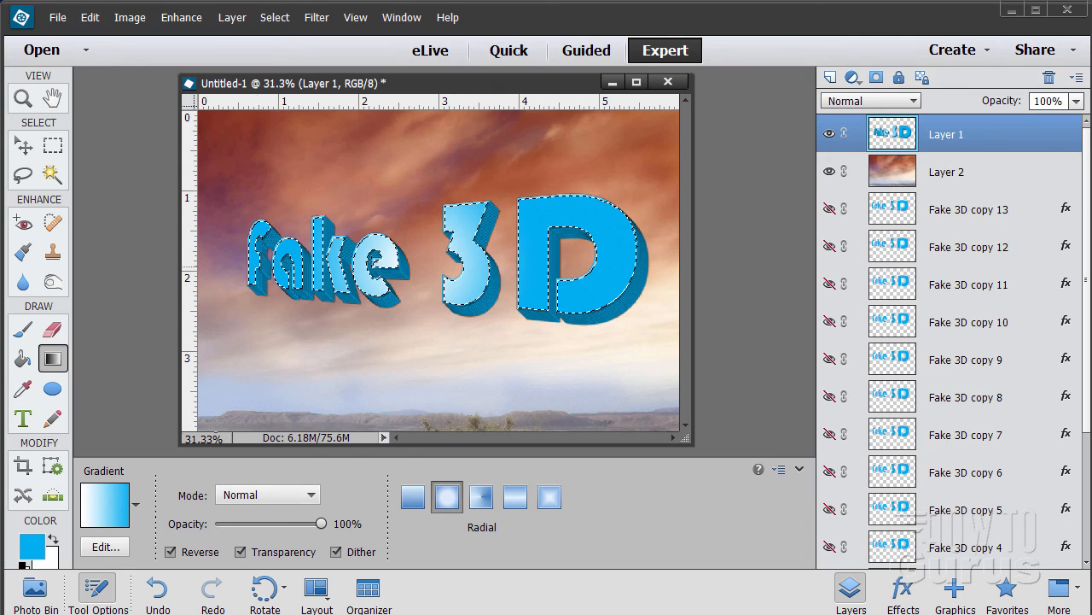
click(275, 18)
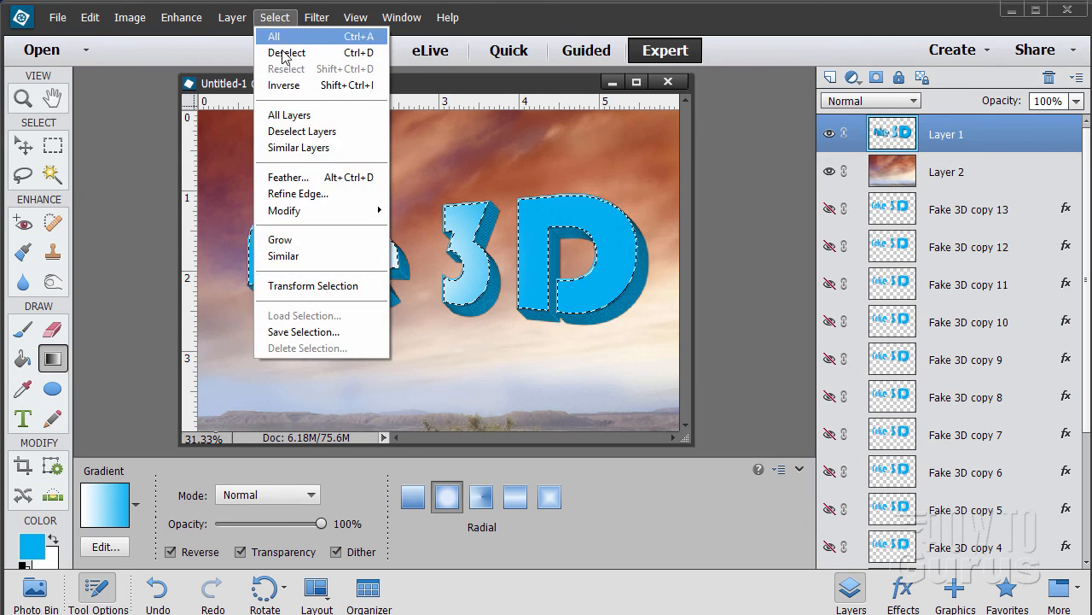
Deselect the letter faces and return to the Move tool
click(287, 52)
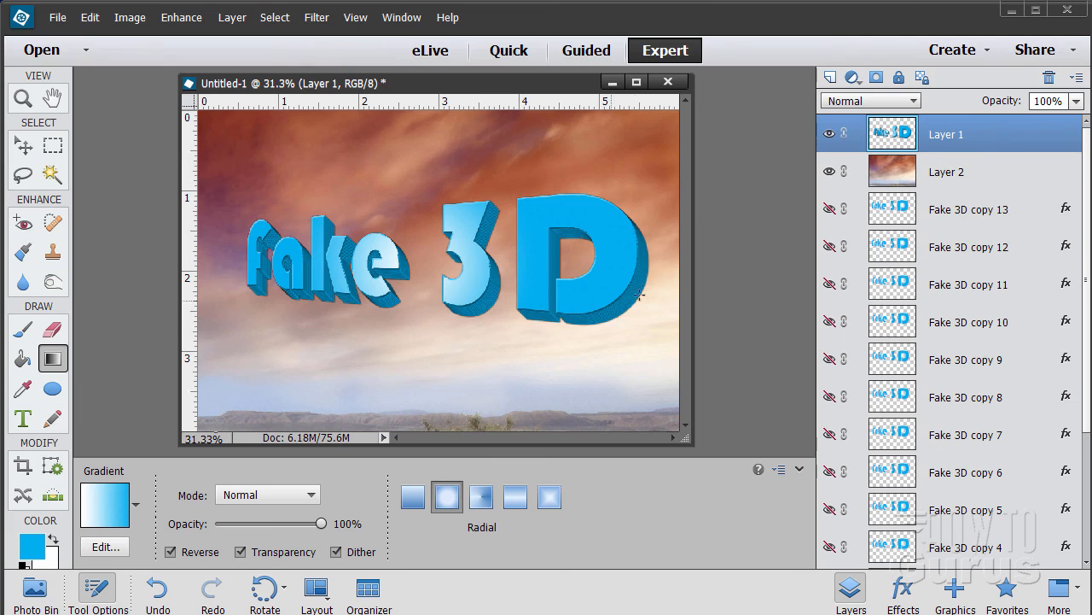
mouse_move(404, 320)
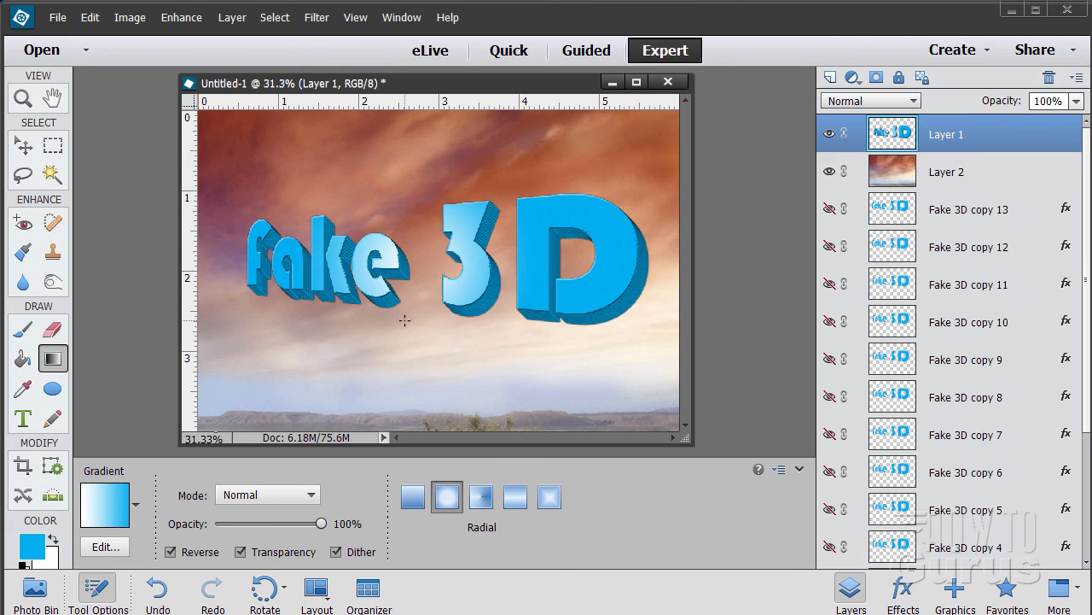
click(24, 143)
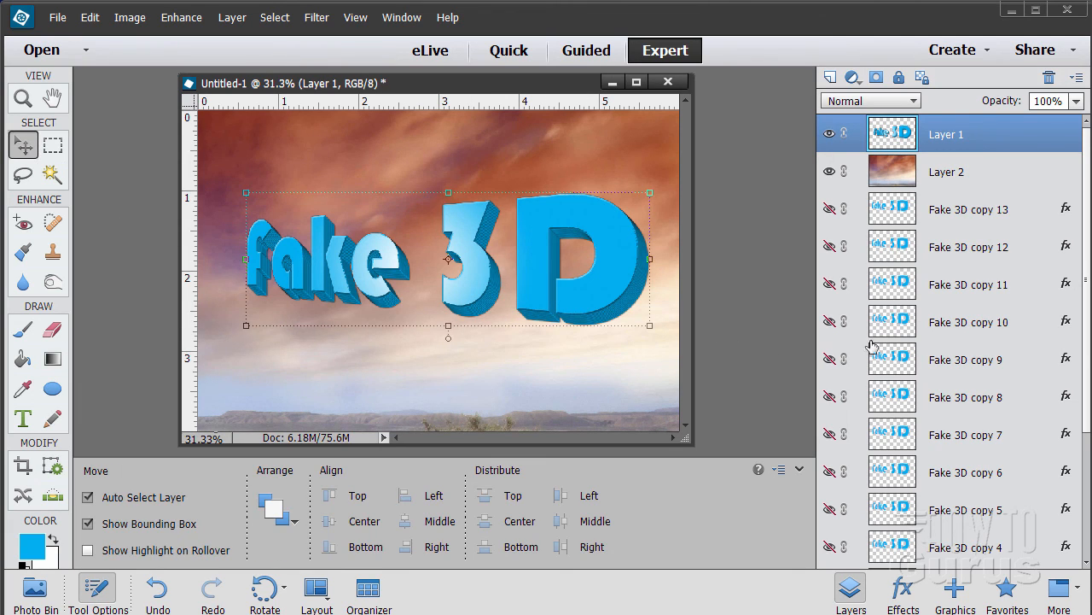
click(968, 321)
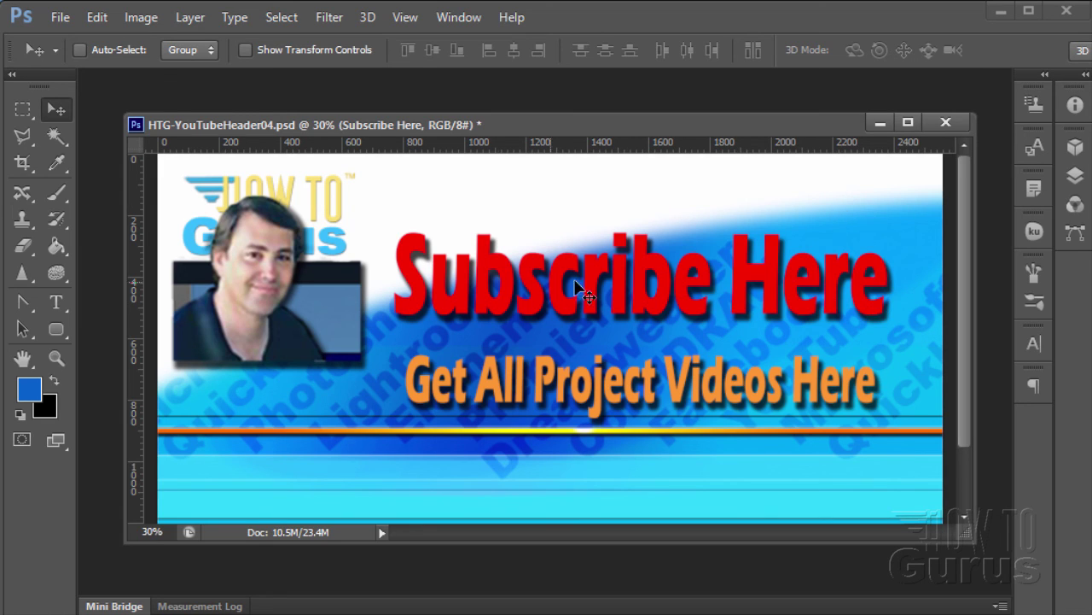
mouse_move(806, 287)
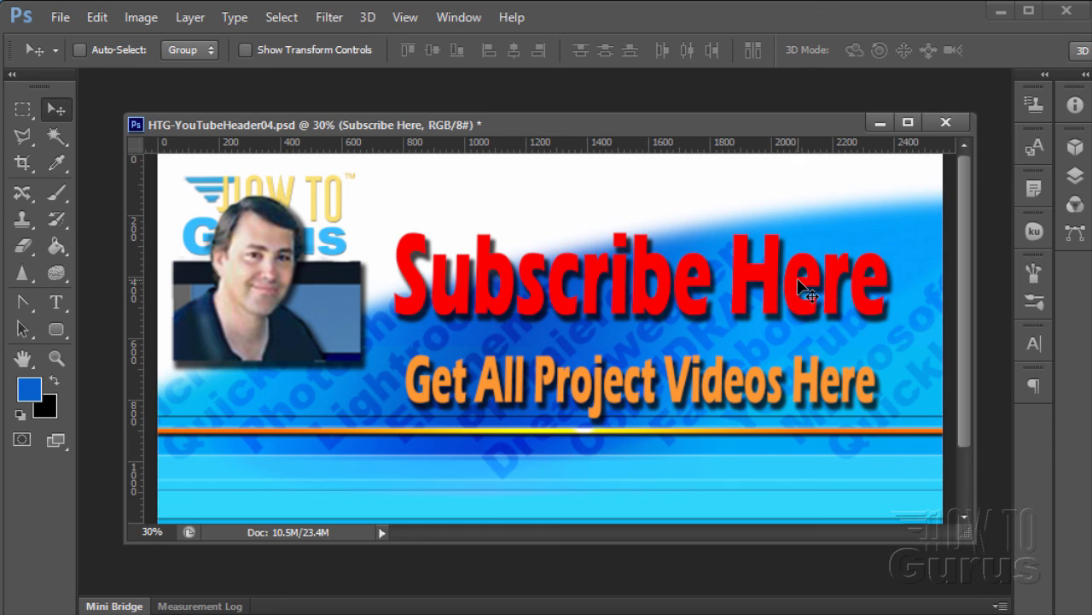
mouse_move(785, 333)
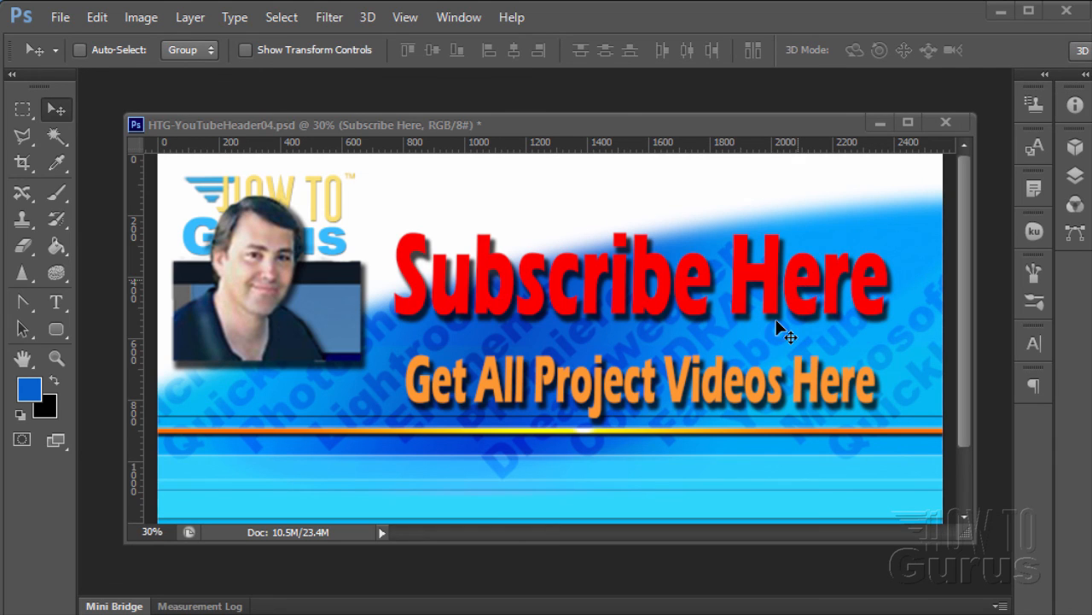
mouse_move(642, 457)
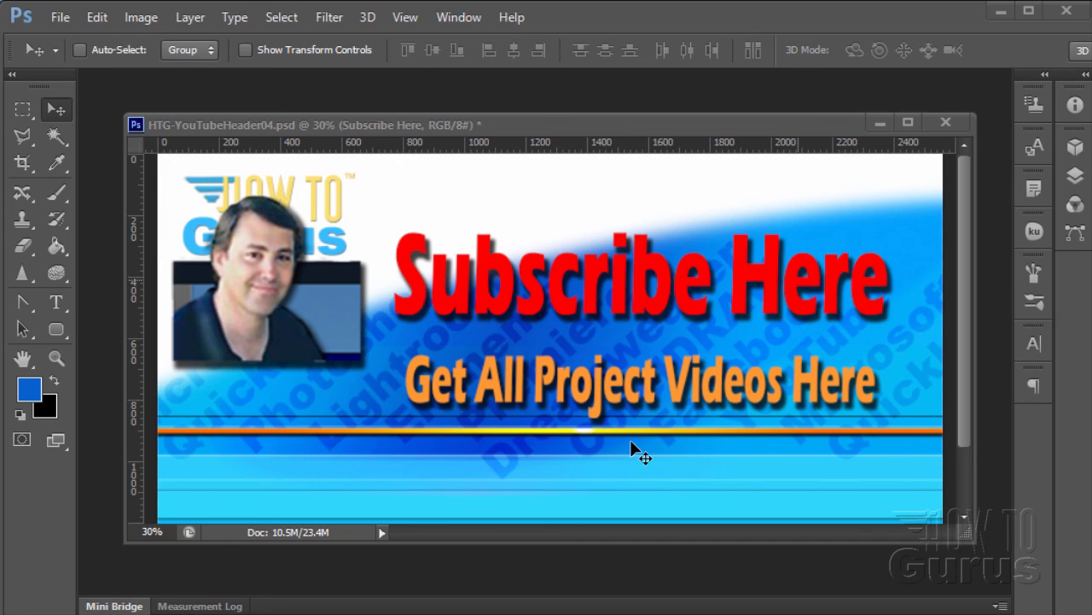
mouse_move(512, 450)
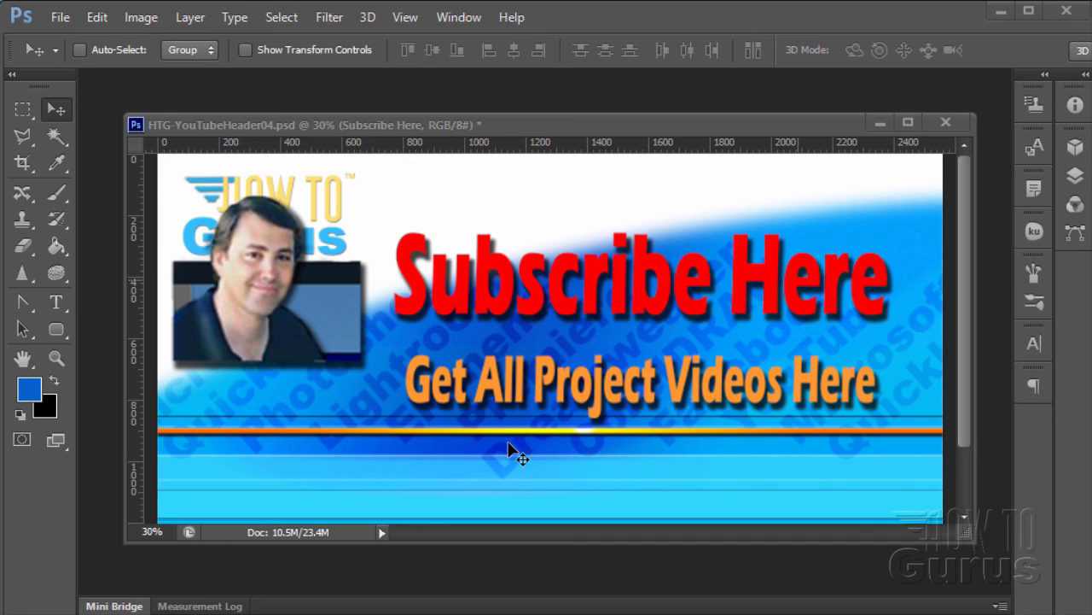
mouse_move(618, 406)
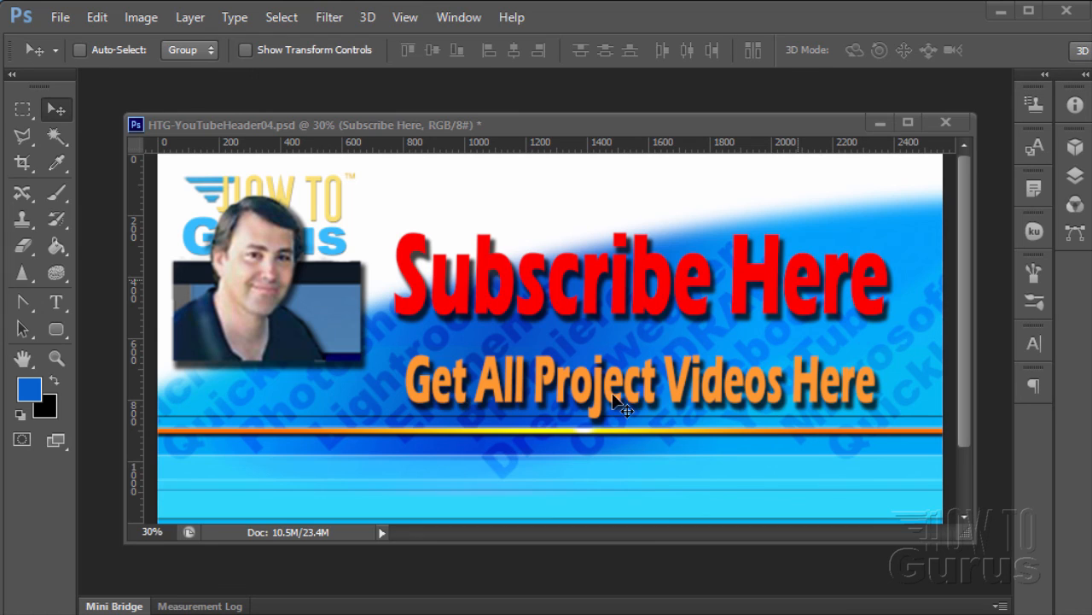
mouse_move(645, 424)
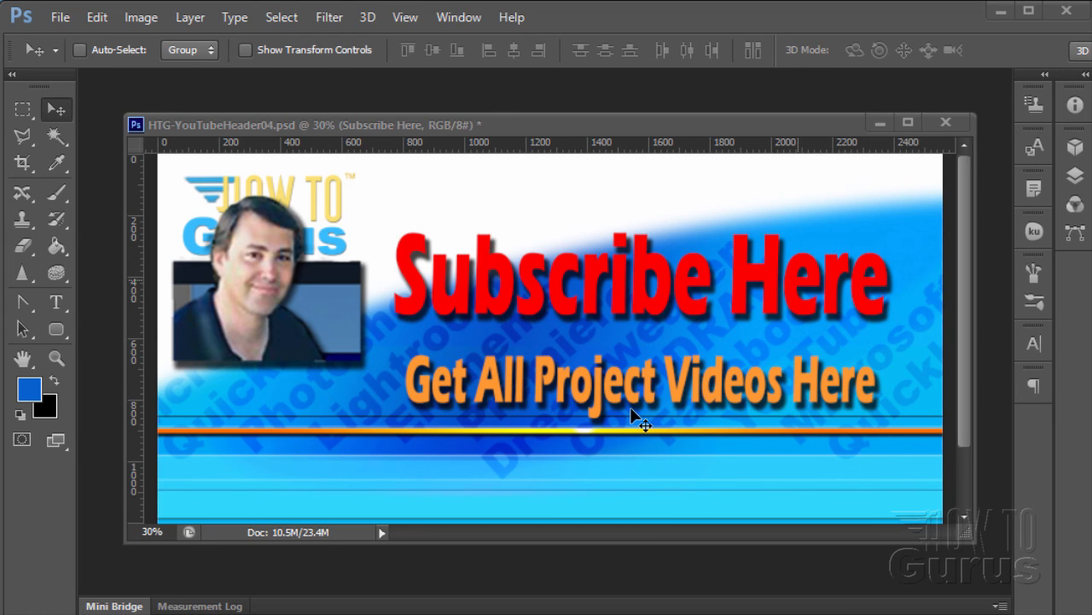